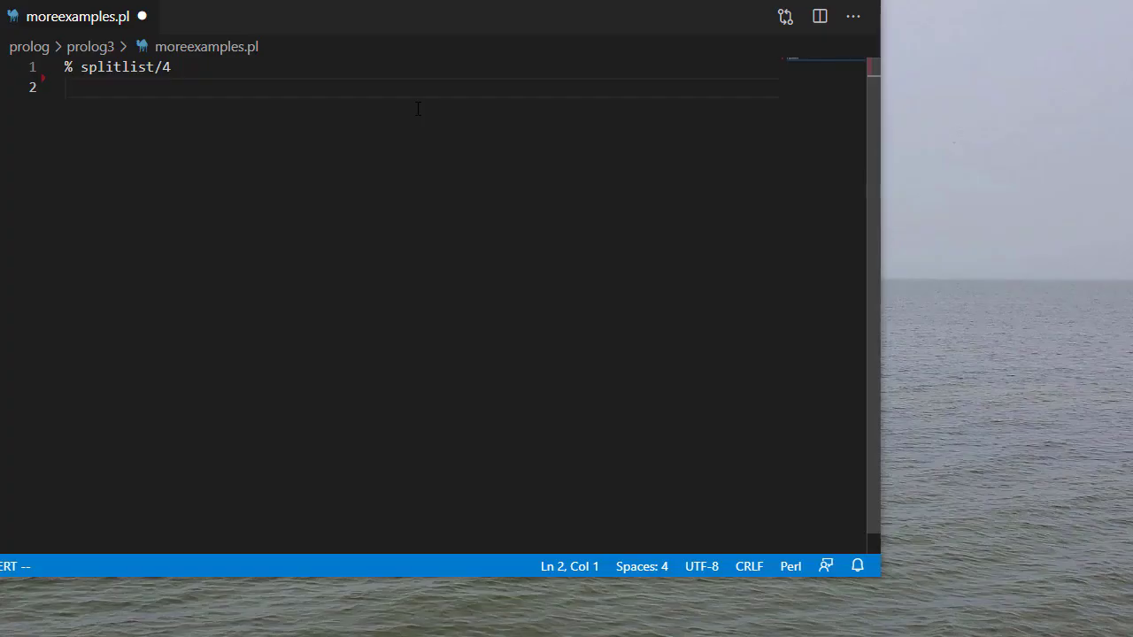
# Write the splitlist base clause for the empty list, ending with a cut
pyautogui.write('splitlist(_,')
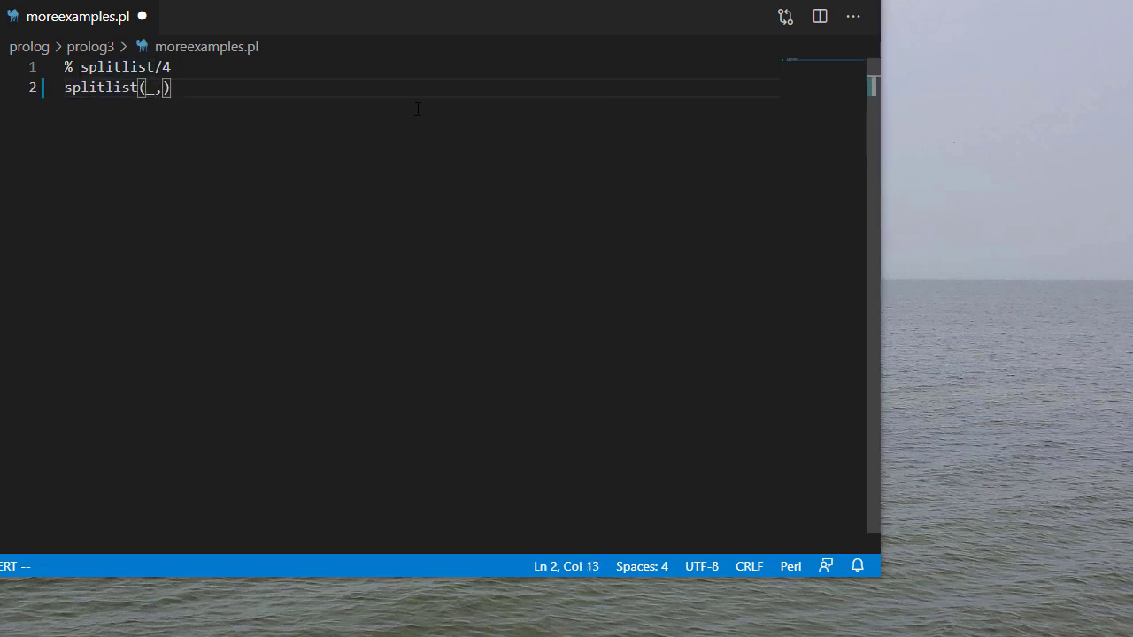
pyautogui.write('[],[],[')
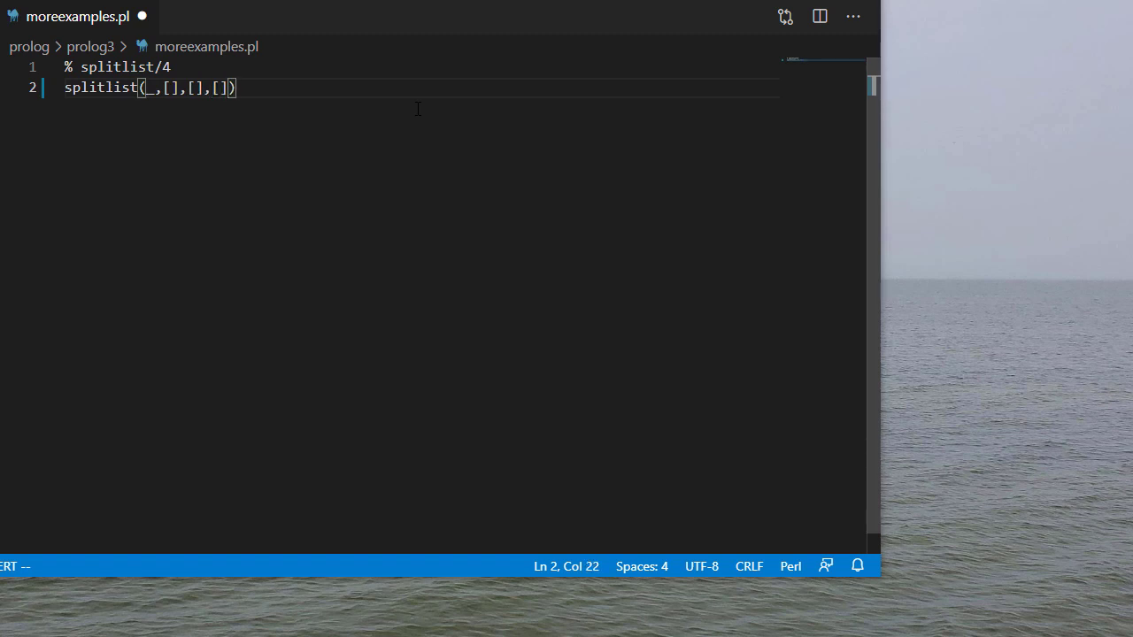
pyautogui.write(':- !.')
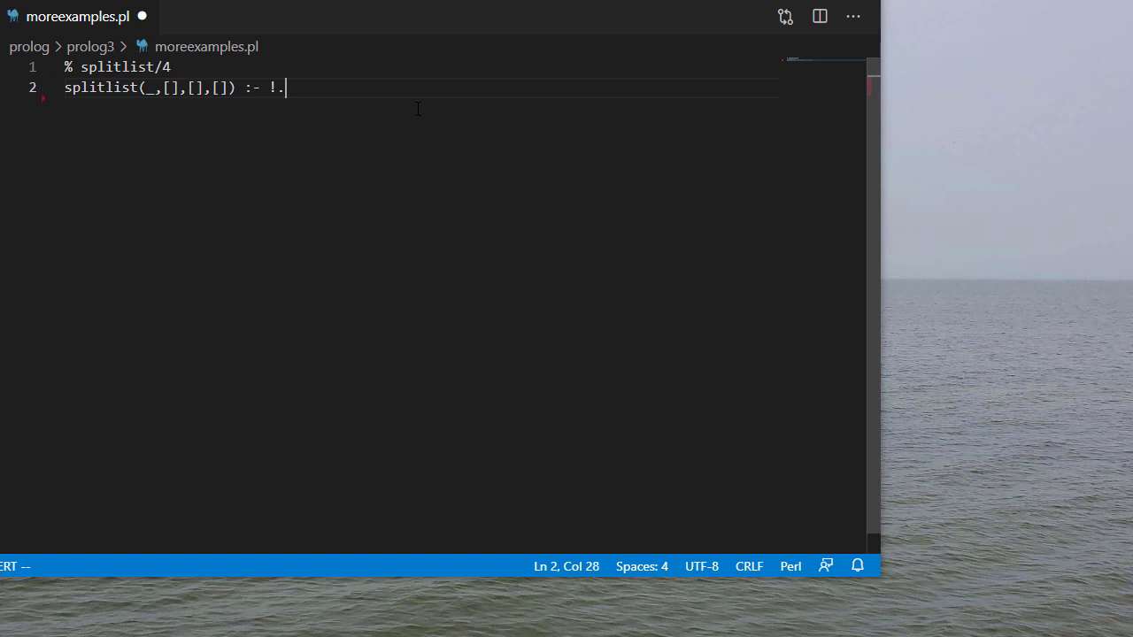
# Write the recursive splitlist head with [H|T] and the H < N, ! guard
pyautogui.write('splitlist(')
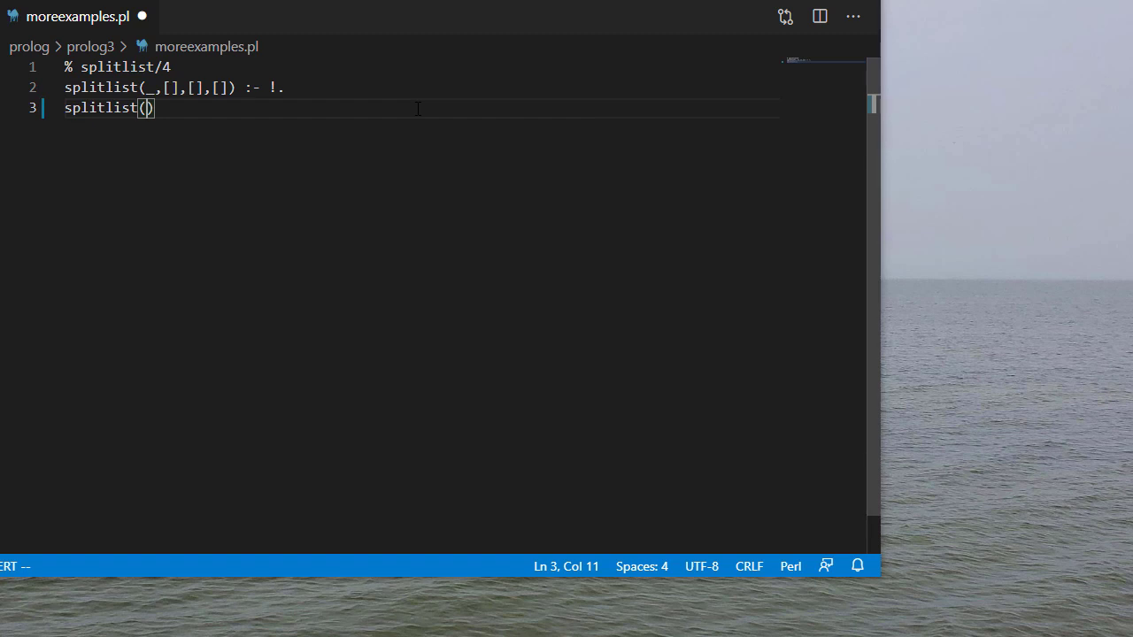
pyautogui.write('N, [H|T')
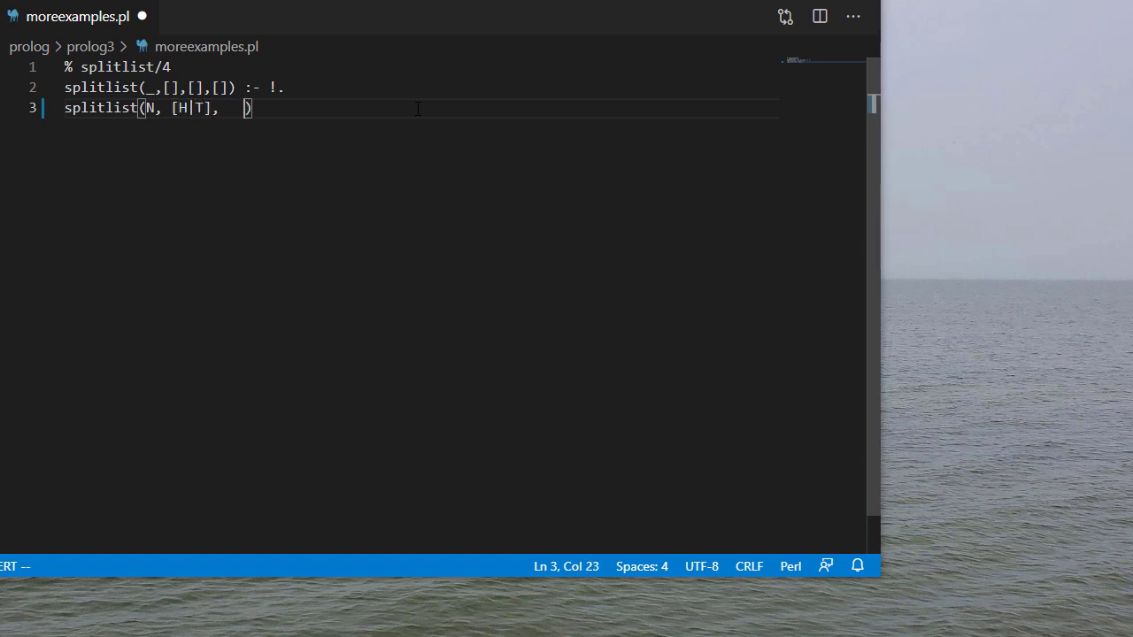
pyautogui.write(',')
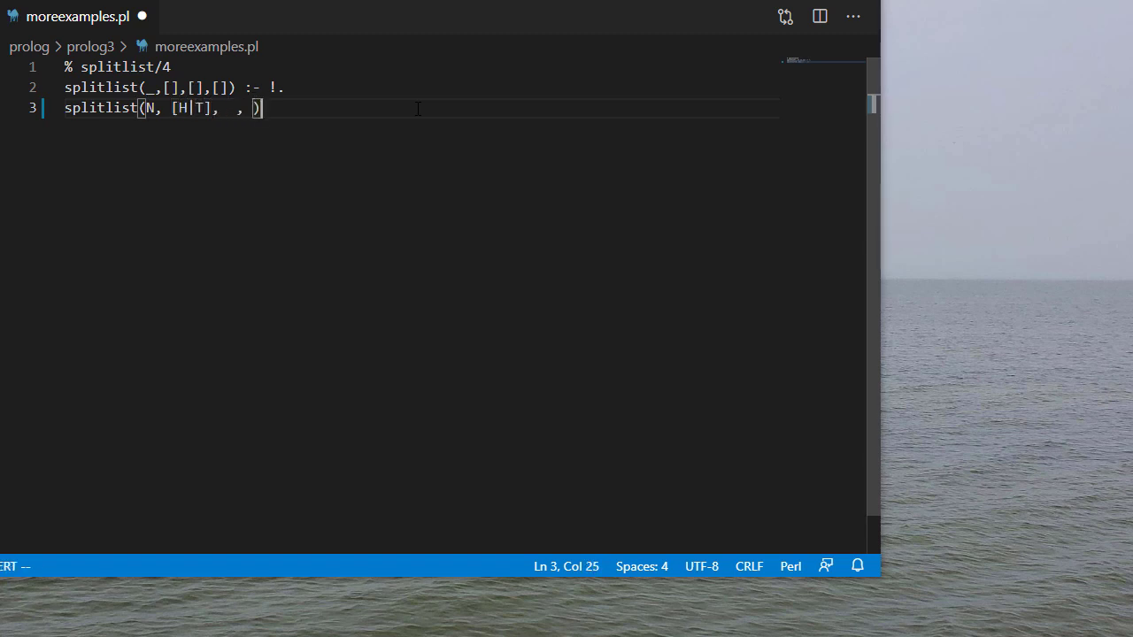
pyautogui.write(':- H <')
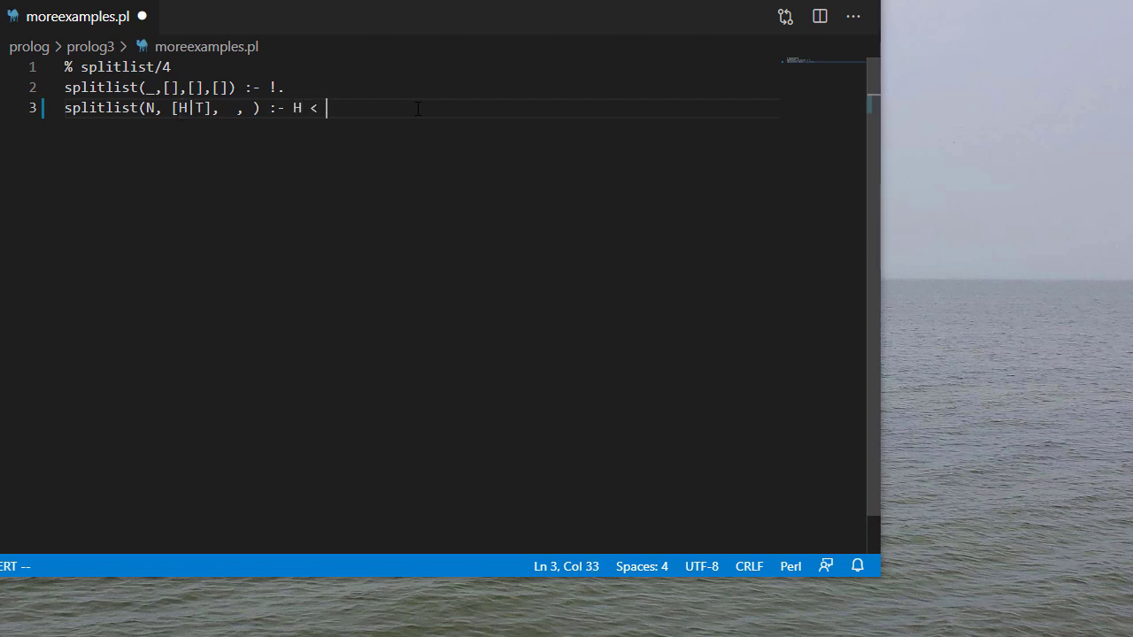
pyautogui.write('N, !,')
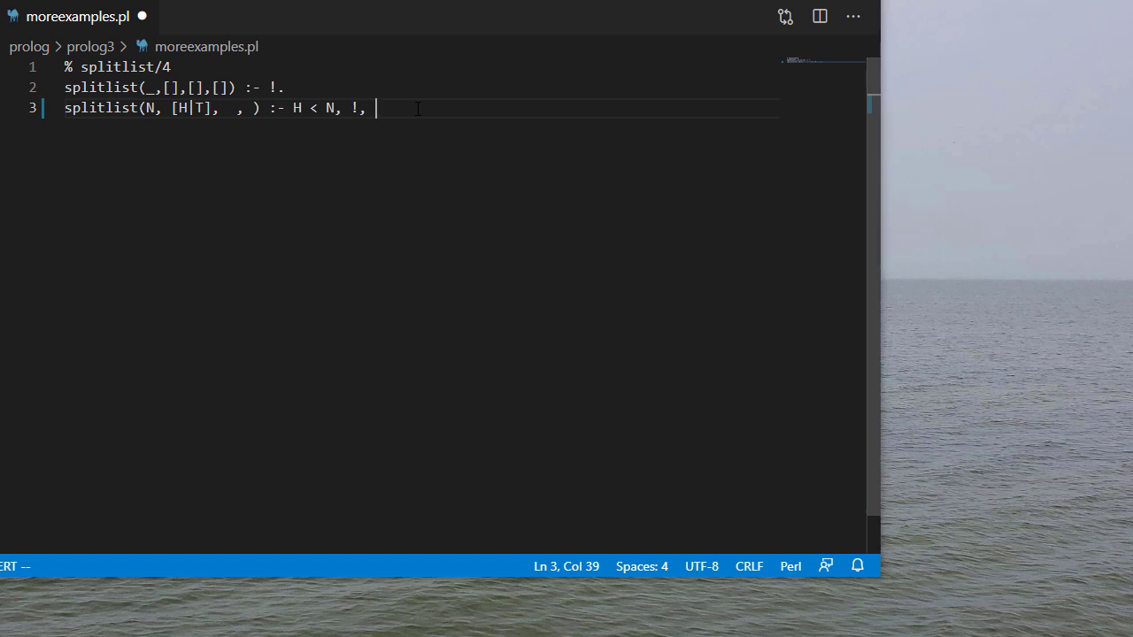
pyautogui.write('[H')
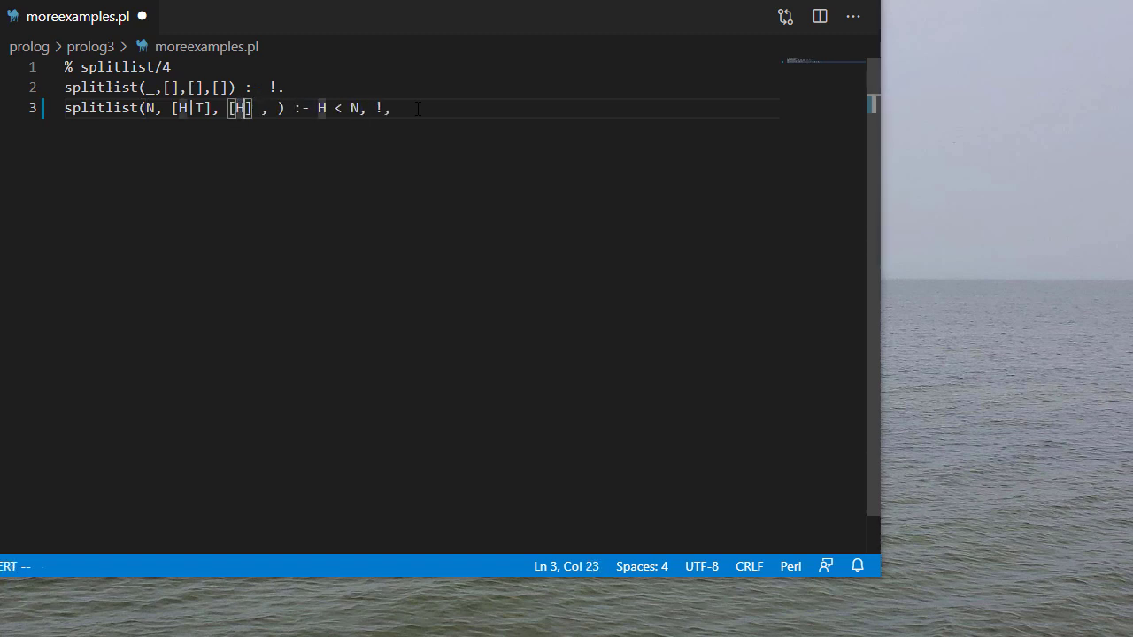
pyautogui.write(']')
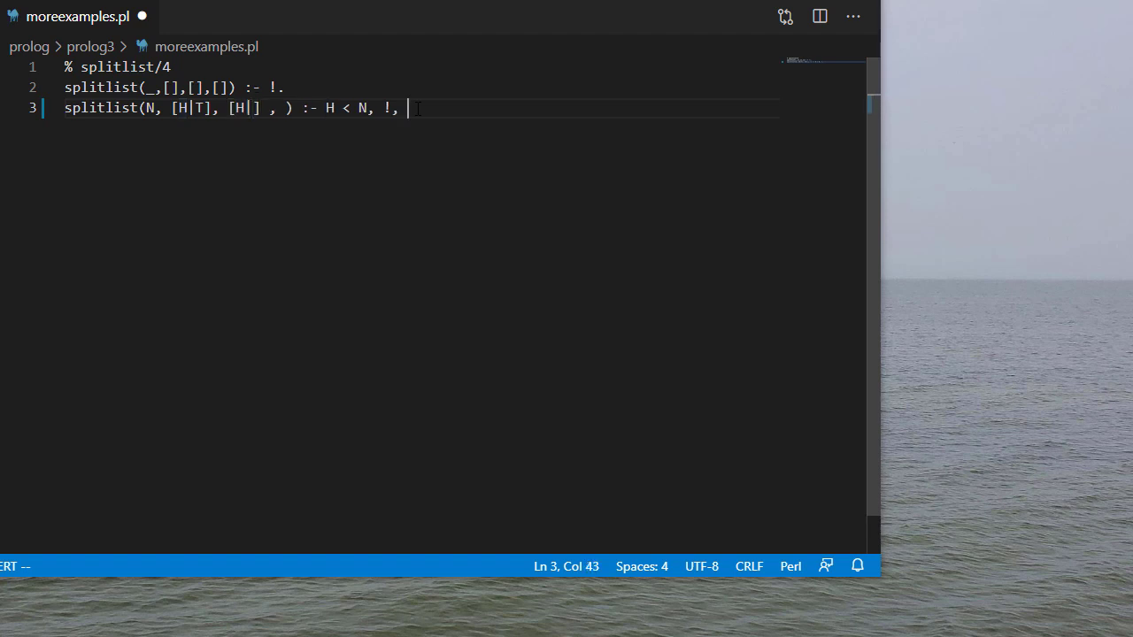
# Add the recursive call splitlist(N, T, Smaller, Larger) putting H into [H|Smaller]
pyautogui.write('spl')
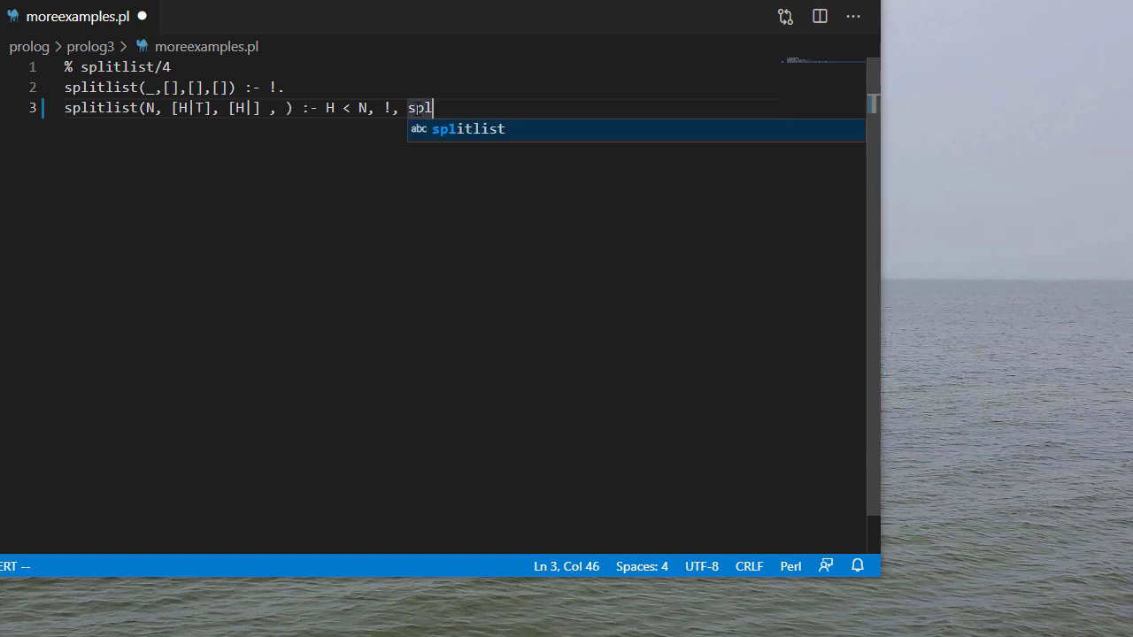
pyautogui.press('Tab')
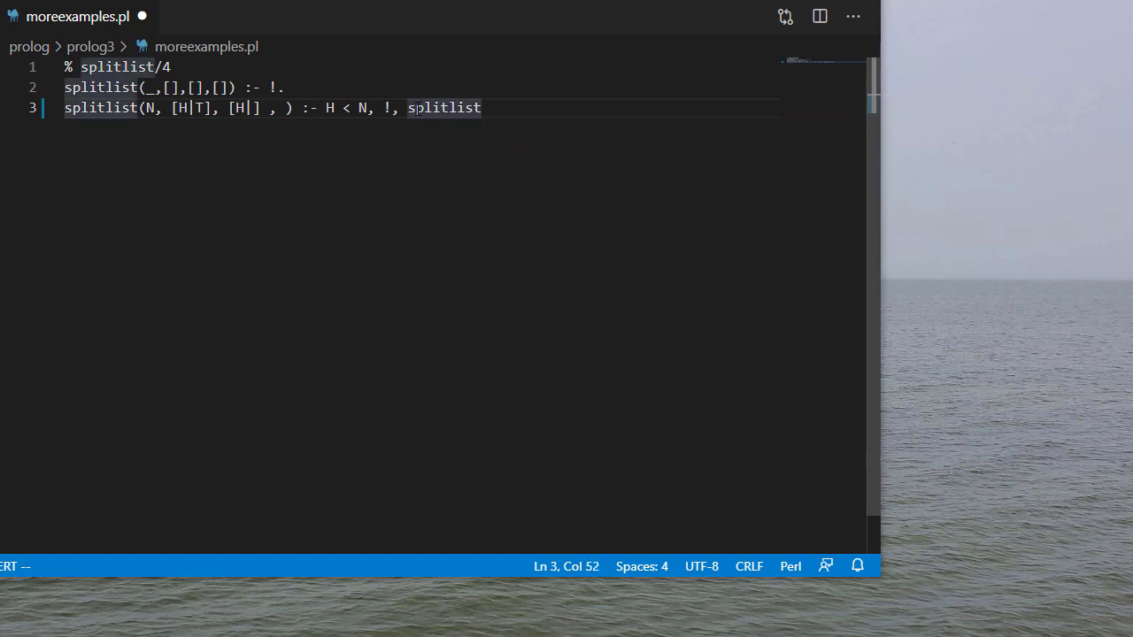
pyautogui.write('(N')
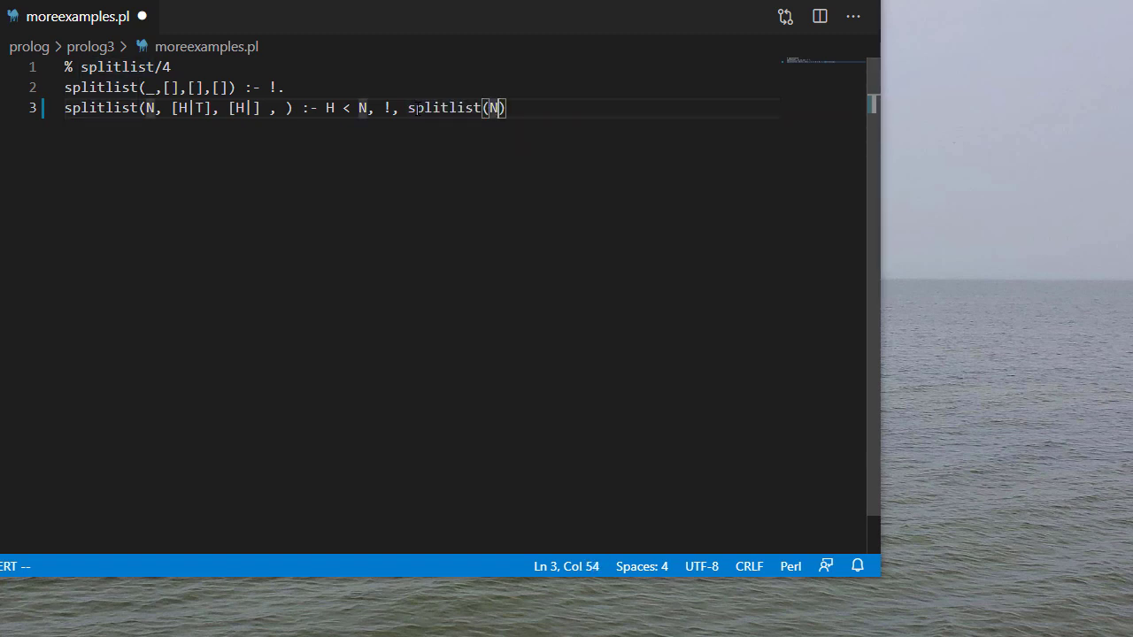
pyautogui.write(',T')
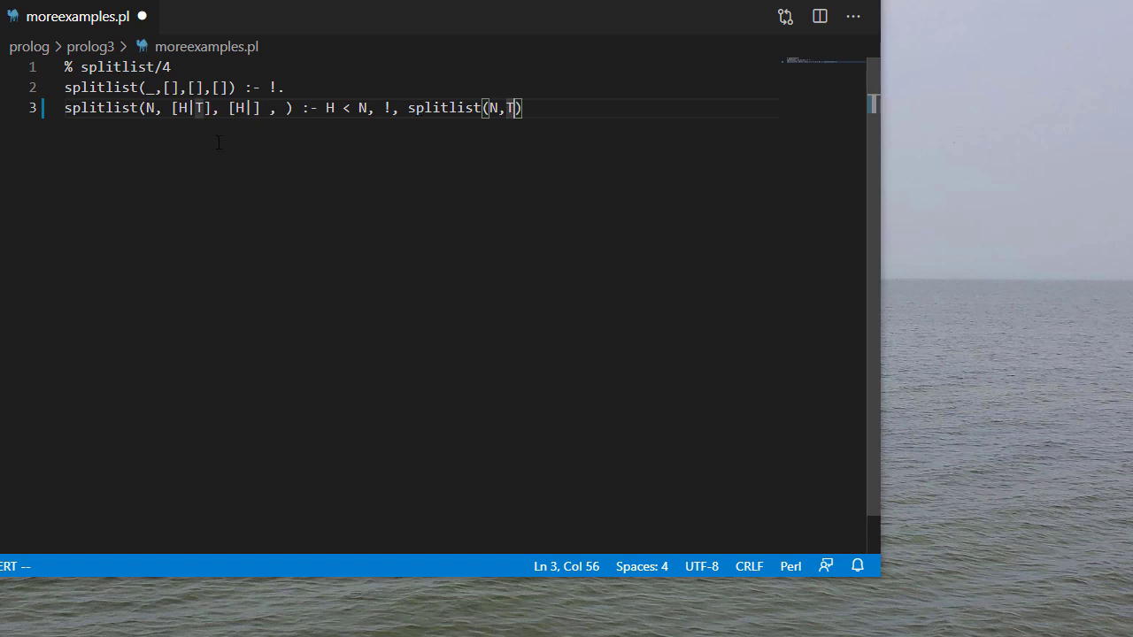
pyautogui.write(',')
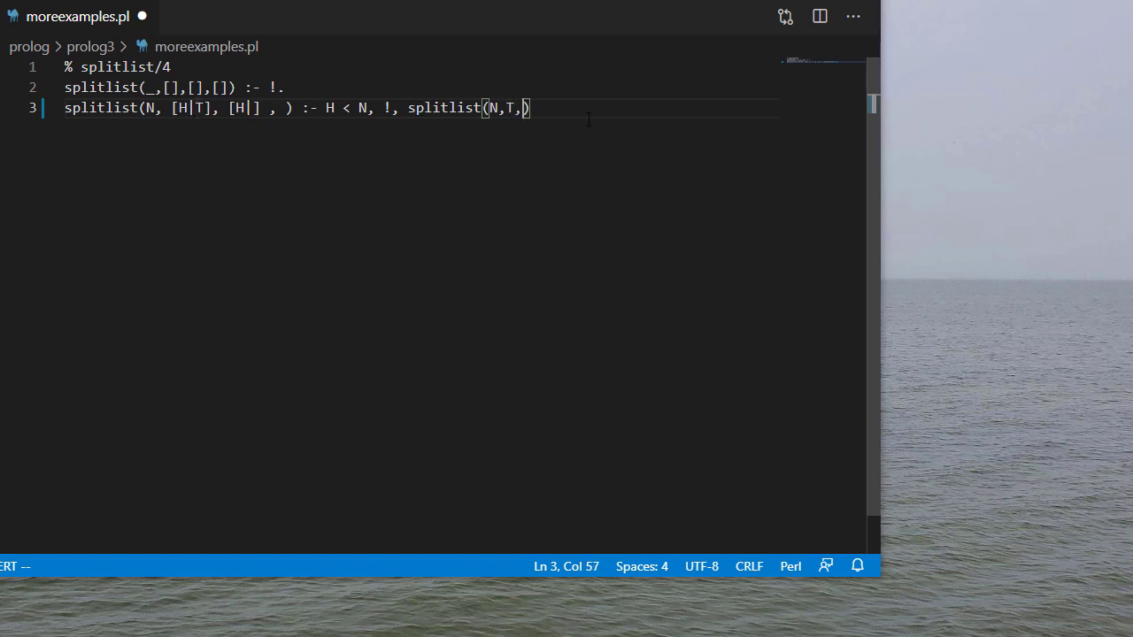
pyautogui.write('S')
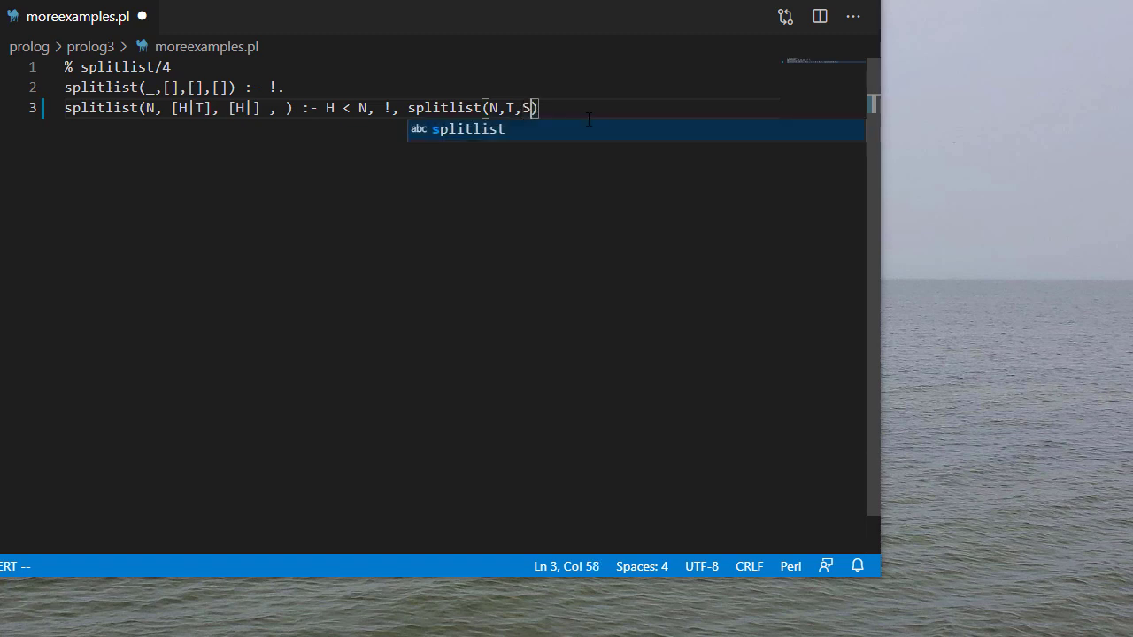
pyautogui.write('maller, Lar')
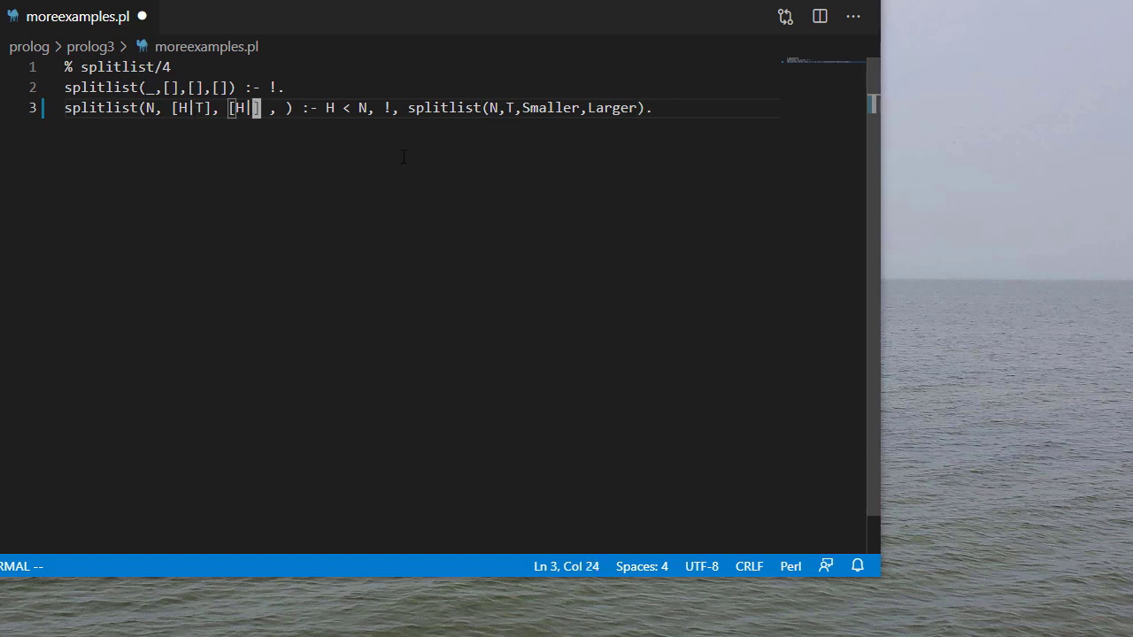
pyautogui.write('Smaller]')
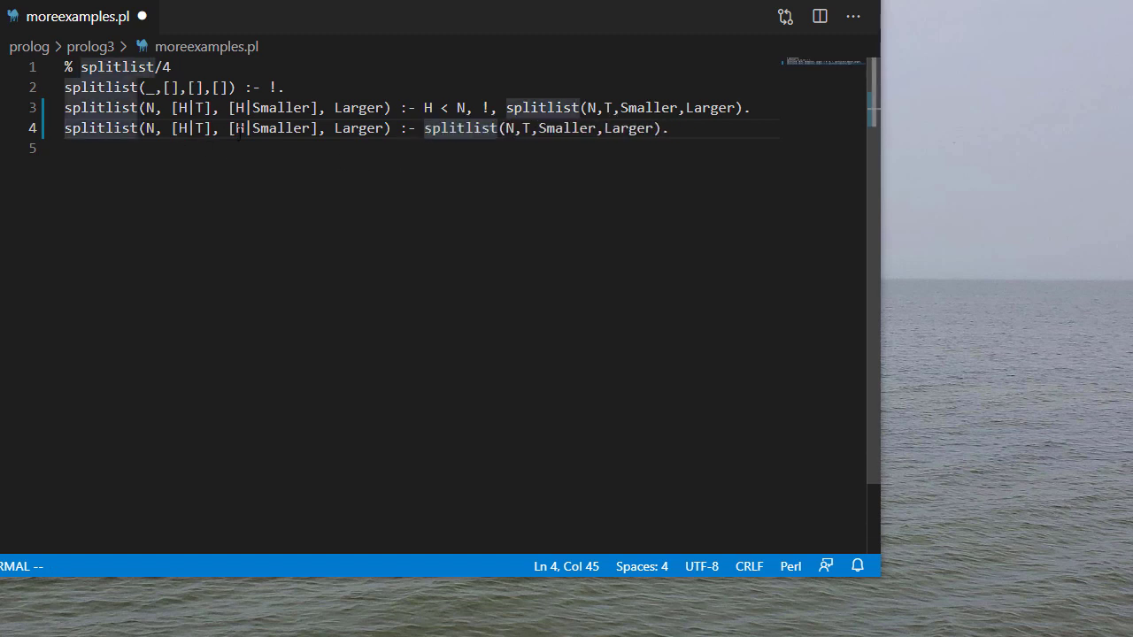
# Edit line 4 so the second clause adds H to [H|Larger], then save the file
pyautogui.click(234, 128)
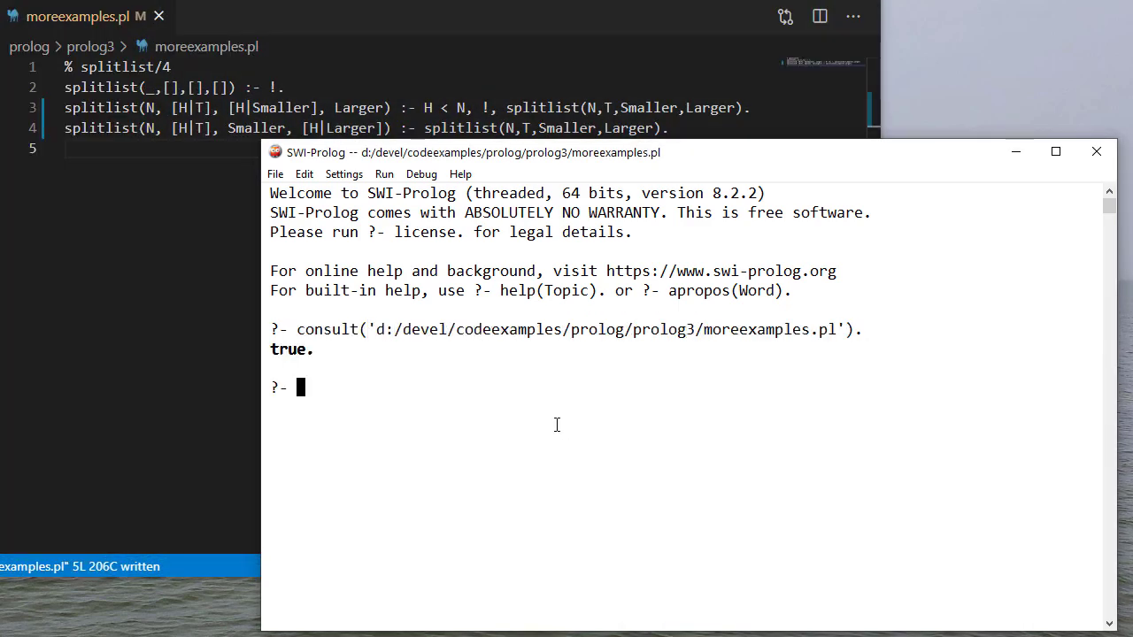
# Run splitlist(10,[1,2,...,134,...,3],S,L) and start a second query with pivot 0
pyautogui.write('spl')
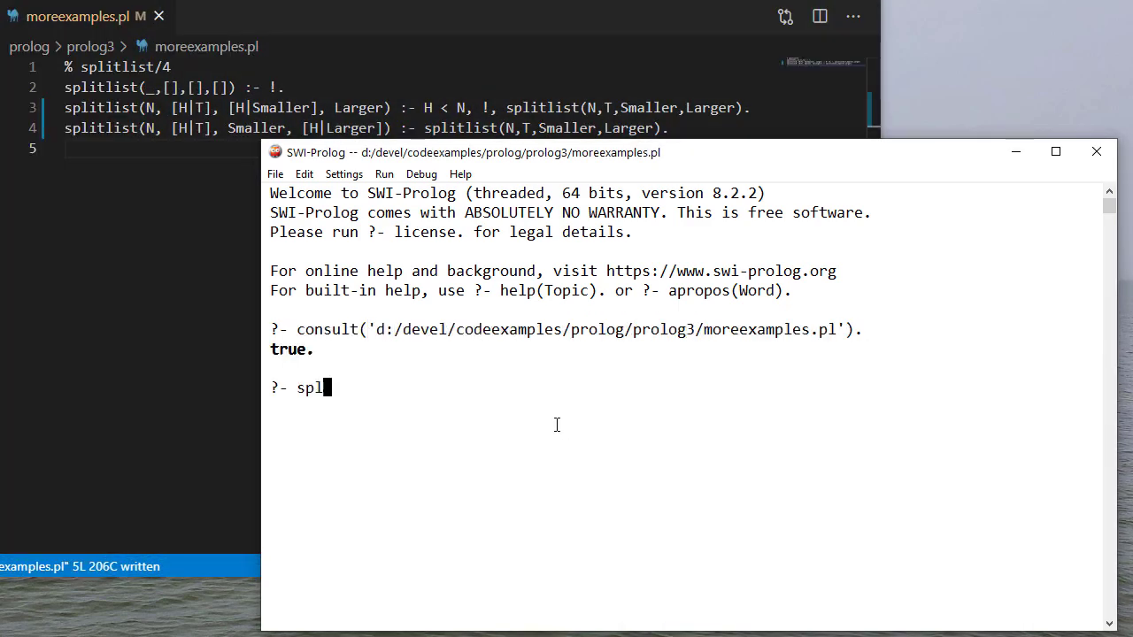
pyautogui.write('itlist(')
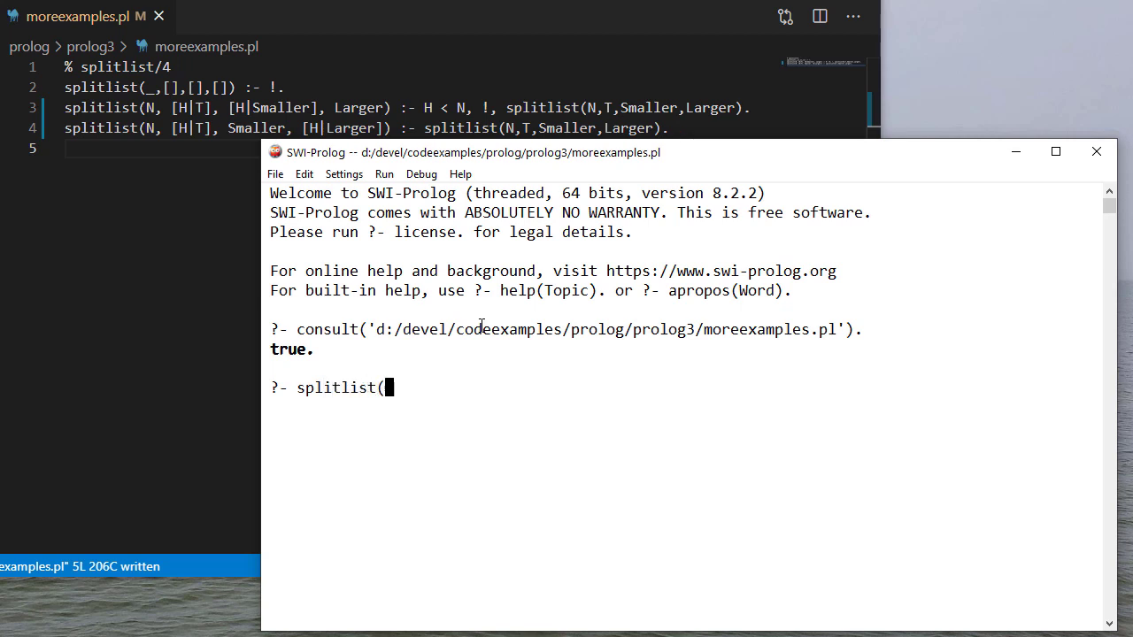
pyautogui.write('10,[1,2,3,4,5,6,11,')
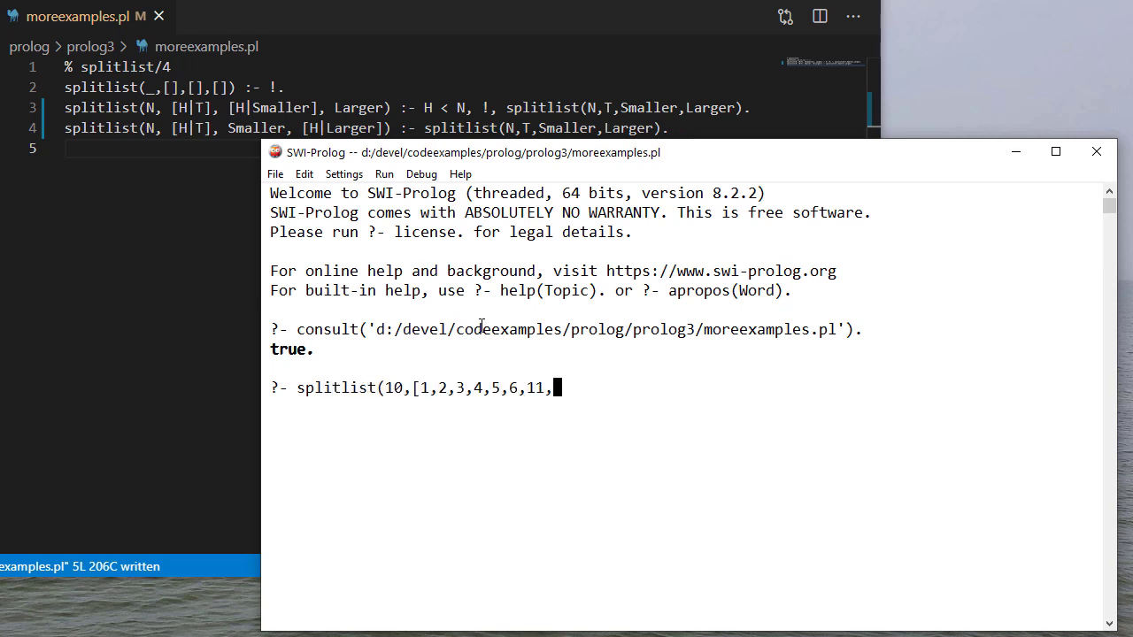
pyautogui.write('12,134,14,15,16,17,1,2,3],')
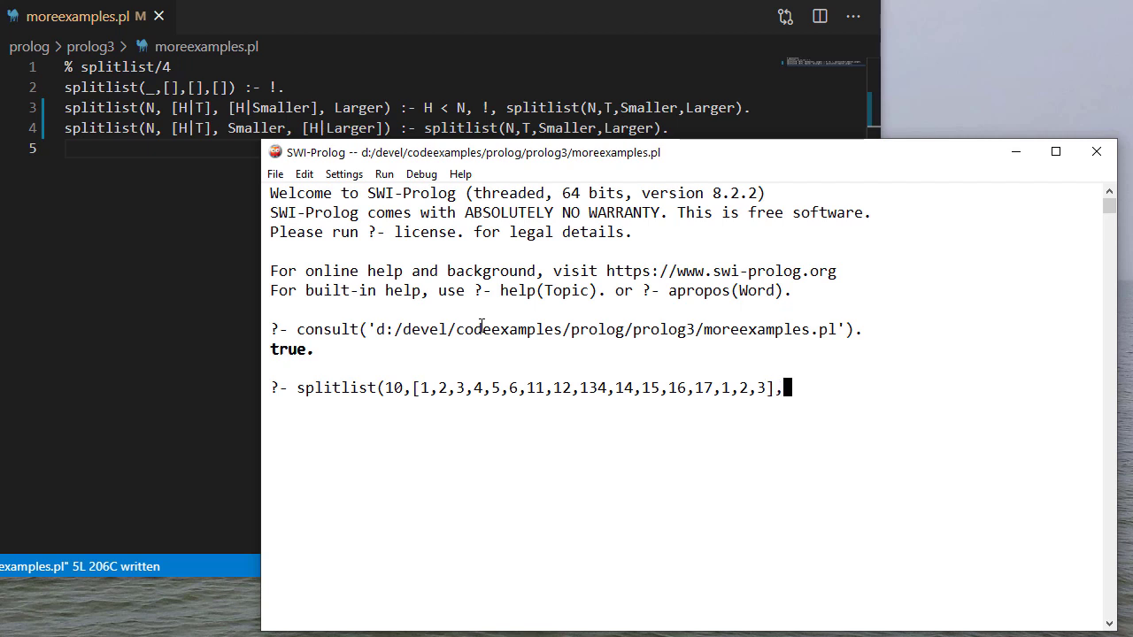
pyautogui.write('S,L).')
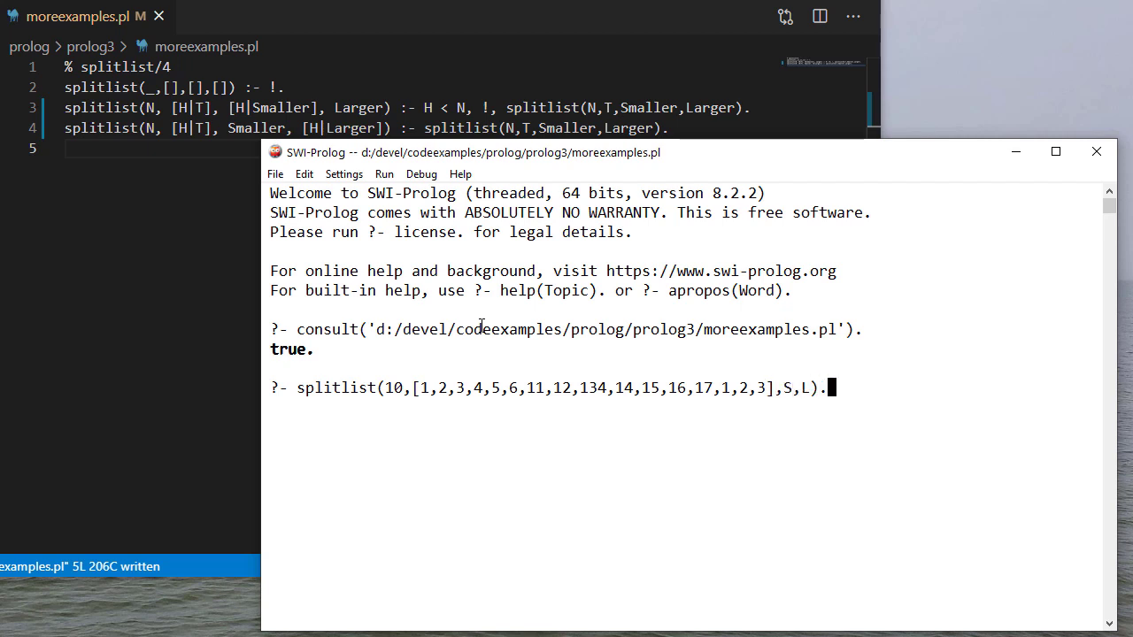
pyautogui.press('Return')
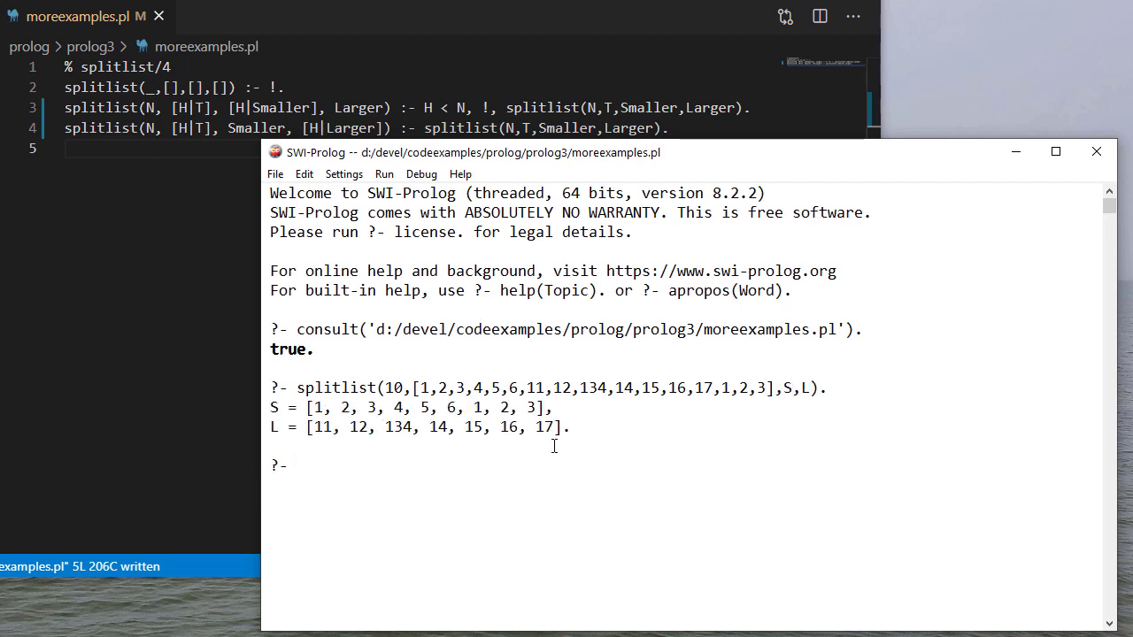
pyautogui.write('splitlist(0,[1,')
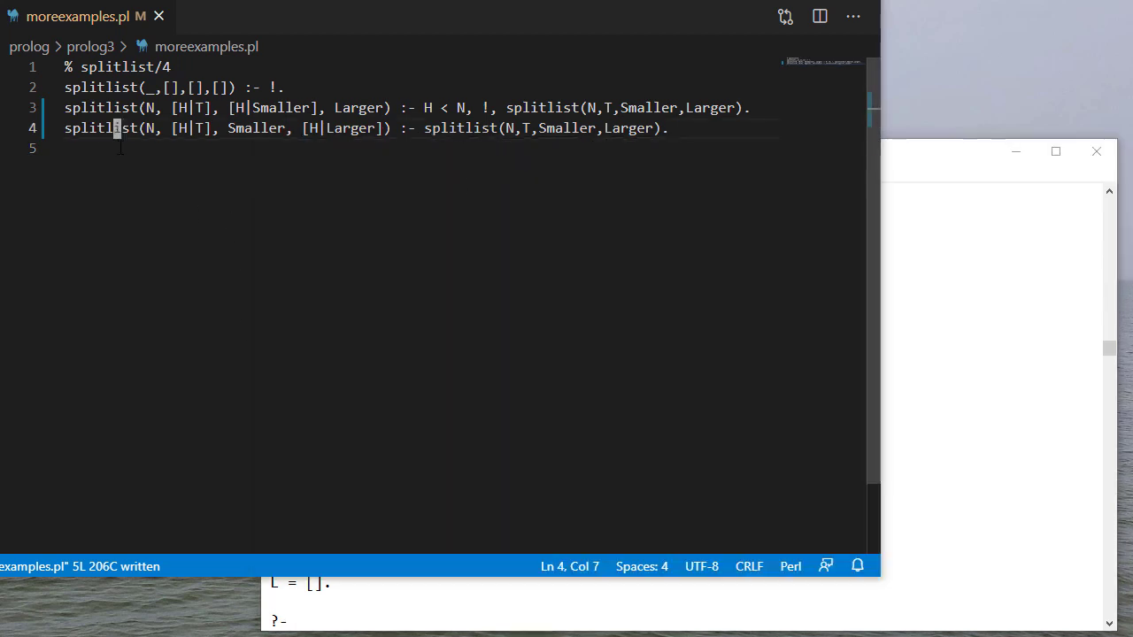
# Select the splitlist name on line 4 before adding the quicksort/2 comment
pyautogui.doubleClick(100, 127)
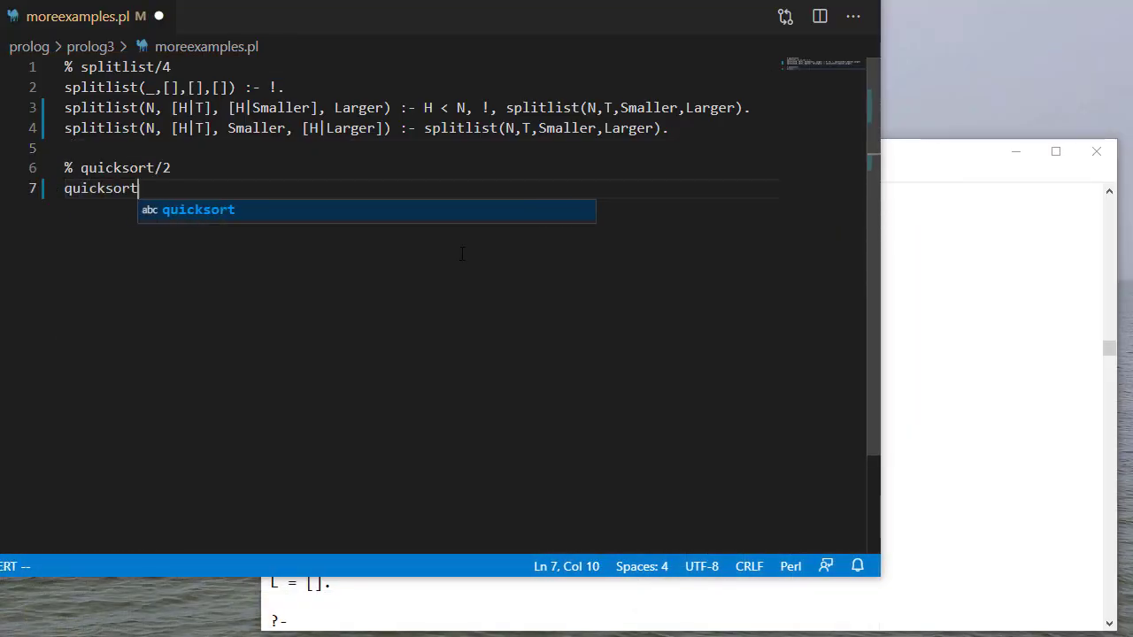
# Write quicksort([],[]) and the recursive head quicksort([Pivot | T], Sorted) :-
pyautogui.write('([],)')
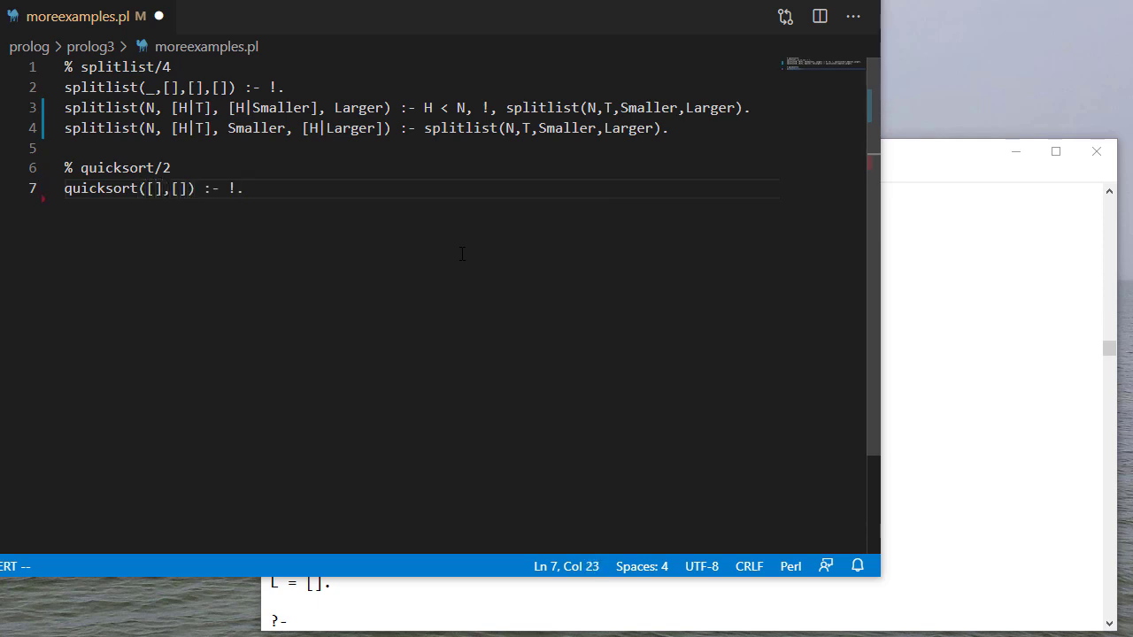
pyautogui.write('quicksort(')
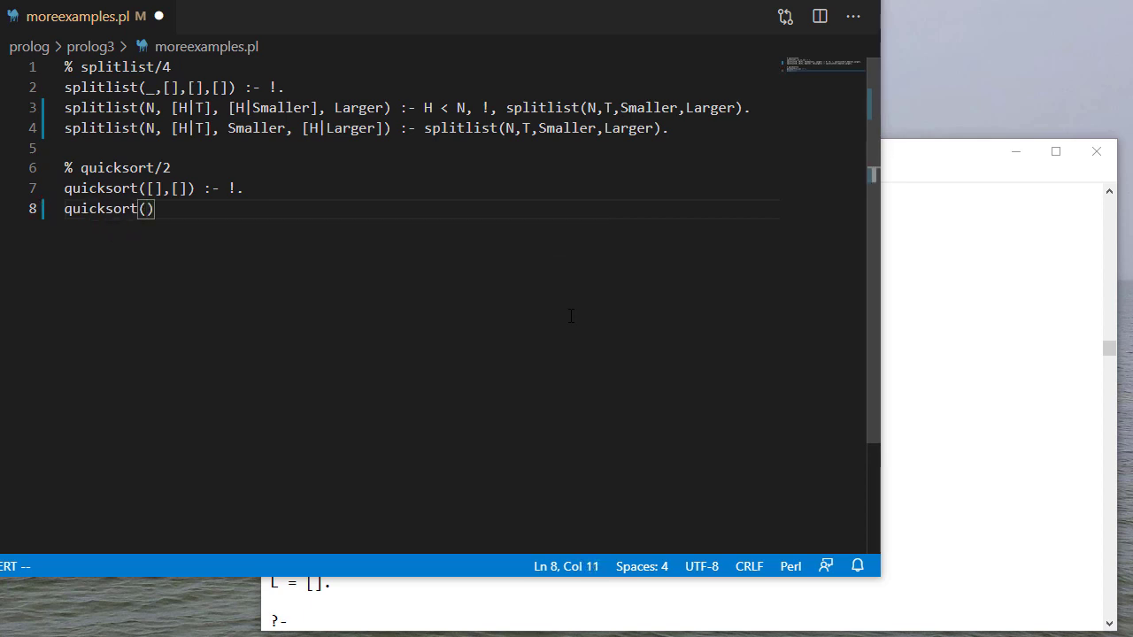
pyautogui.write('[]')
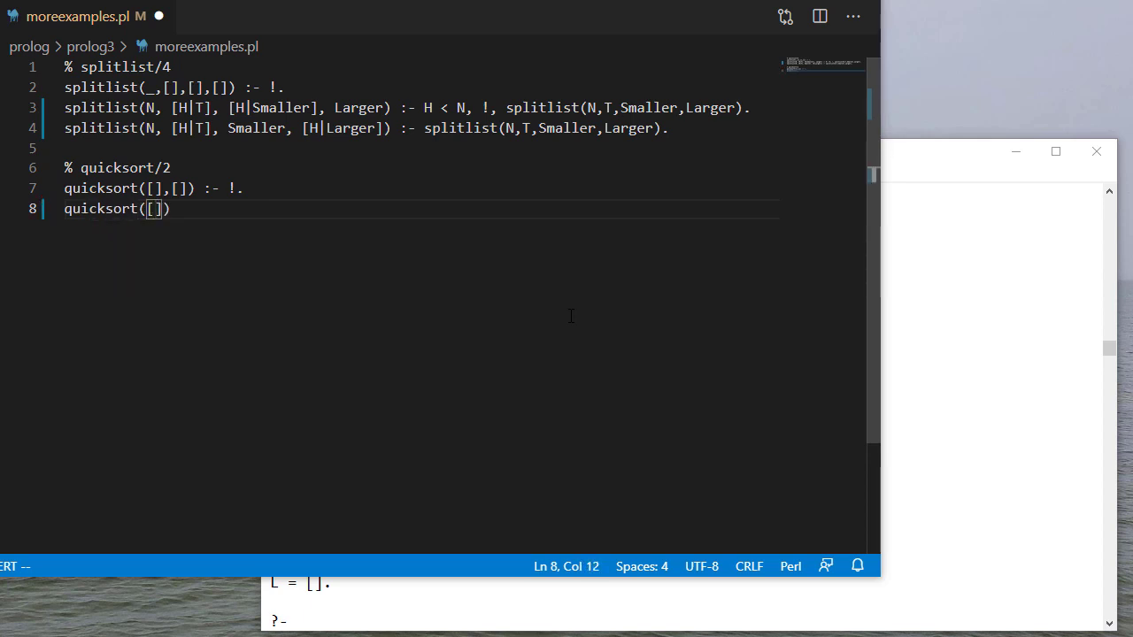
pyautogui.write('Pivot')
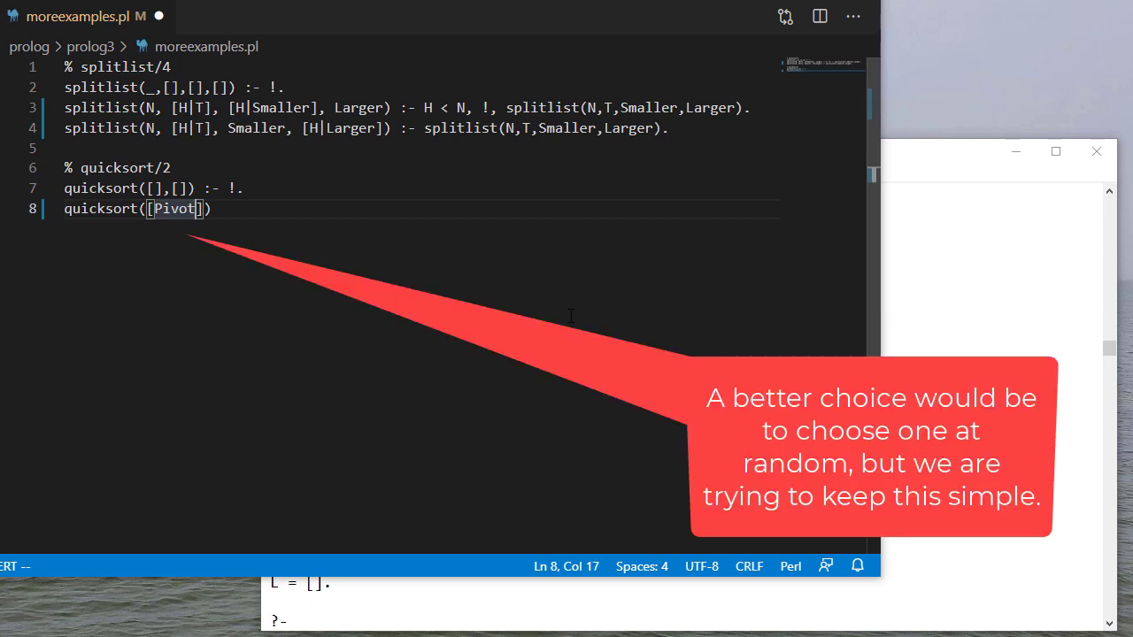
pyautogui.write('|')
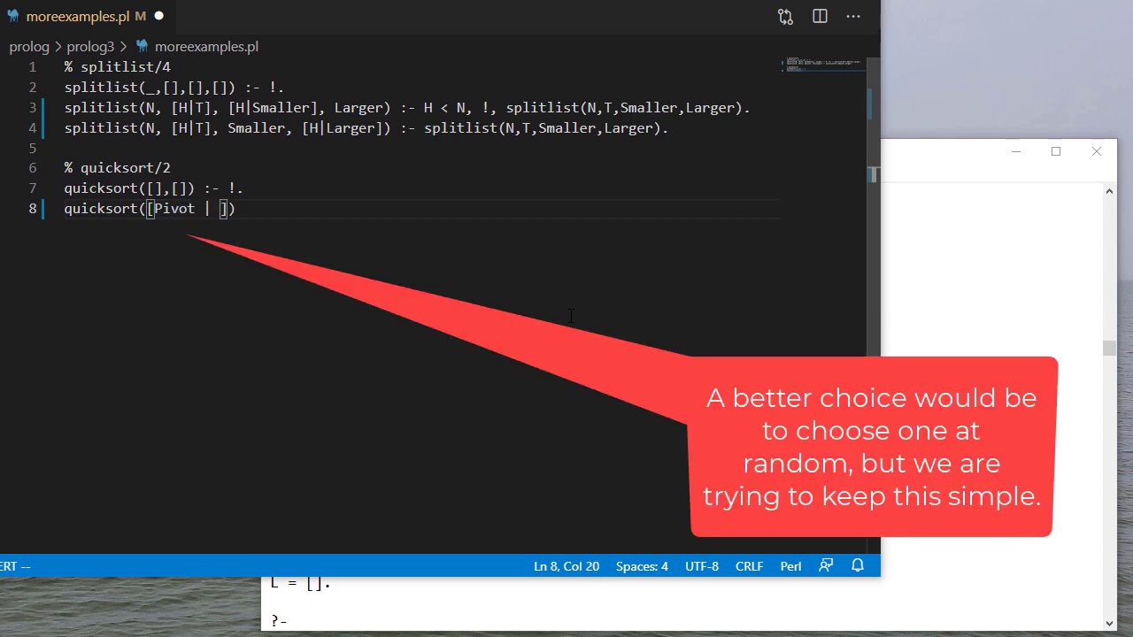
pyautogui.write('T]')
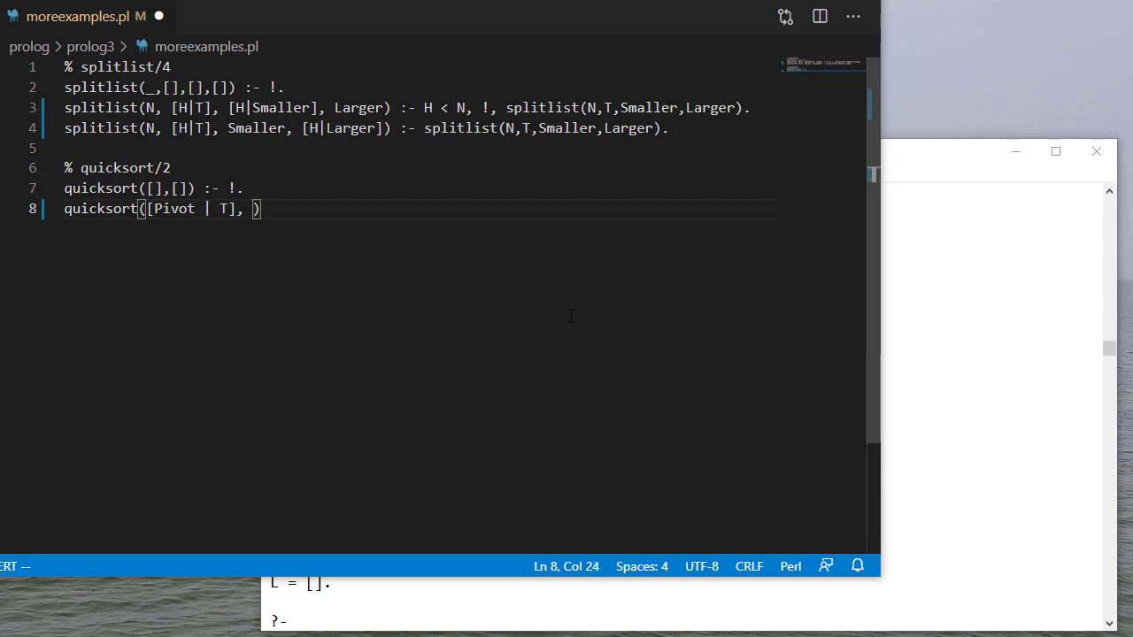
pyautogui.write('Sorted')
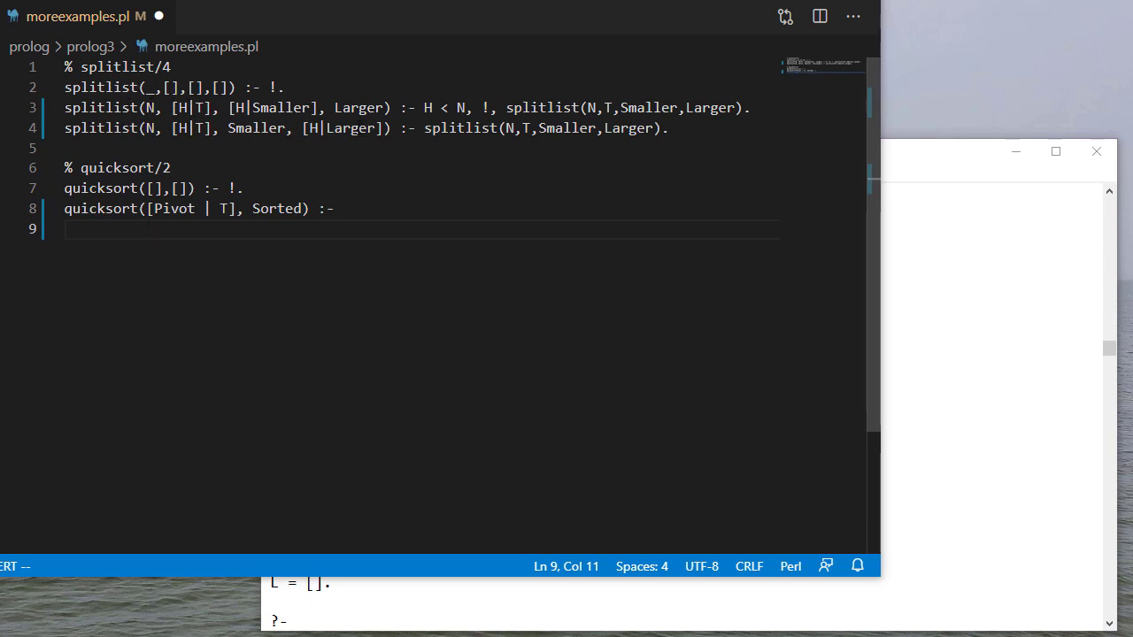
pyautogui.moveTo(407, 333)
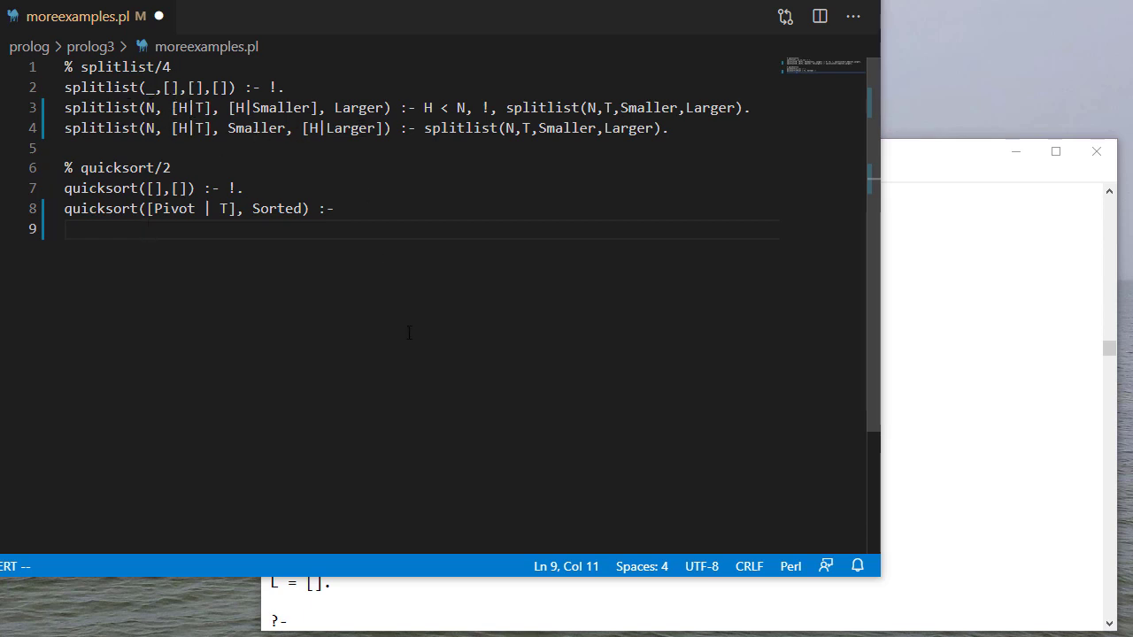
# Partition T around Pivot with splitlist(Pivot, T, Left, Right)
pyautogui.write('splitlist(Pivot, T,')
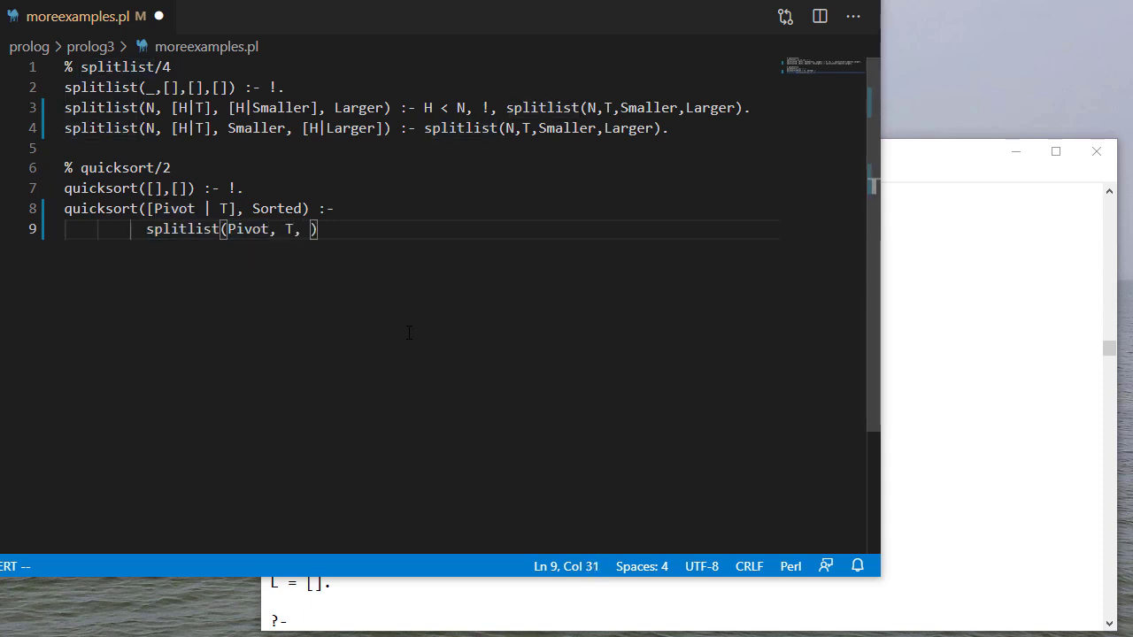
pyautogui.write('Left, Right')
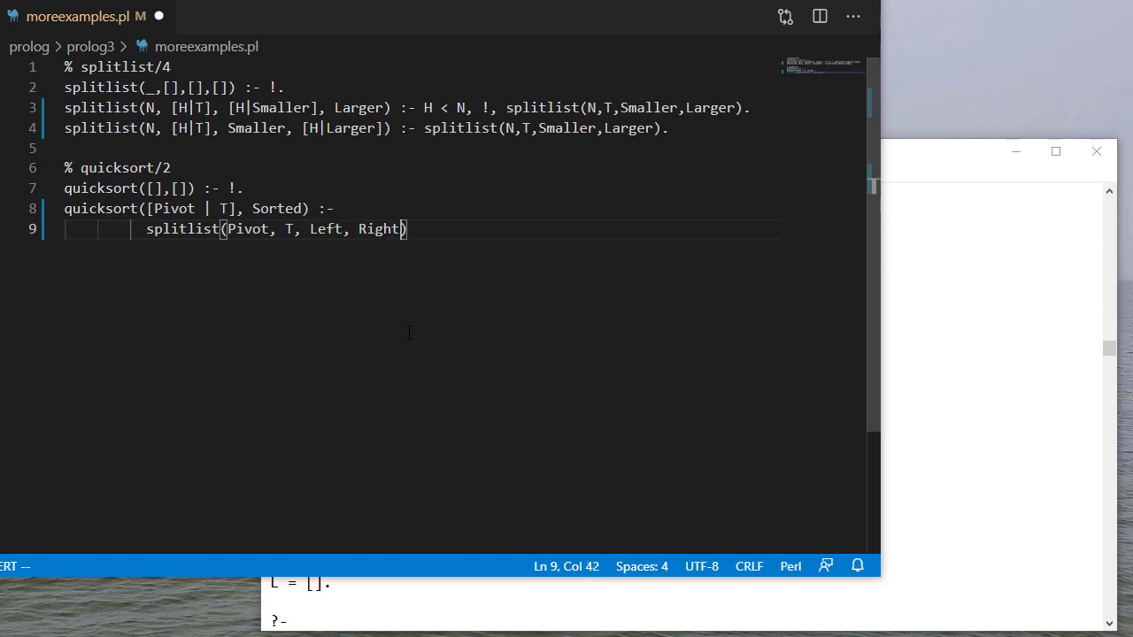
pyautogui.write(',')
pyautogui.press('Enter')
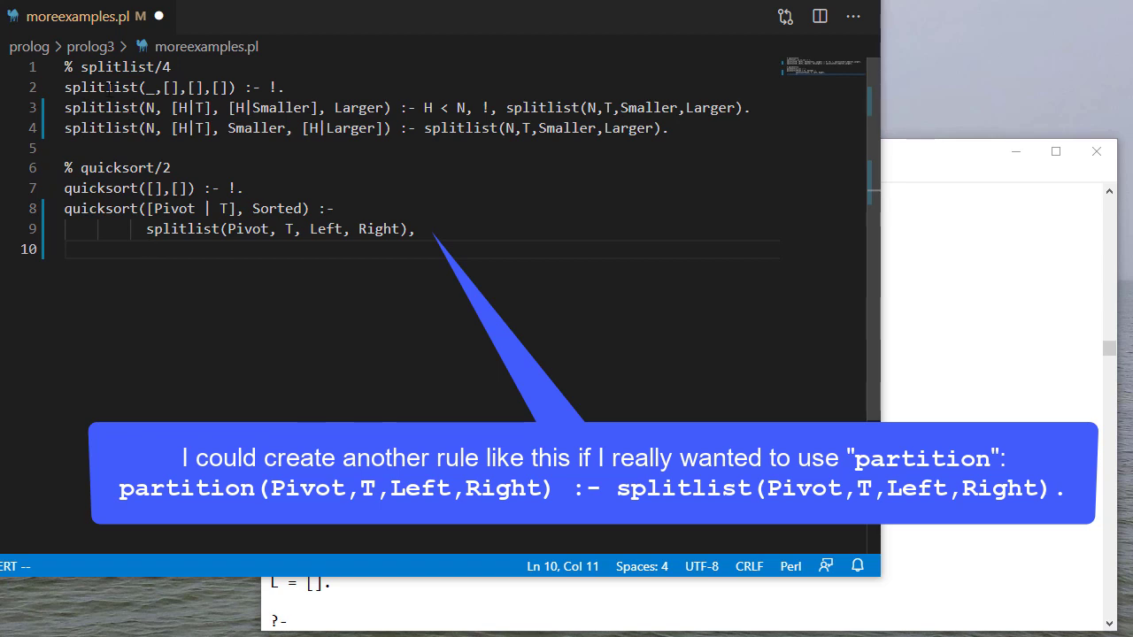
pyautogui.moveTo(297, 266)
pyautogui.write('  % partition around the pivot')
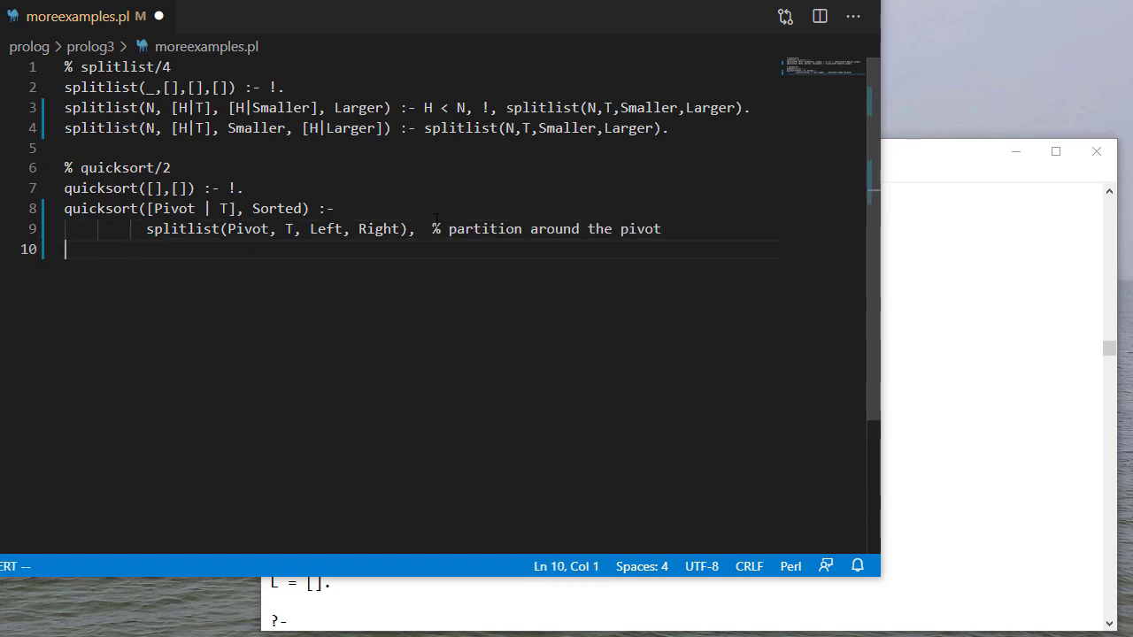
# Recursively quicksort Left and Right into LeftSorted and RightSorted, then start append
pyautogui.write('quicksort(Right,')
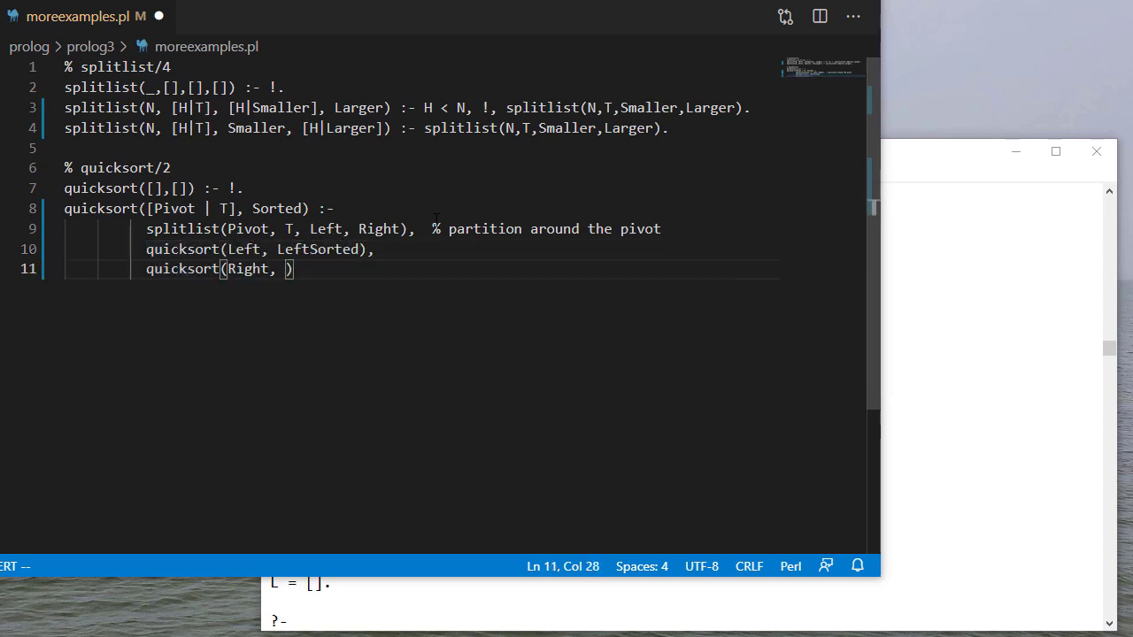
pyautogui.write('RightSorted),')
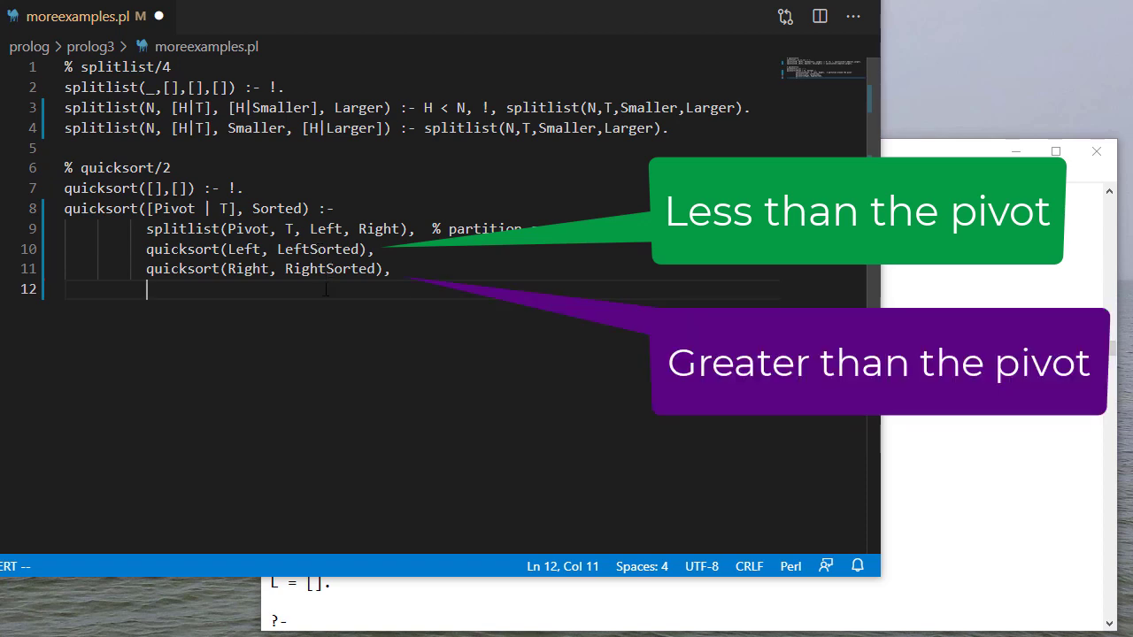
pyautogui.write('appent')
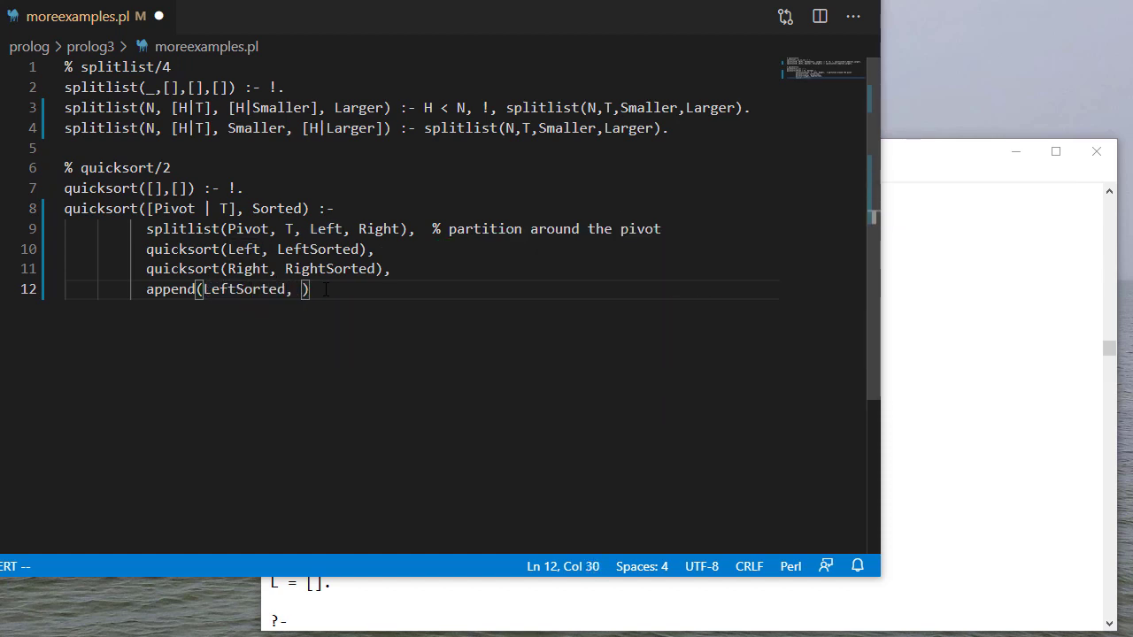
# Complete append(LeftSorted, [Pivot|RightSorted], Sorted) and switch to SWI-Prolog
pyautogui.write('[]')
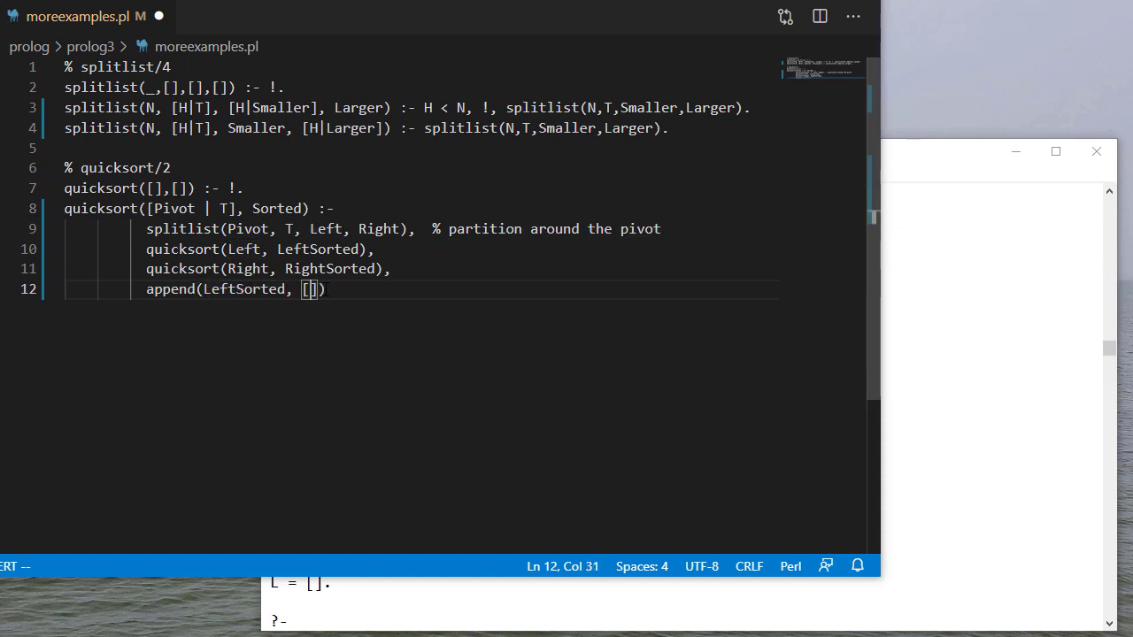
pyautogui.write('Pivot')
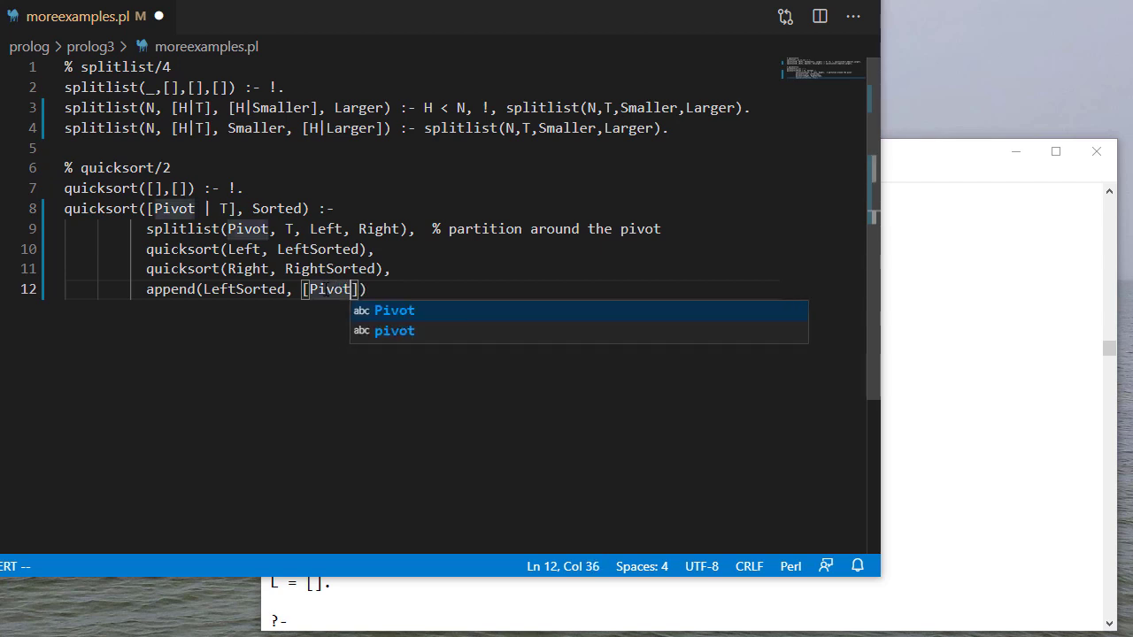
pyautogui.write('|RightS')
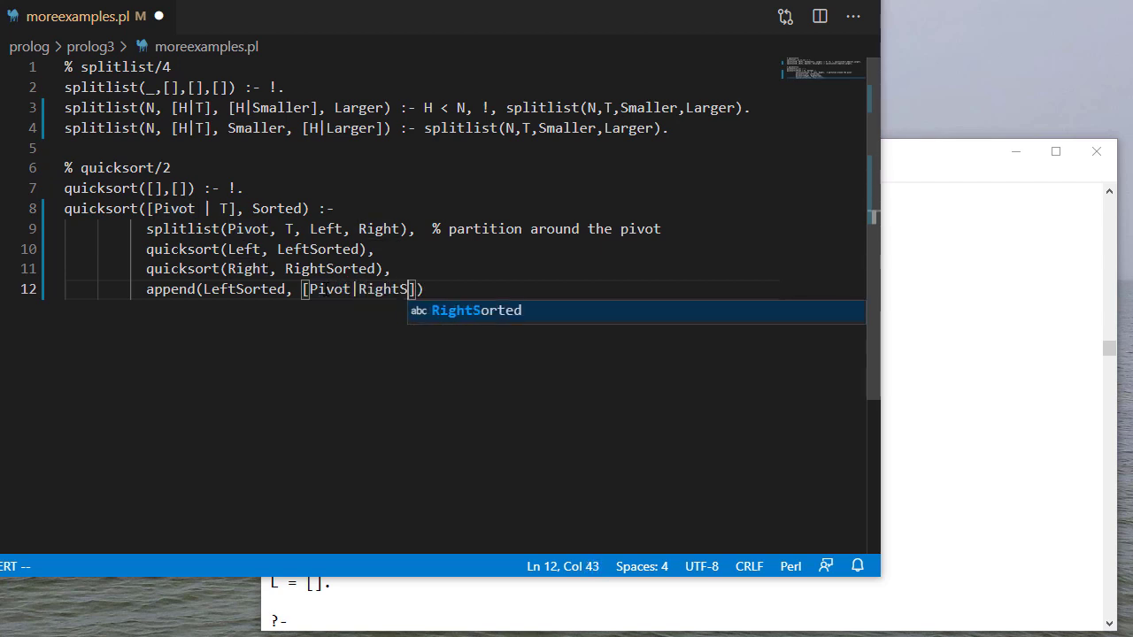
pyautogui.press('Tab')
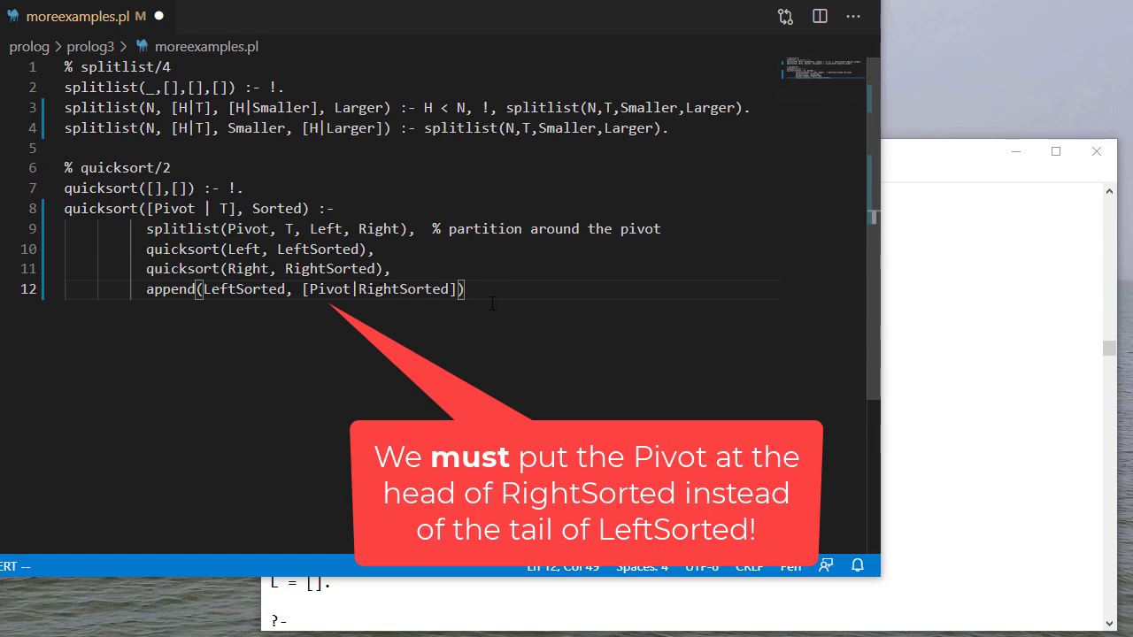
pyautogui.write(',')
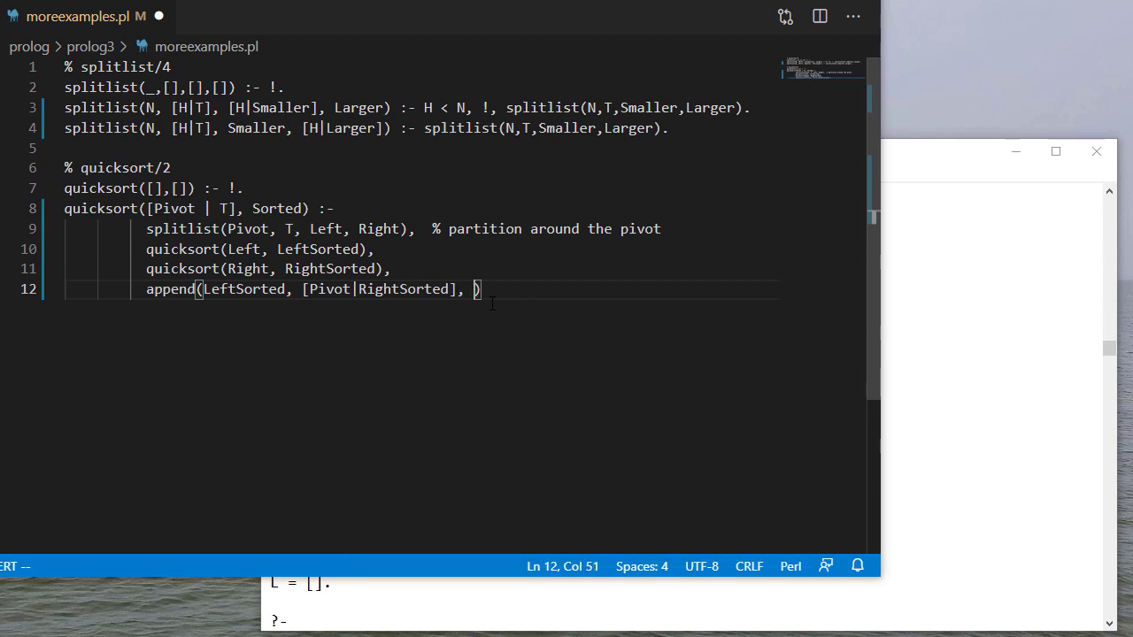
pyautogui.write('S')
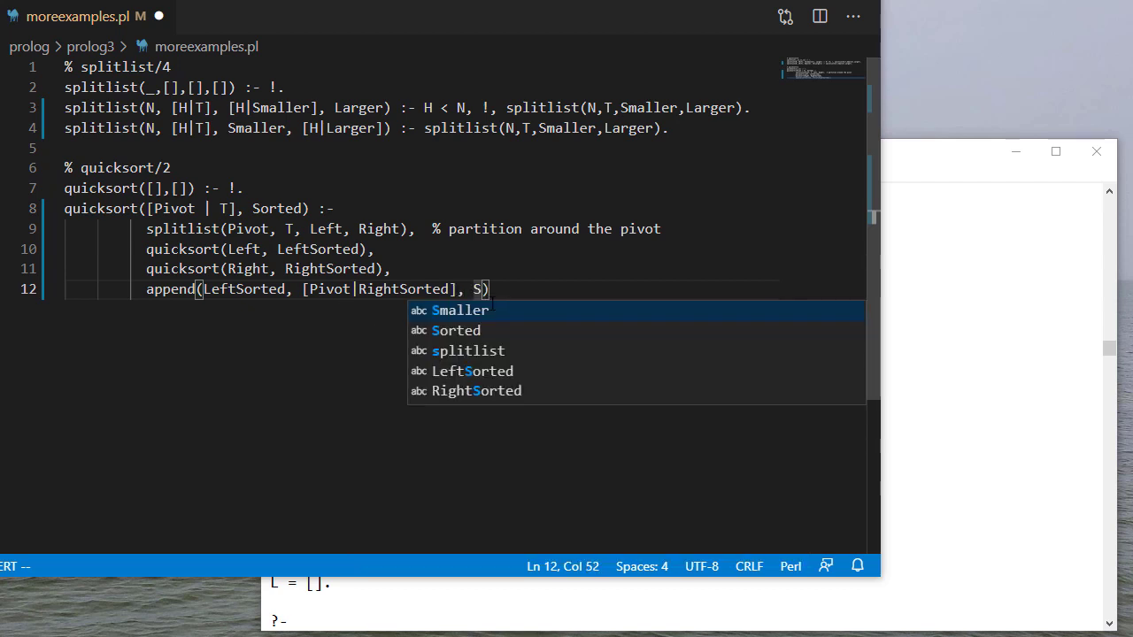
pyautogui.write('orted')
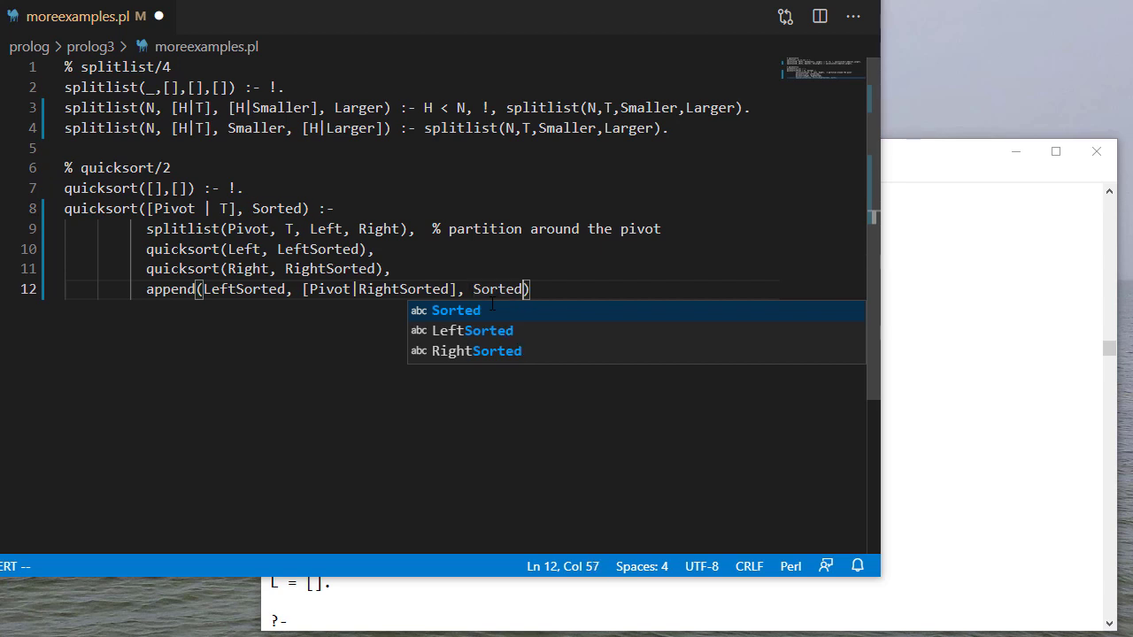
pyautogui.click(991, 386)
pyautogui.write('quicksort([1,2')
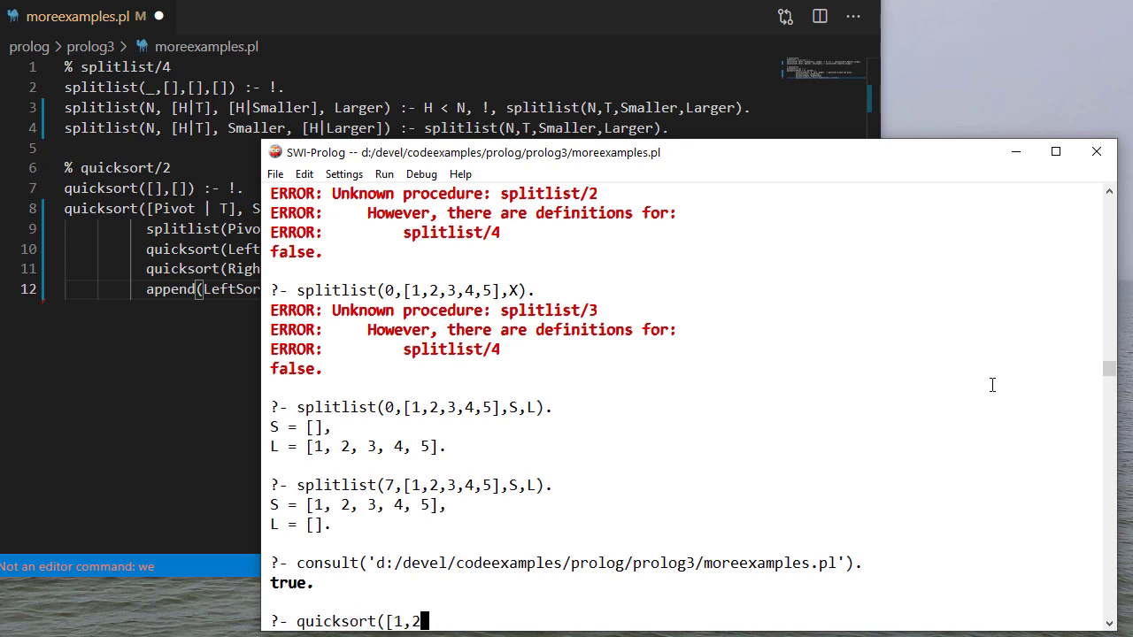
# Query quicksort on an unsorted list ending ,3,2,1] to get the sorted result
pyautogui.write(',3,2,1]')
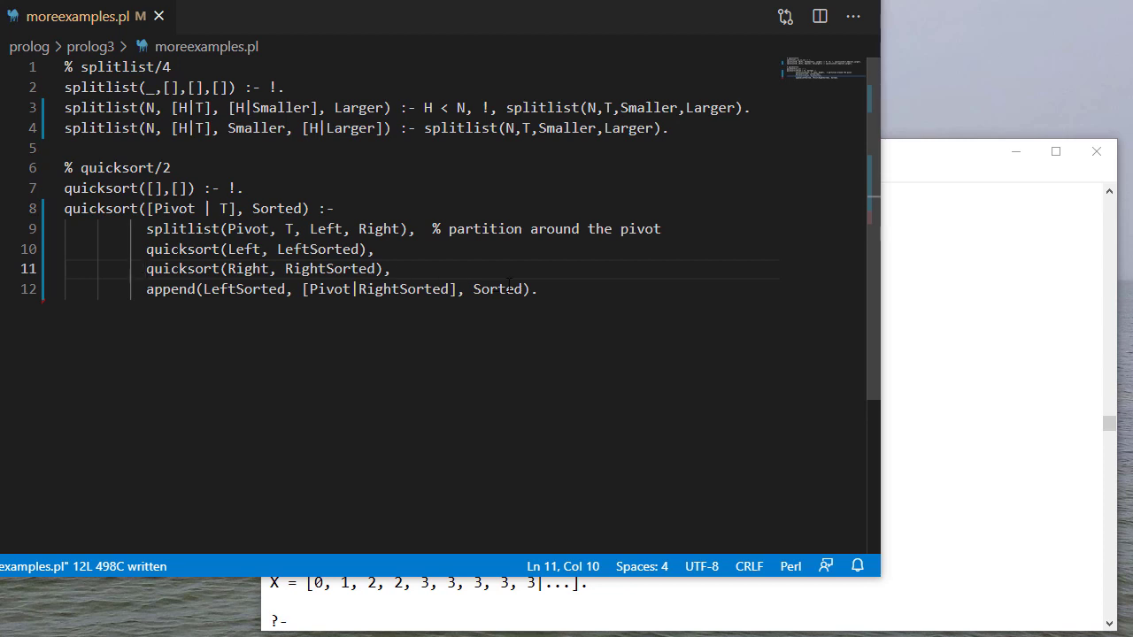
# Add the % unique/1 comment and base clauses unique([]) :- !. and unique([_]) :- !
pyautogui.write('%')
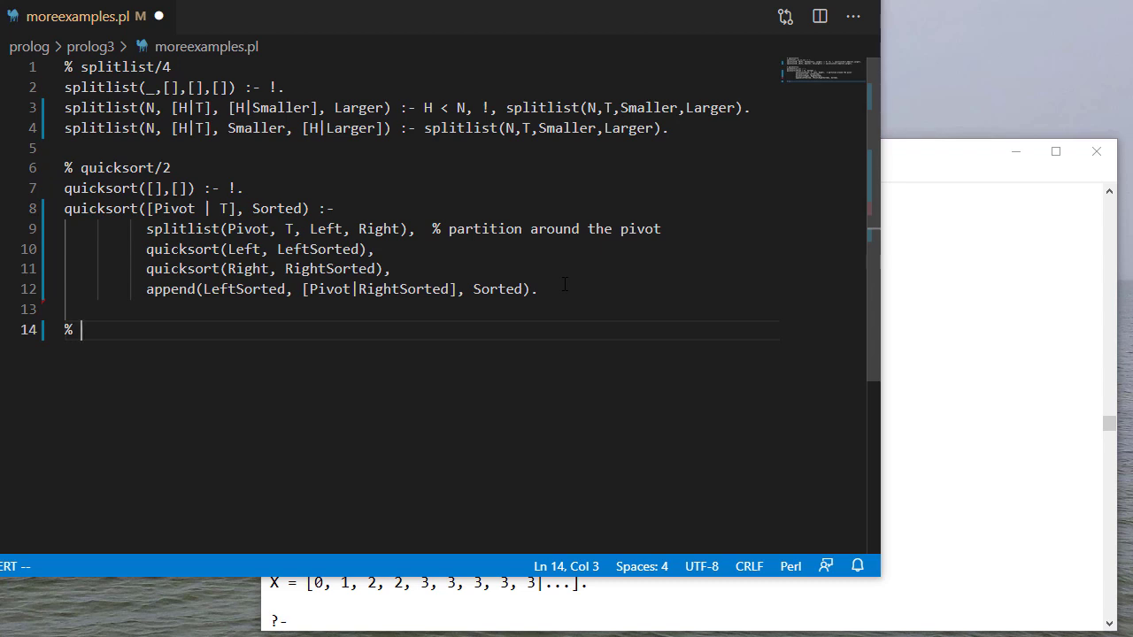
pyautogui.write('unique/1')
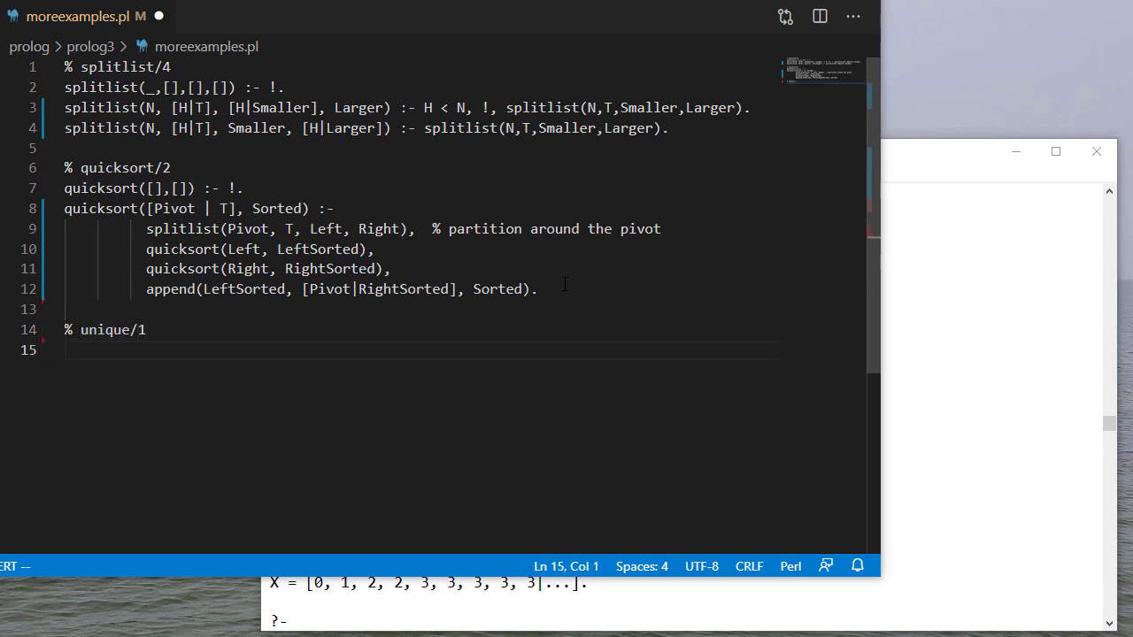
pyautogui.write('unique([]')
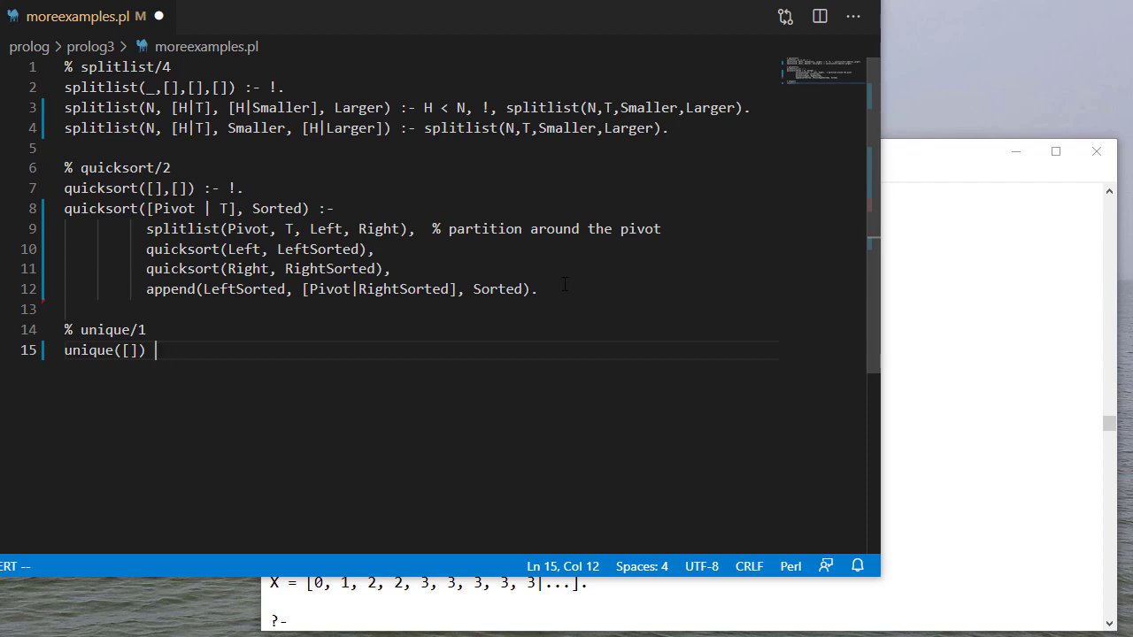
pyautogui.write(':- !.')
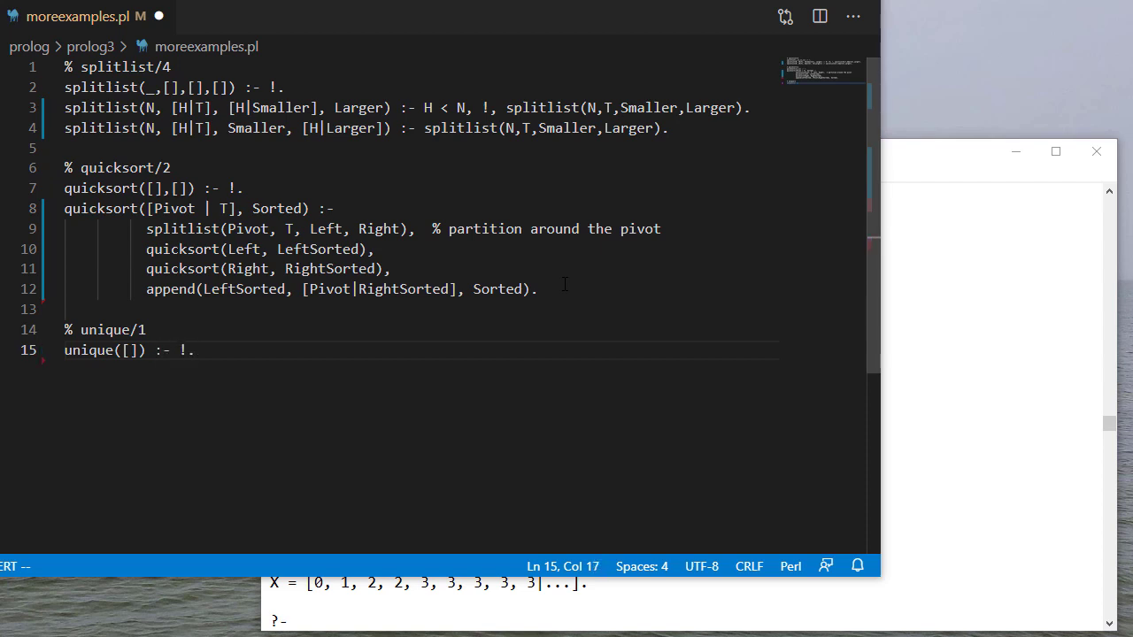
pyautogui.write('unique([]')
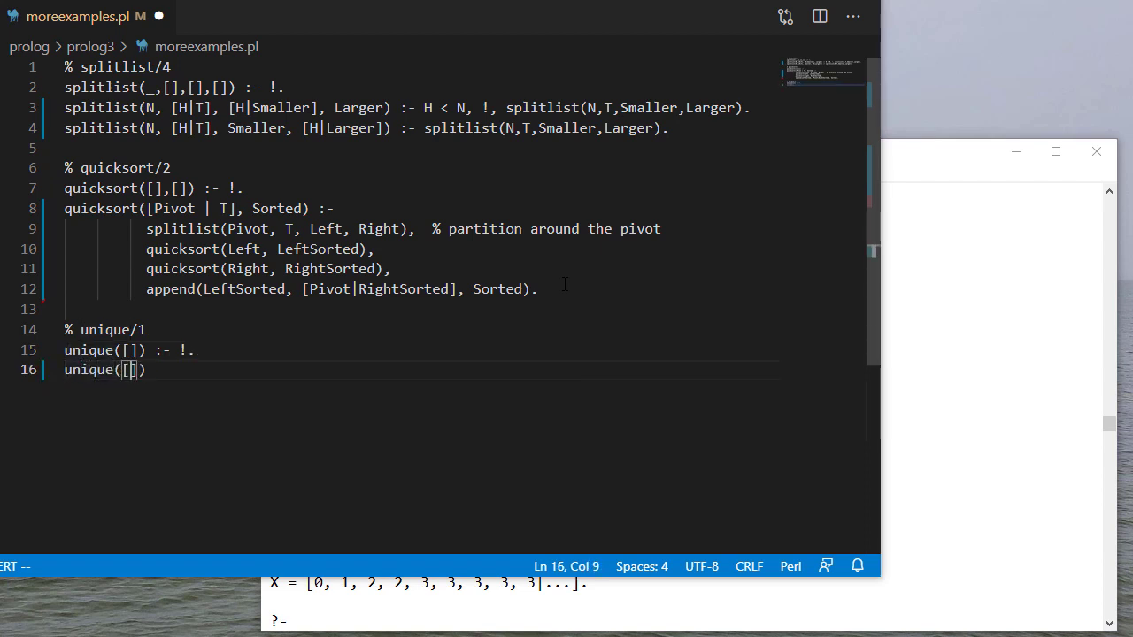
pyautogui.write('_]')
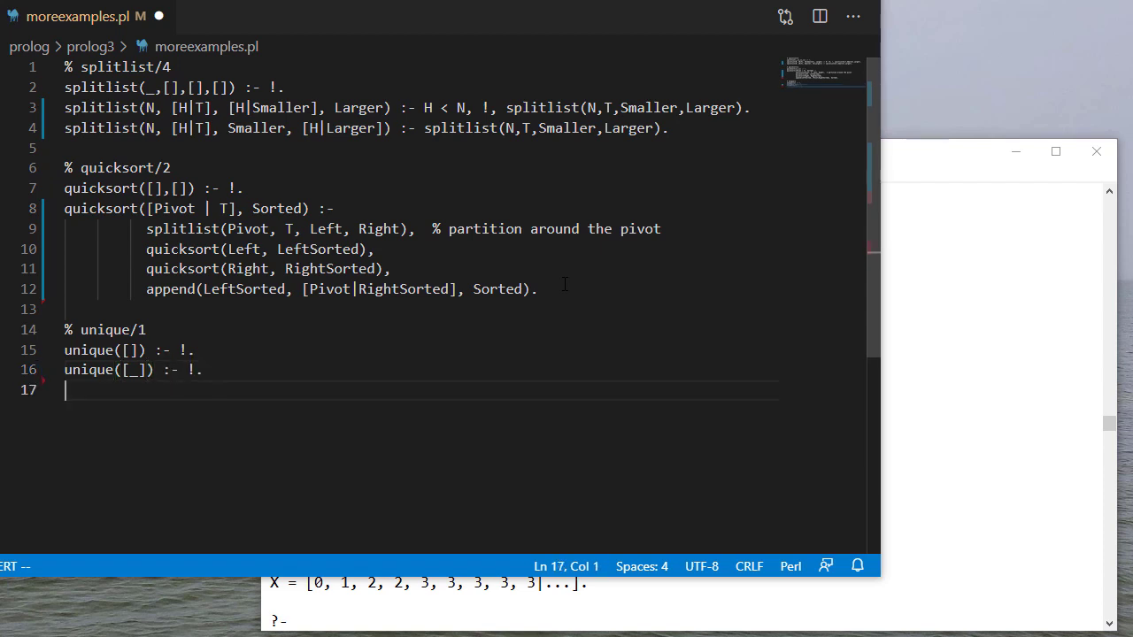
# Begin the general clause head unique([H, ...])
pyautogui.write('unique([])')
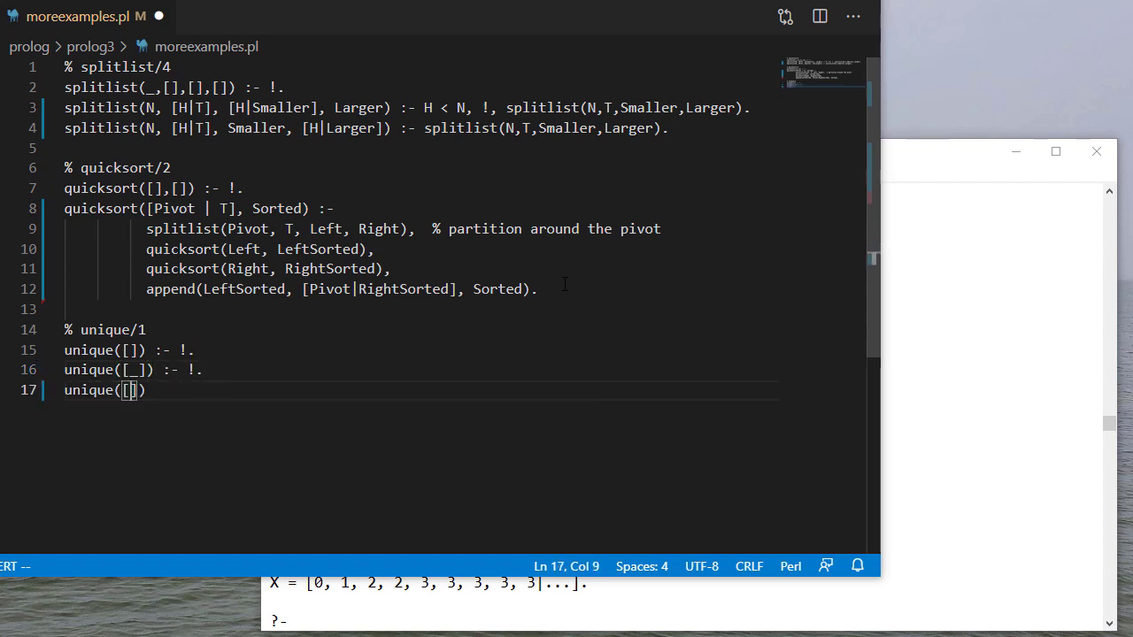
pyautogui.write('H,')
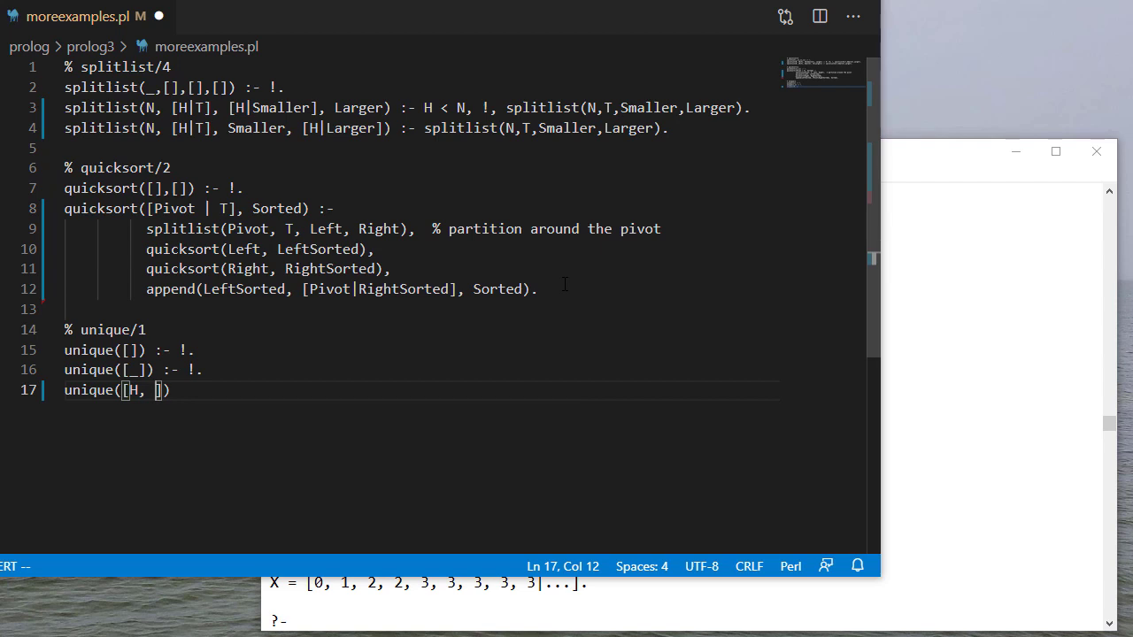
# Finish unique([H, HX|T]) :- H \= HX, !, unique([H|T]). and save
pyautogui.write('X|T')
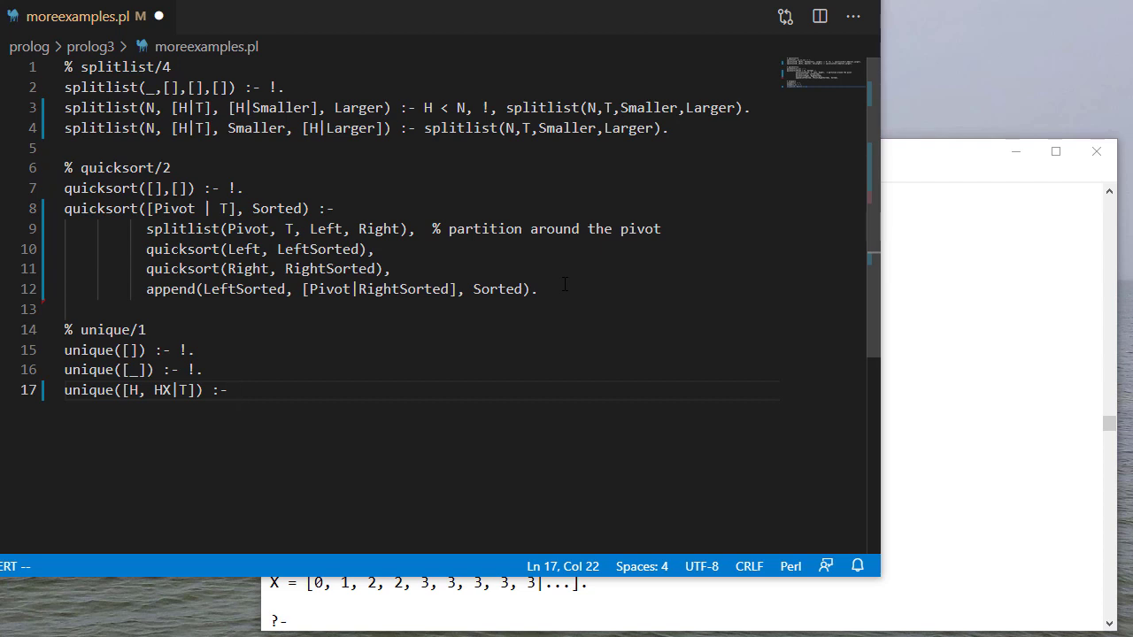
pyautogui.write('H \\=')
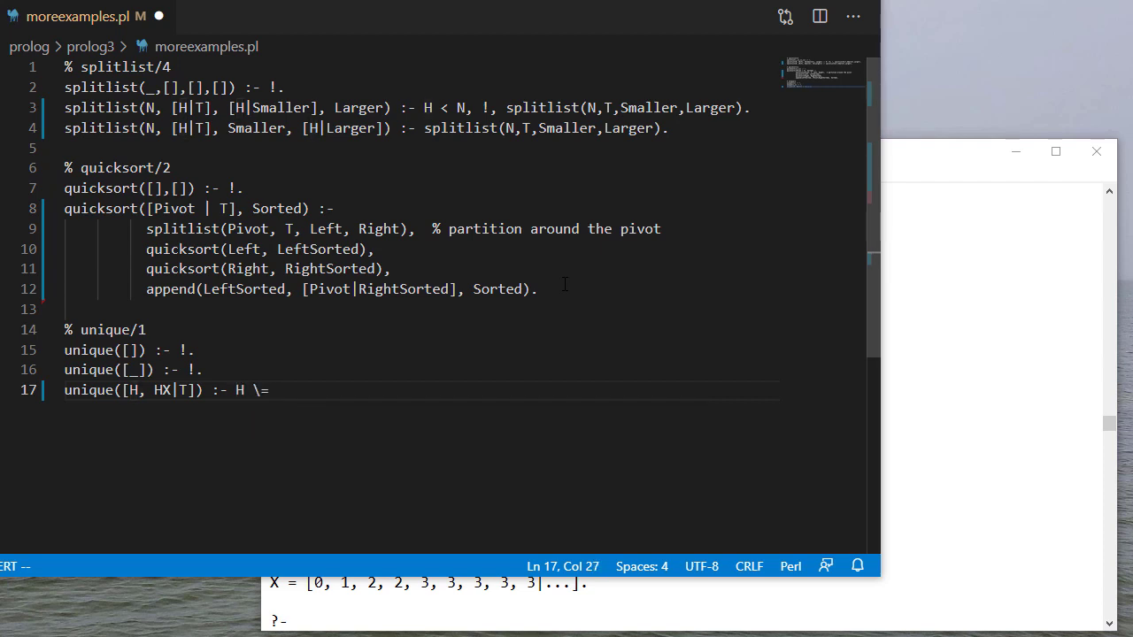
pyautogui.write('HX,')
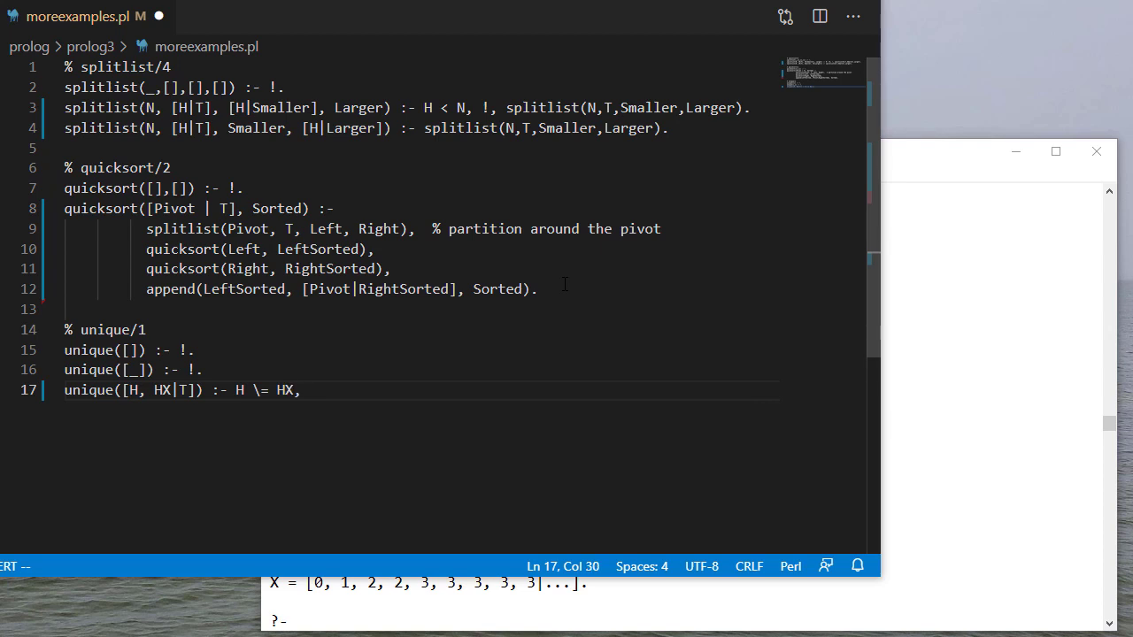
pyautogui.press('Backspace')
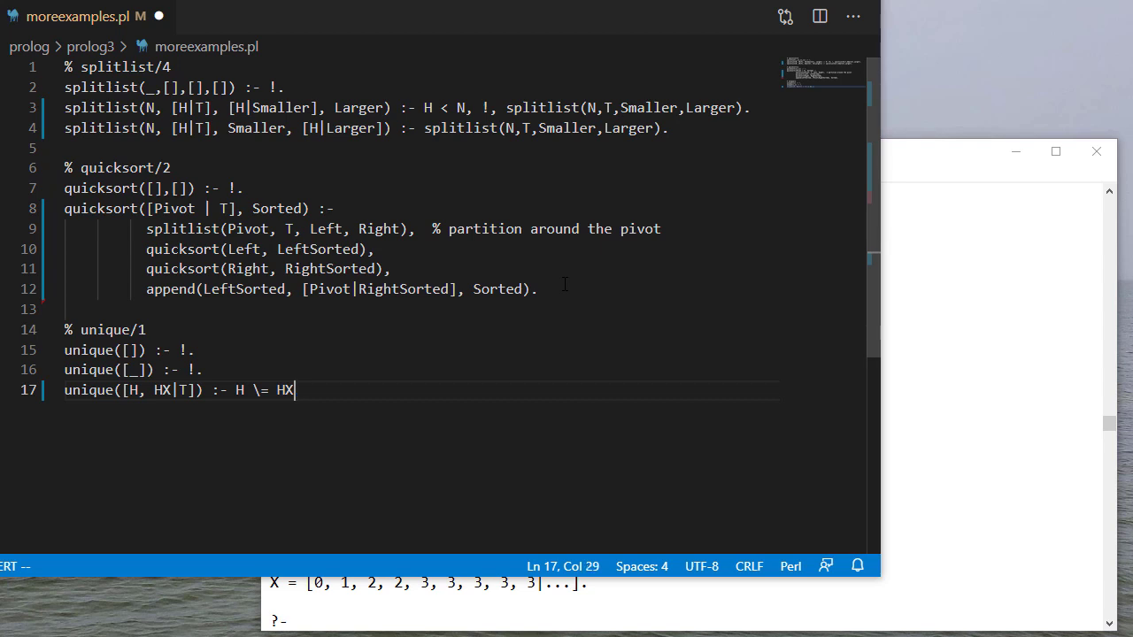
pyautogui.write(', !,')
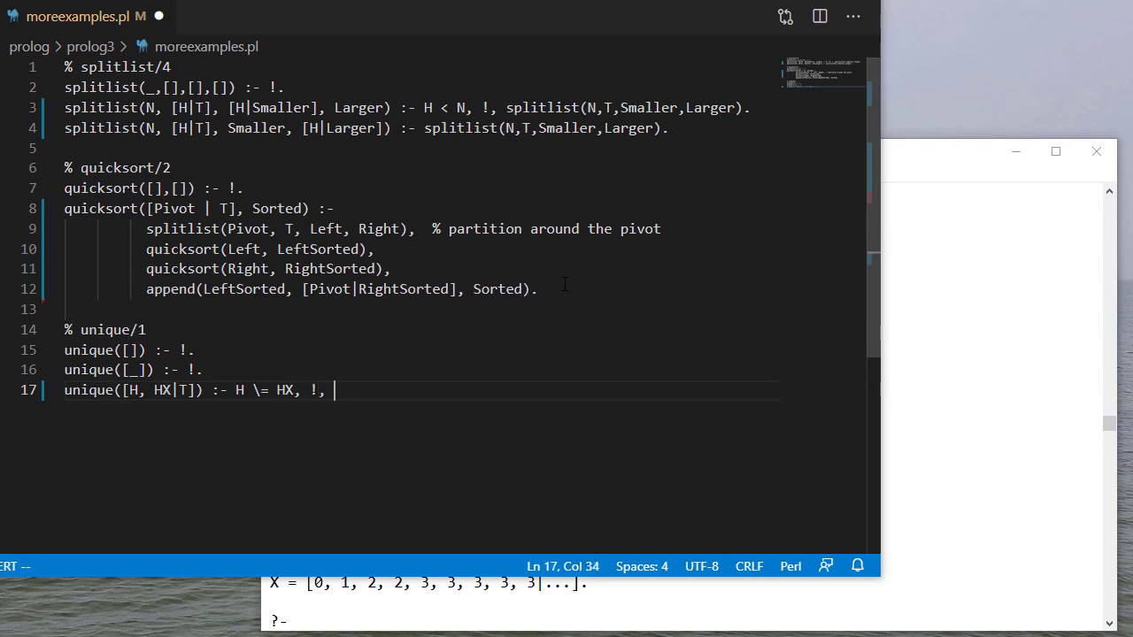
pyautogui.write('unique(')
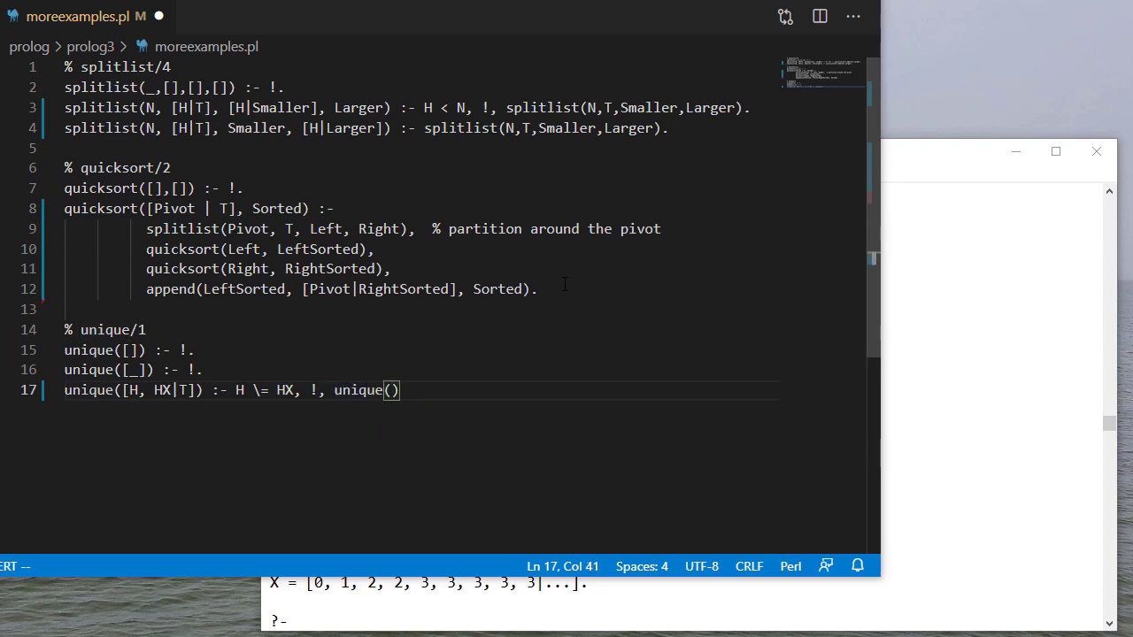
pyautogui.write('[H|T]')
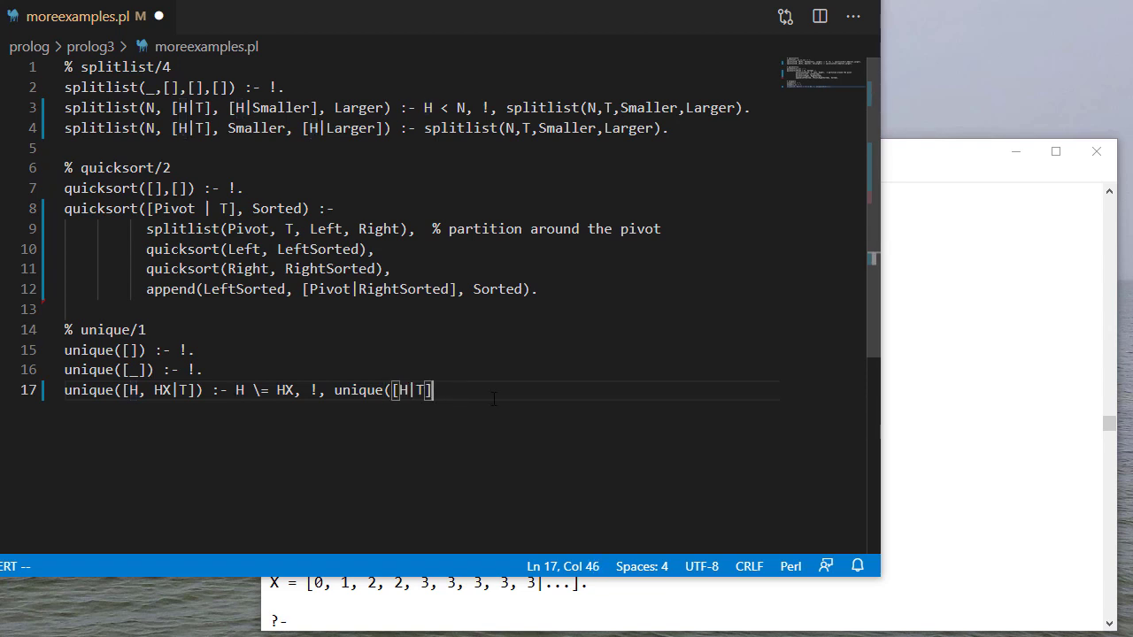
pyautogui.write(').')
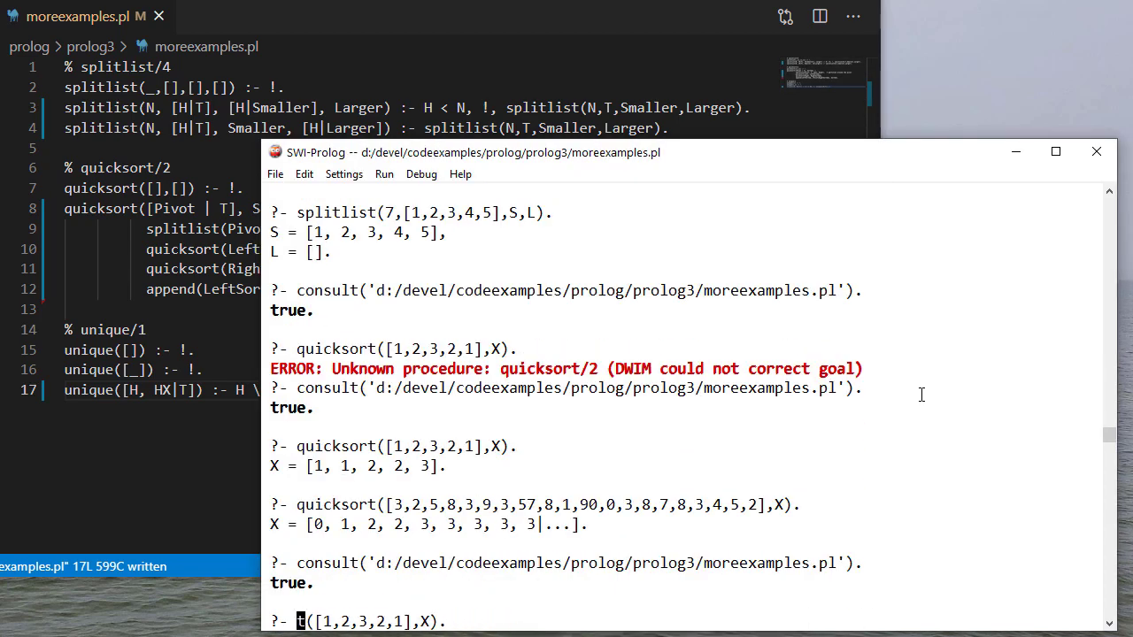
# Query unique on [1,2,3,2,1], [1,2,3], [1,1,2,3] and [1,2,3,3] at the ?- prompt
pyautogui.write('unique([1,2,3,2,1]).')
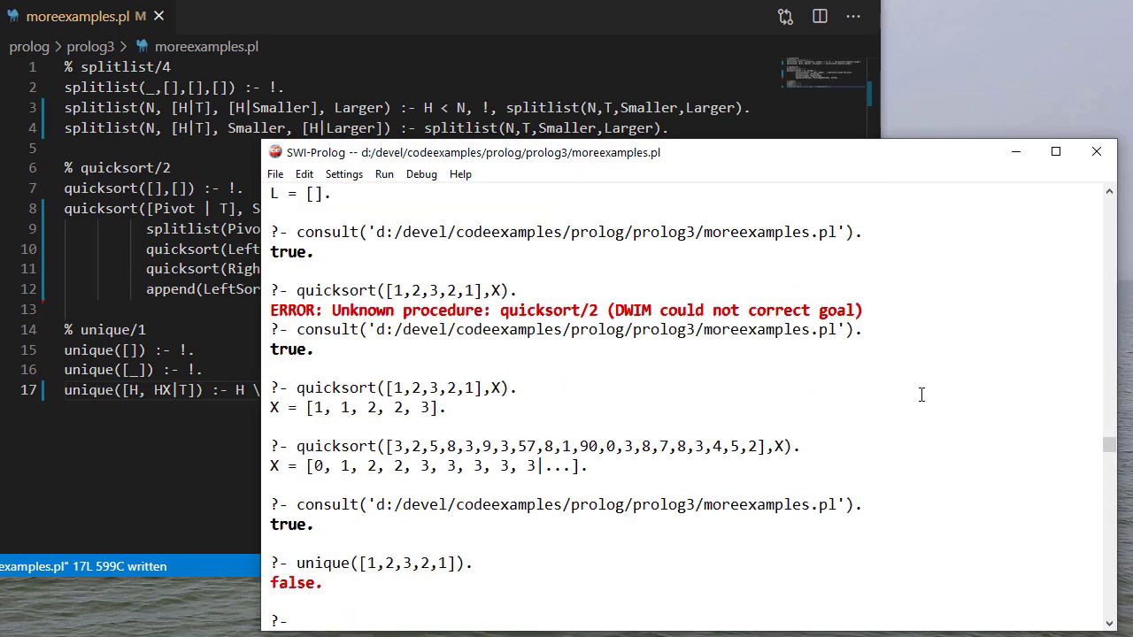
pyautogui.write('unique([1,2,3,2,1]).')
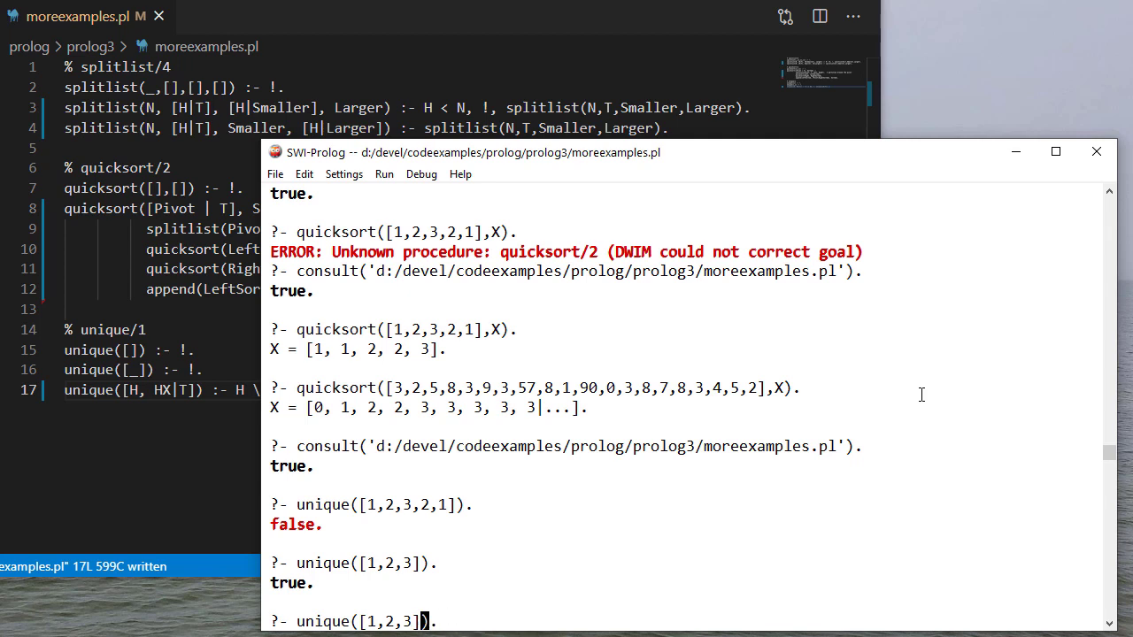
pyautogui.write('1,')
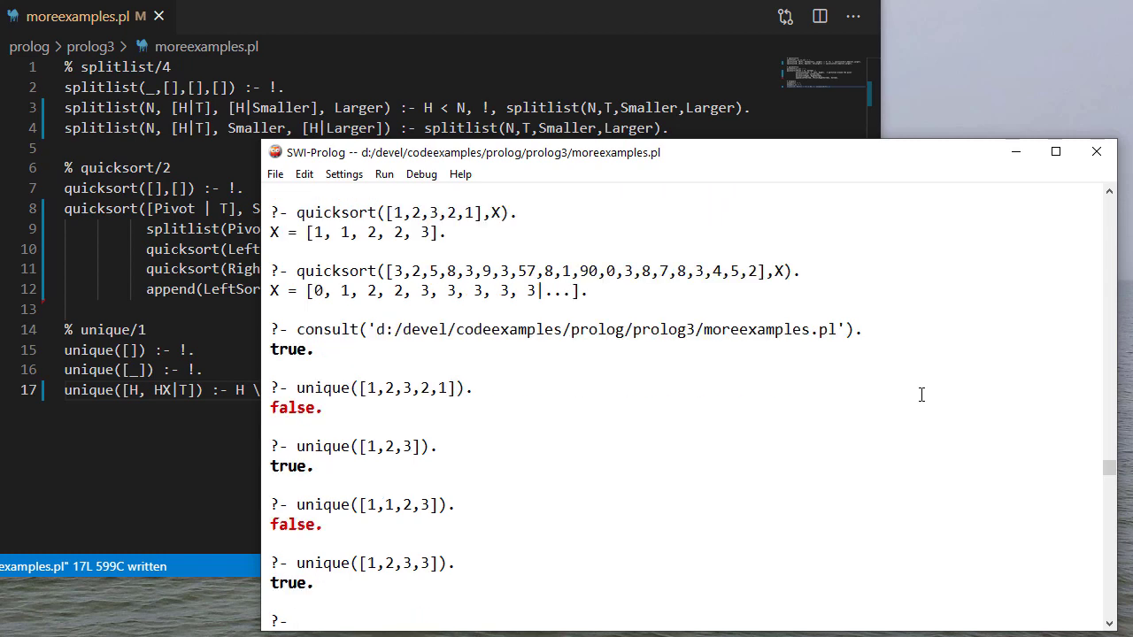
pyautogui.write('unique([1,1,2,3]).')
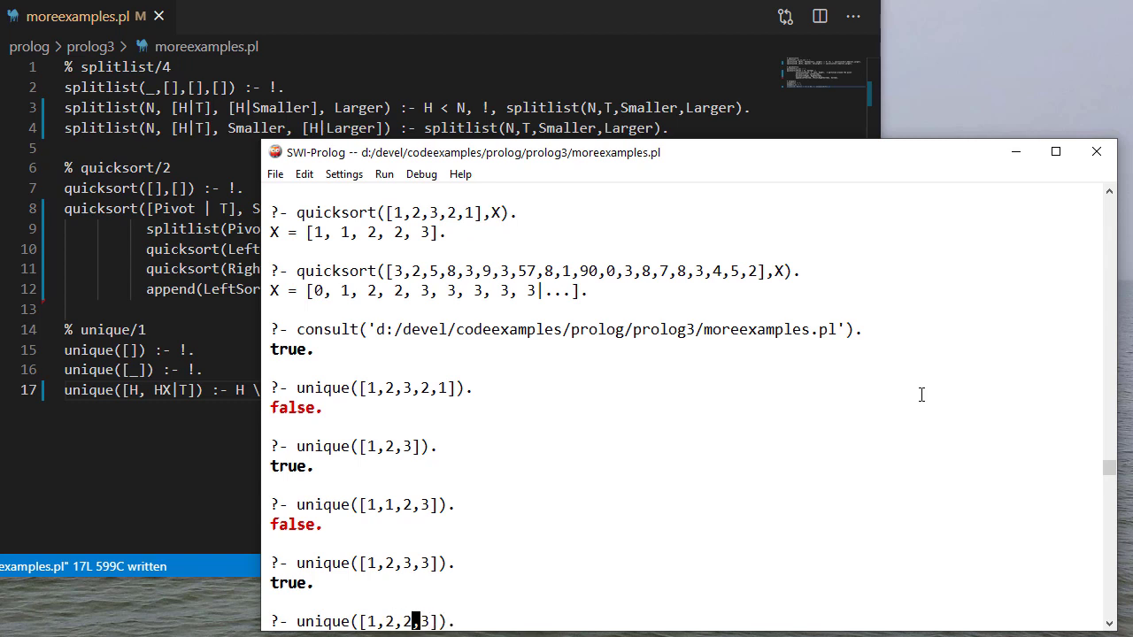
pyautogui.press('Return')
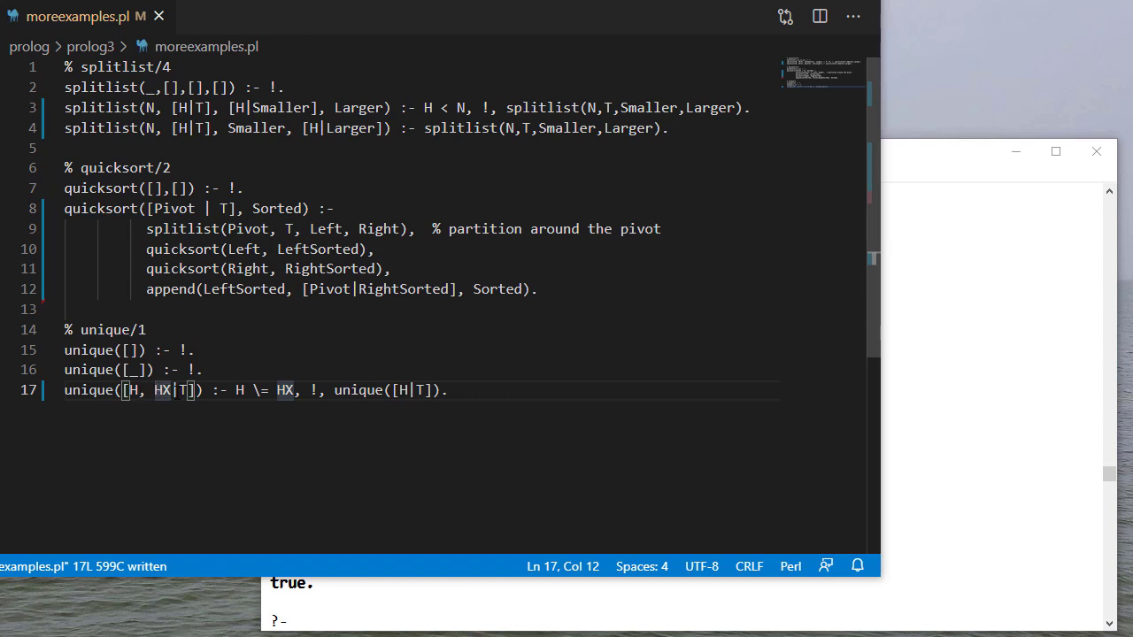
# Append ', unique([HX|T])' before the recursive clause's final period and save
pyautogui.click(443, 391)
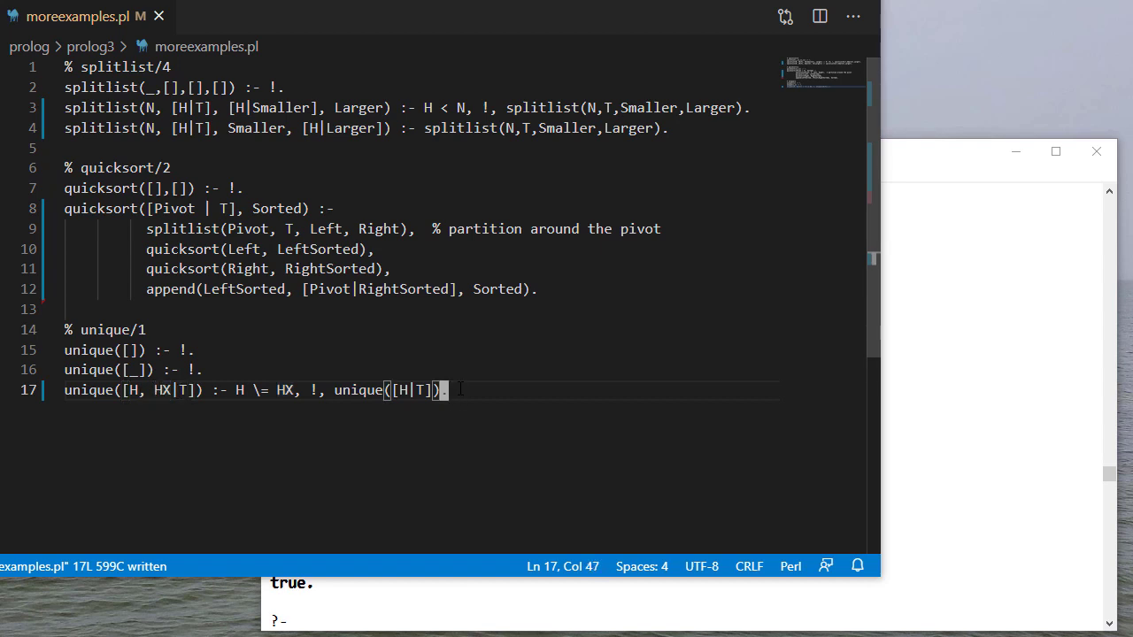
pyautogui.write(',')
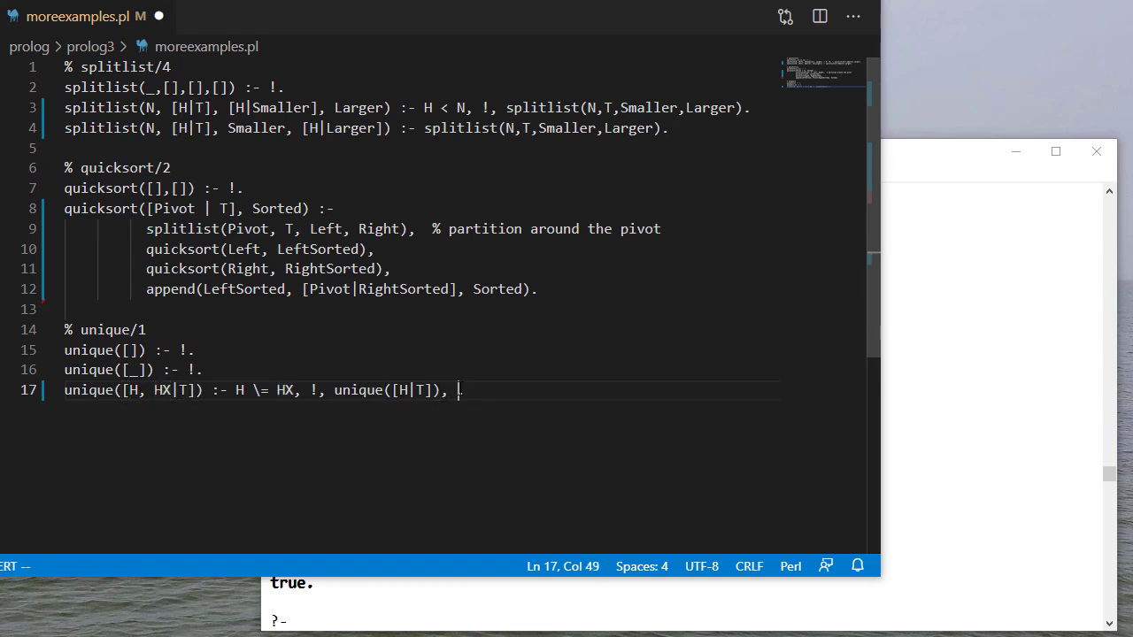
pyautogui.write('unique([]).')
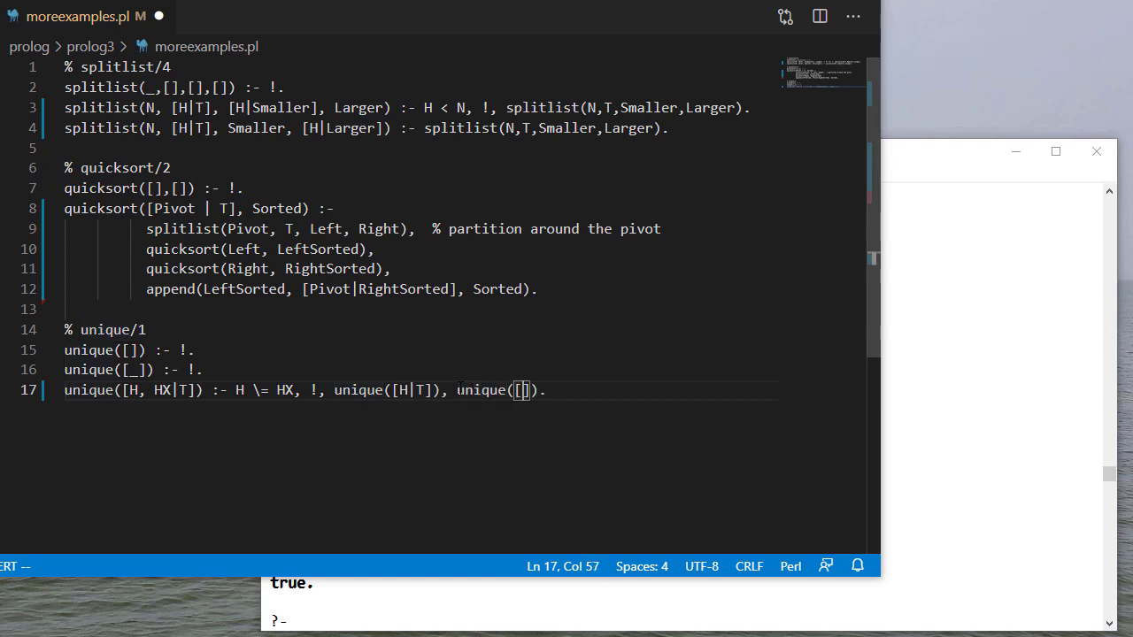
pyautogui.write('HX|T')
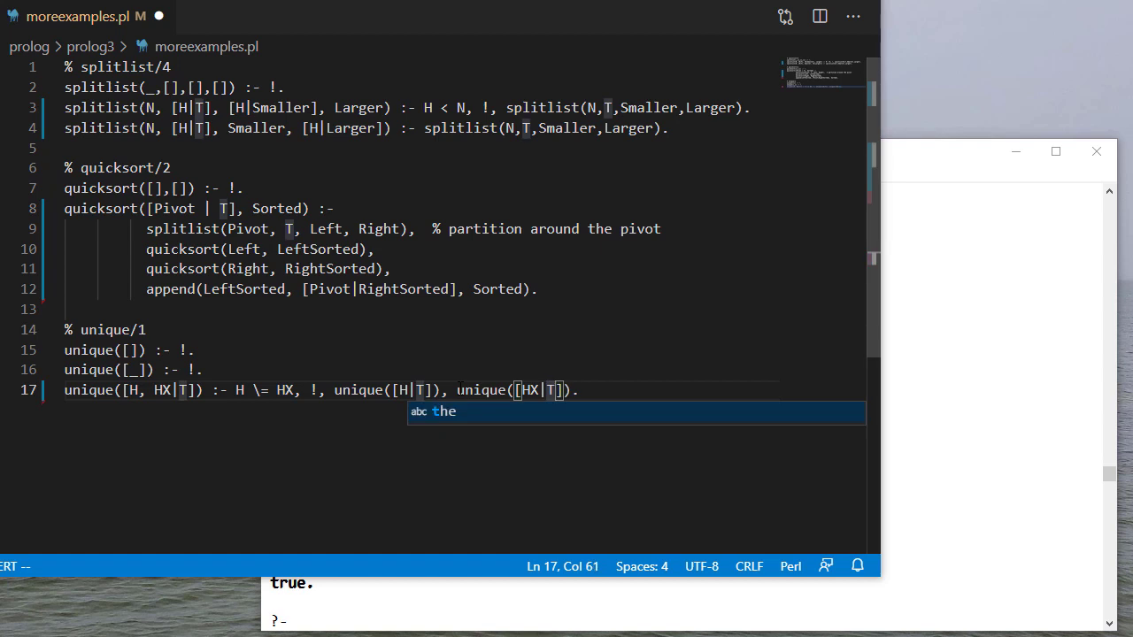
pyautogui.press('ctrl+s')
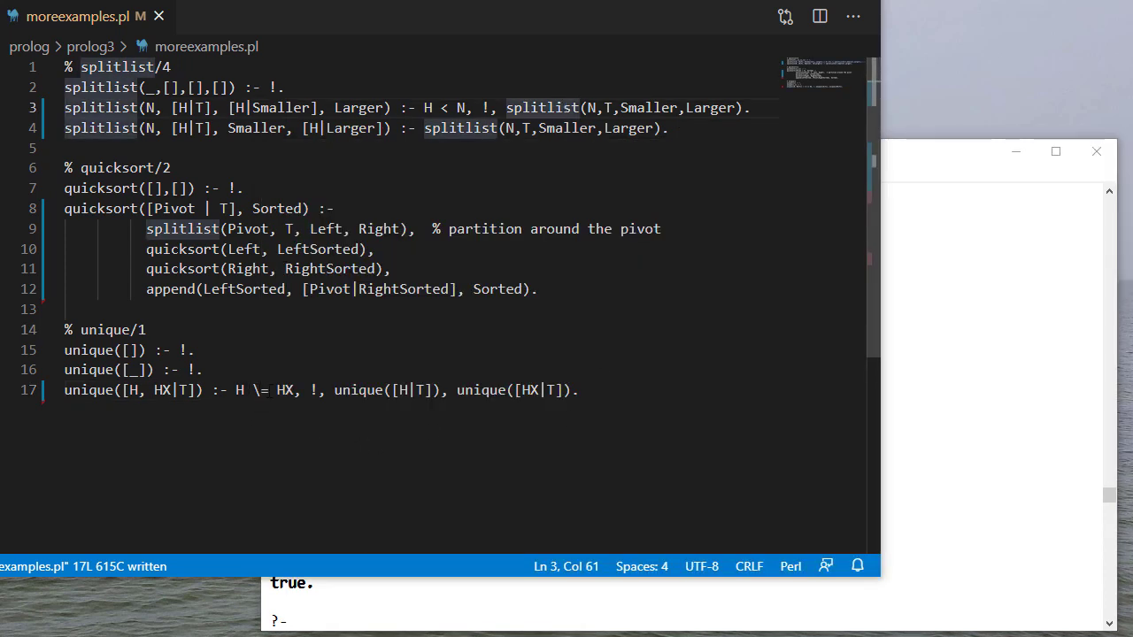
# Write the lunch_duty head with [[monday,A,B],[wed,C,D],[fri,E,F,G]] and a Teachers argument
pyautogui.click(581, 391)
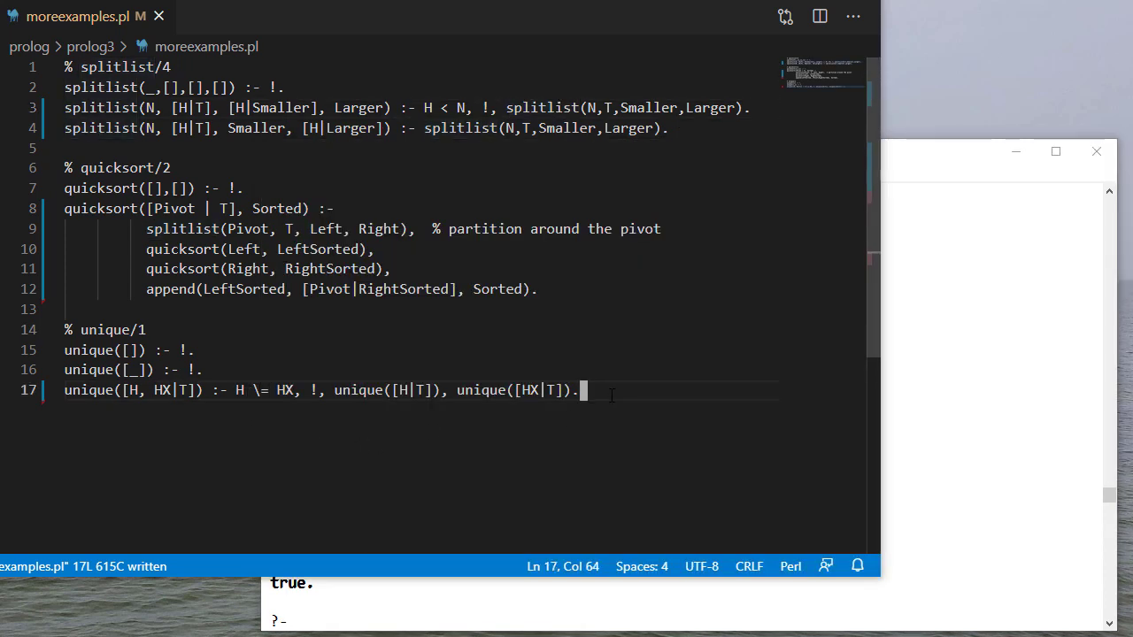
pyautogui.press('Enter')
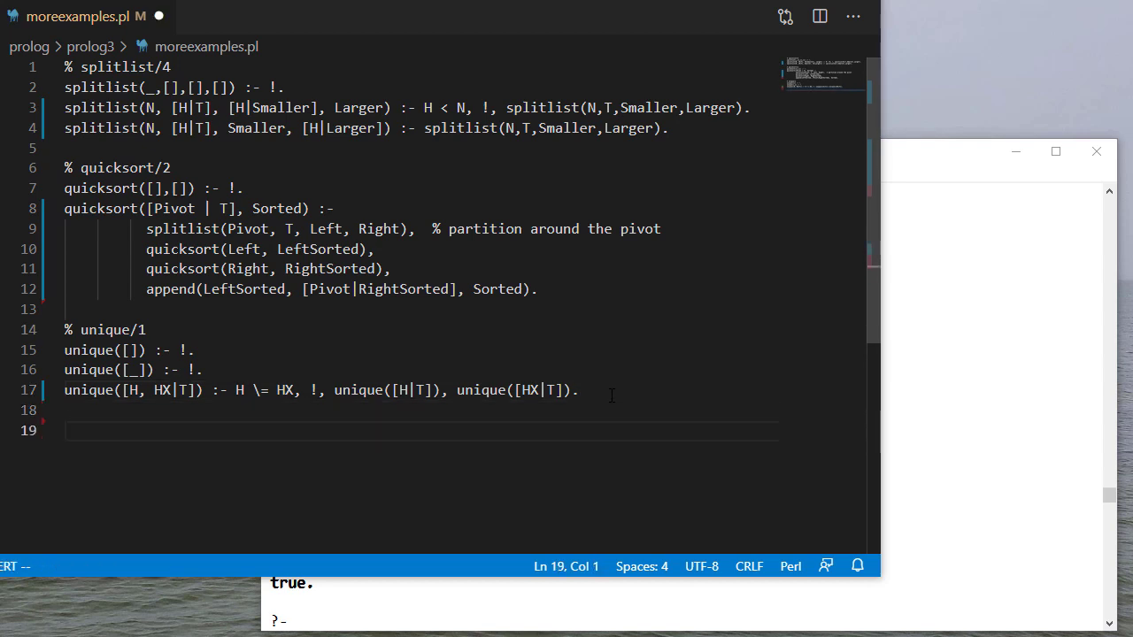
pyautogui.write('% luch_duty')
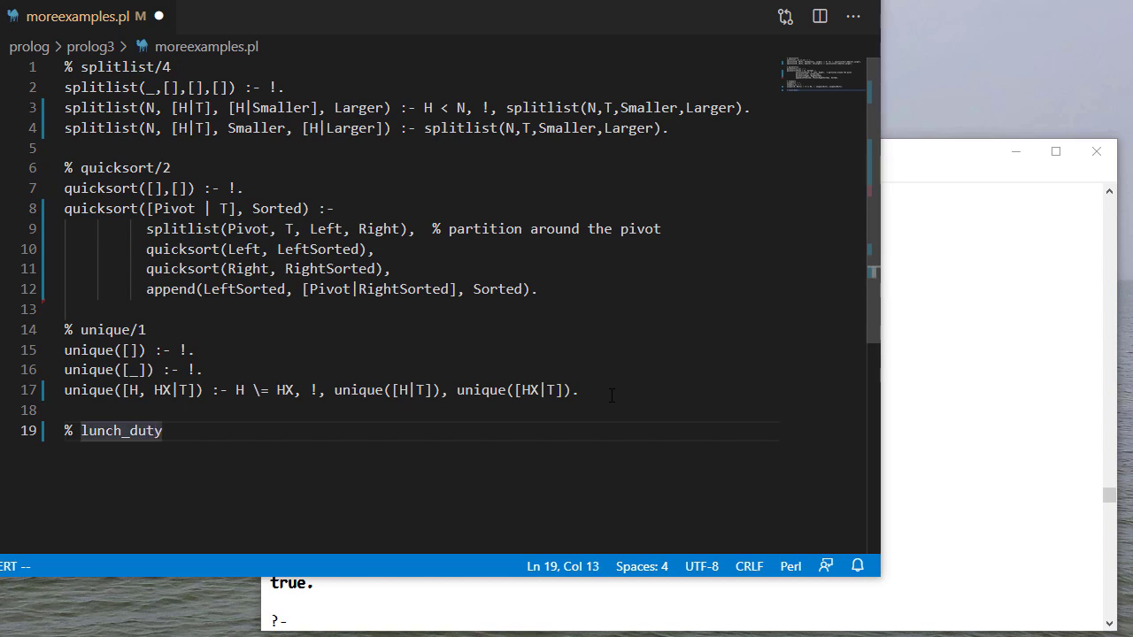
pyautogui.write('lunch_duty(')
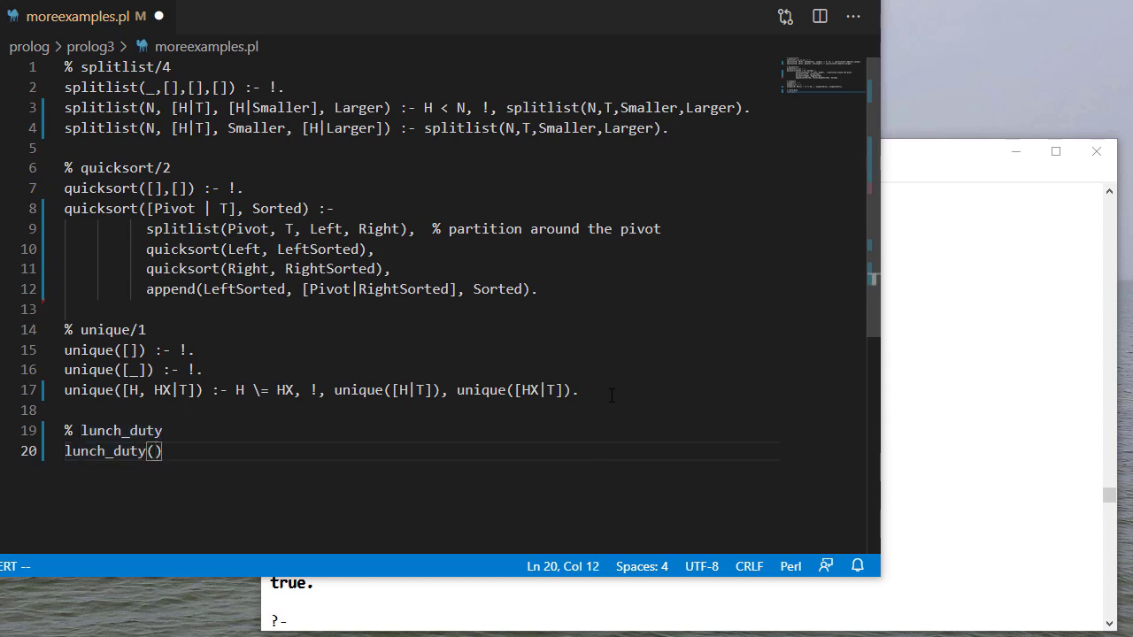
pyautogui.write('[]')
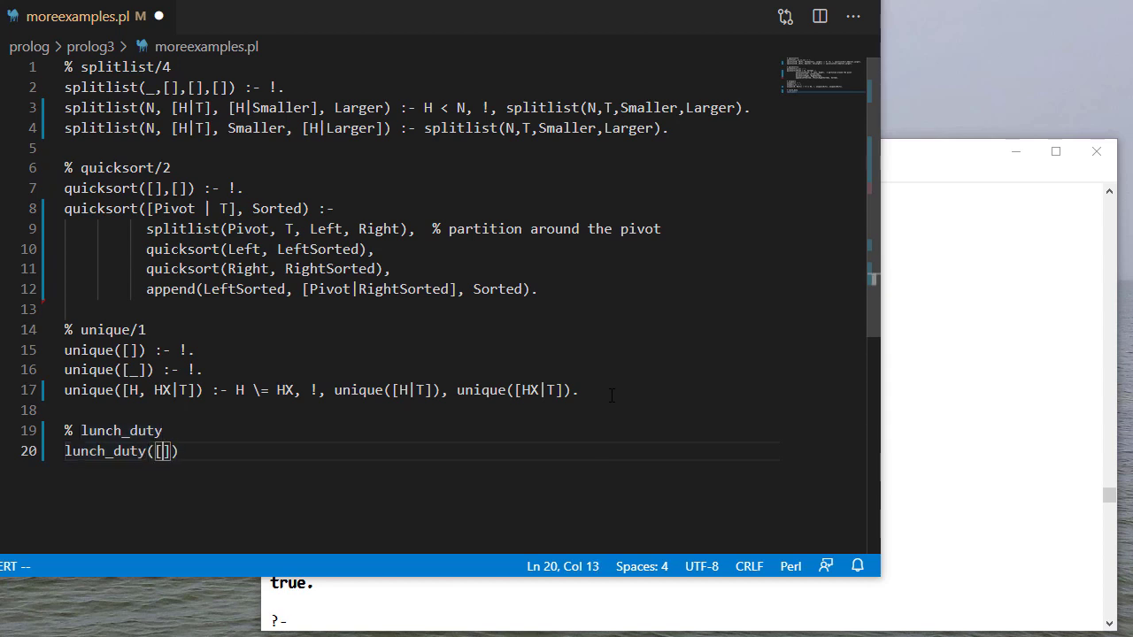
pyautogui.write('[monday')
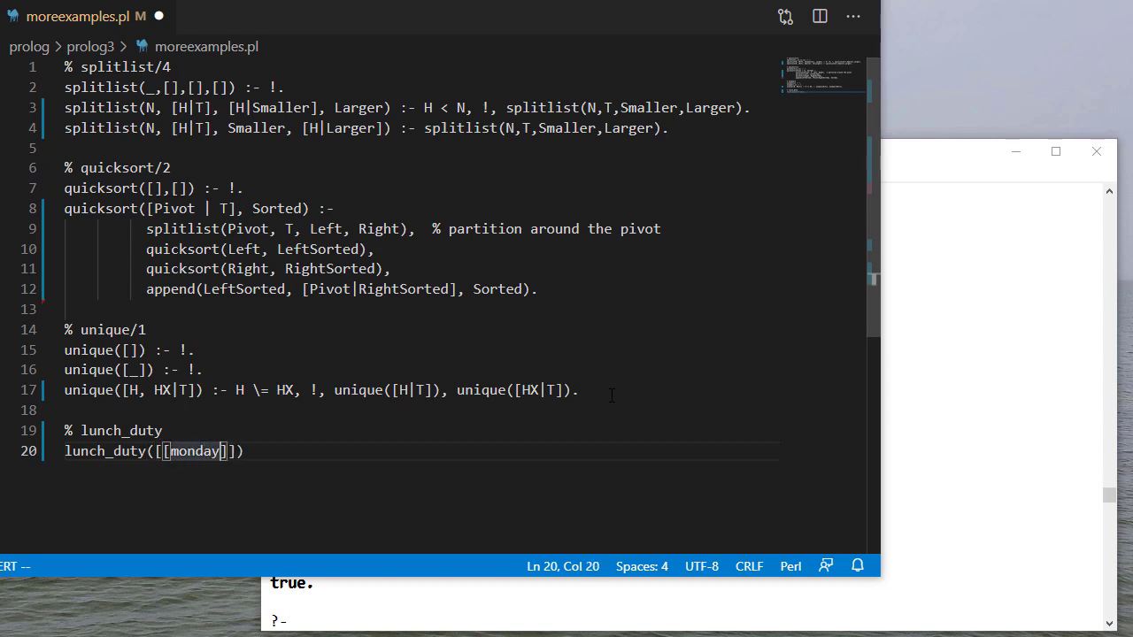
pyautogui.write(',A,B]')
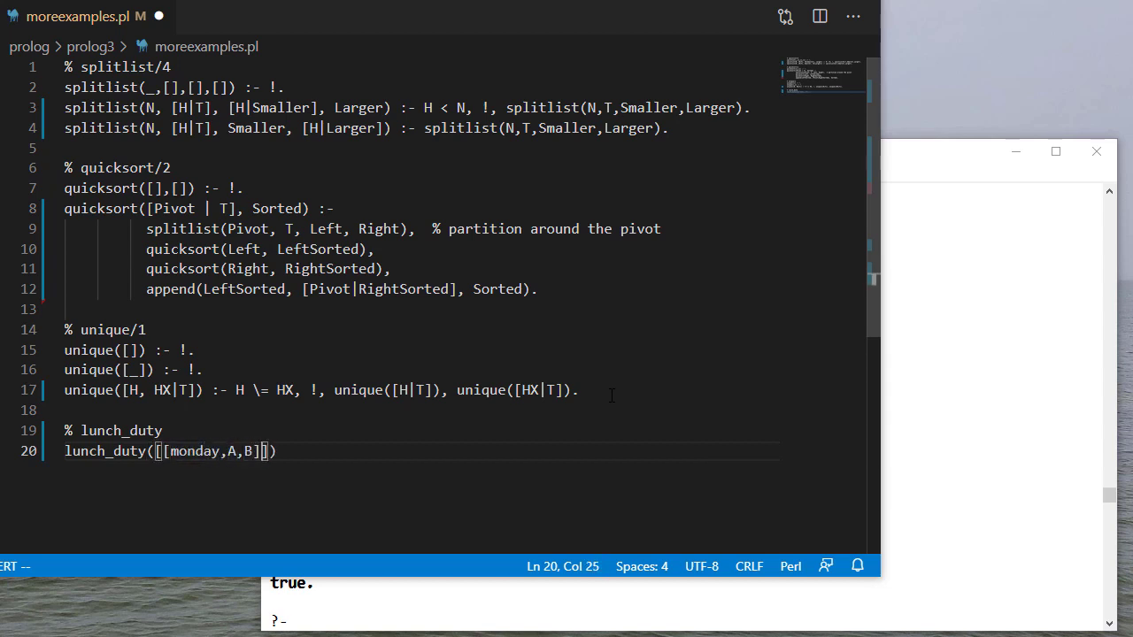
pyautogui.write(', [w')
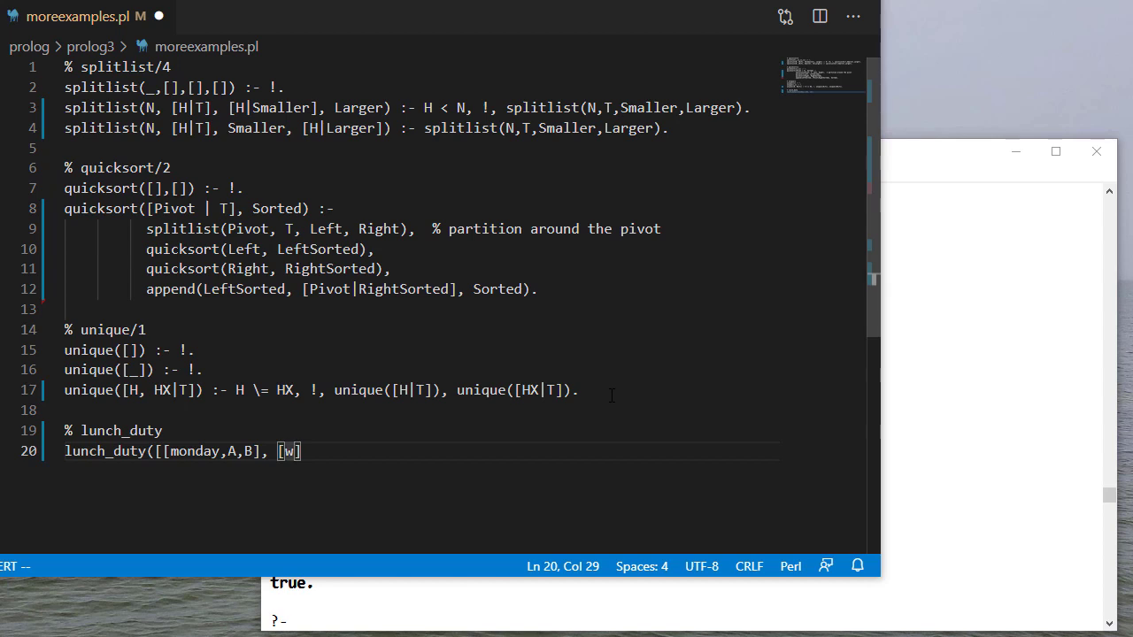
pyautogui.write('ed')
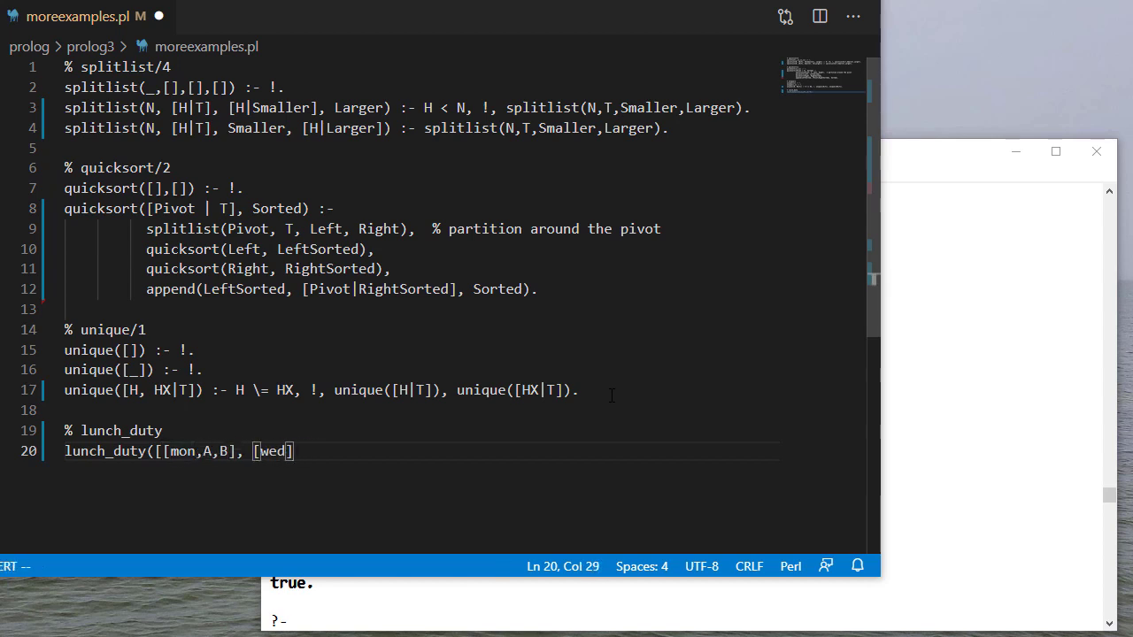
pyautogui.write(',')
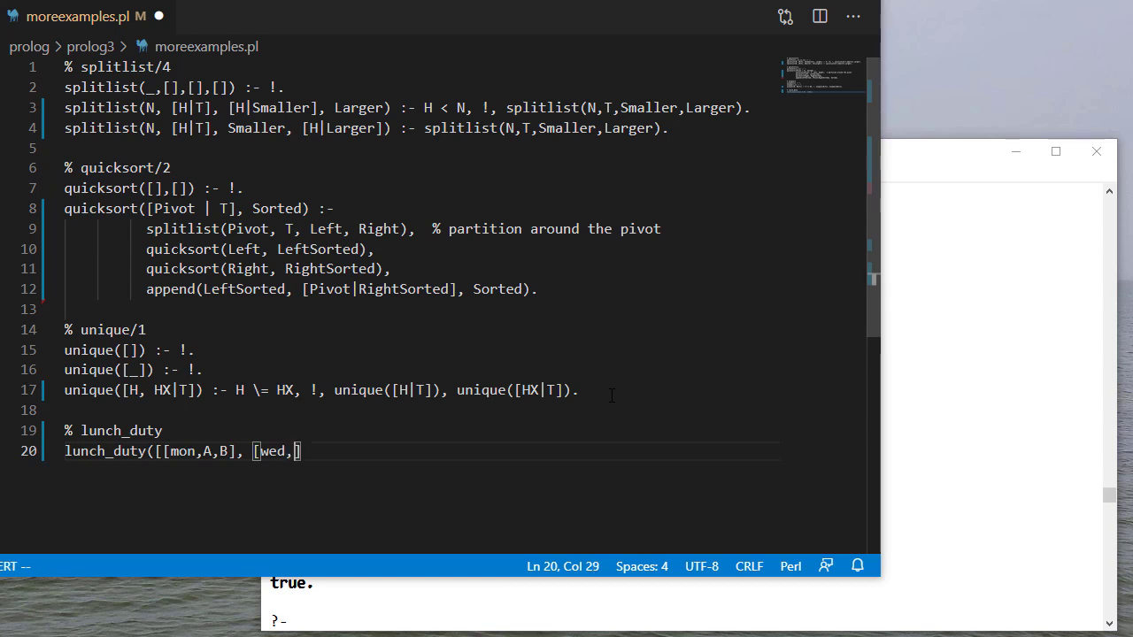
pyautogui.write('C,D]')
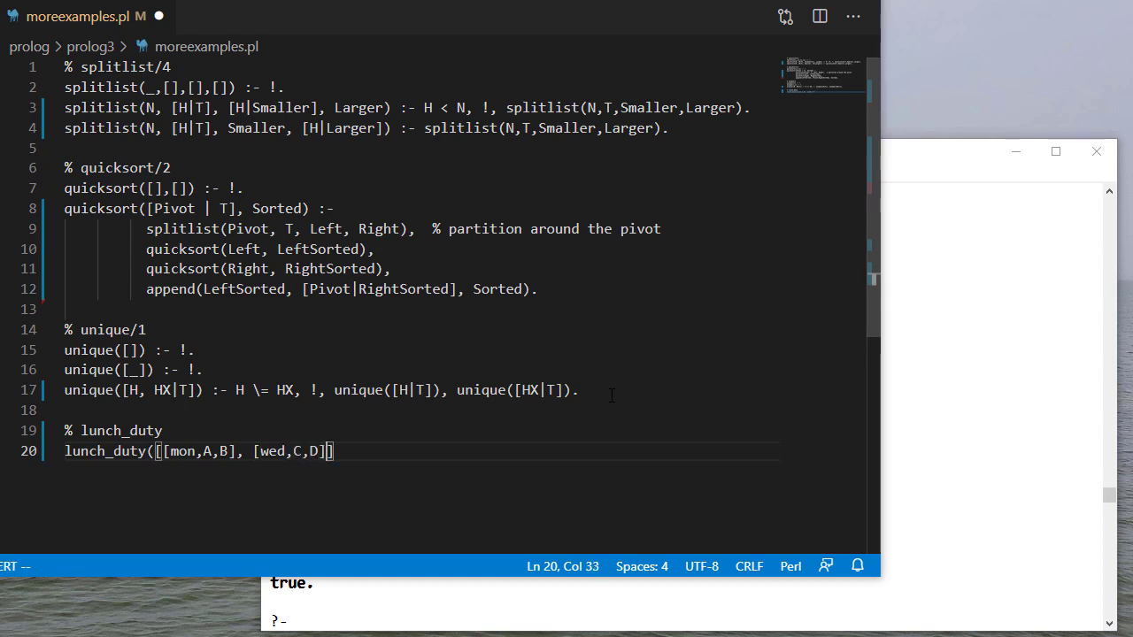
pyautogui.write(',[]')
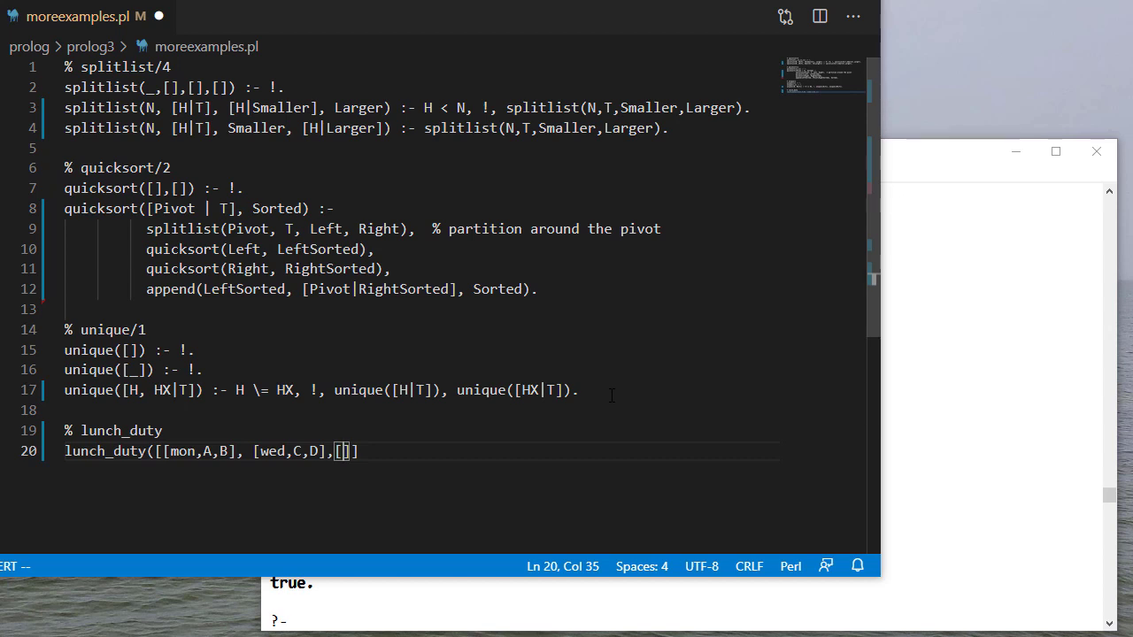
pyautogui.write('fri,')
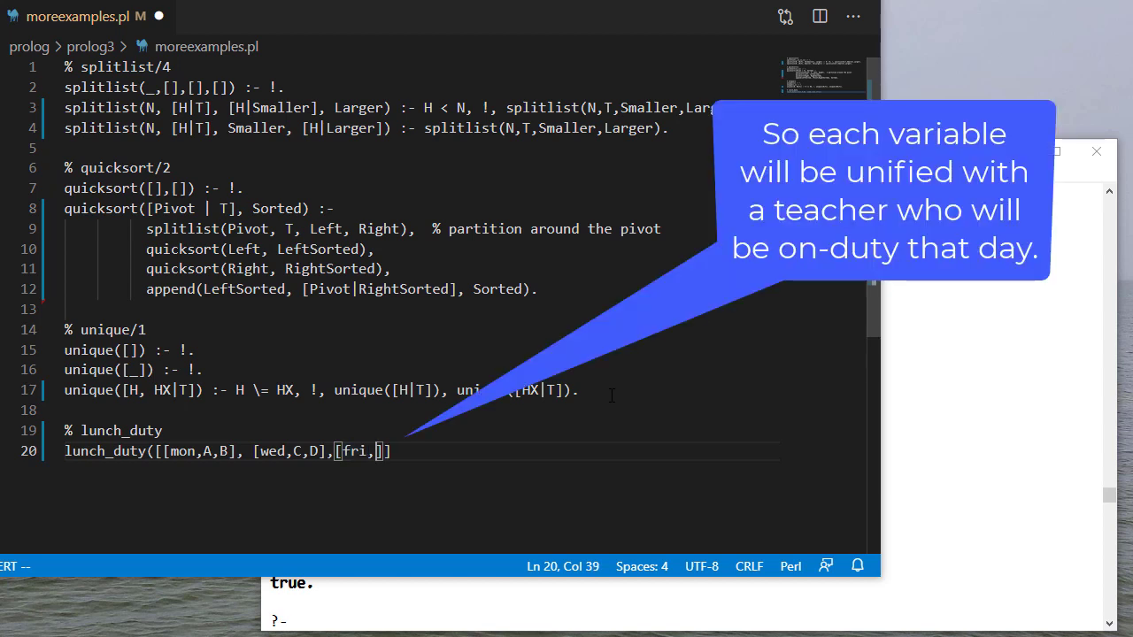
pyautogui.write('E,F,G]')
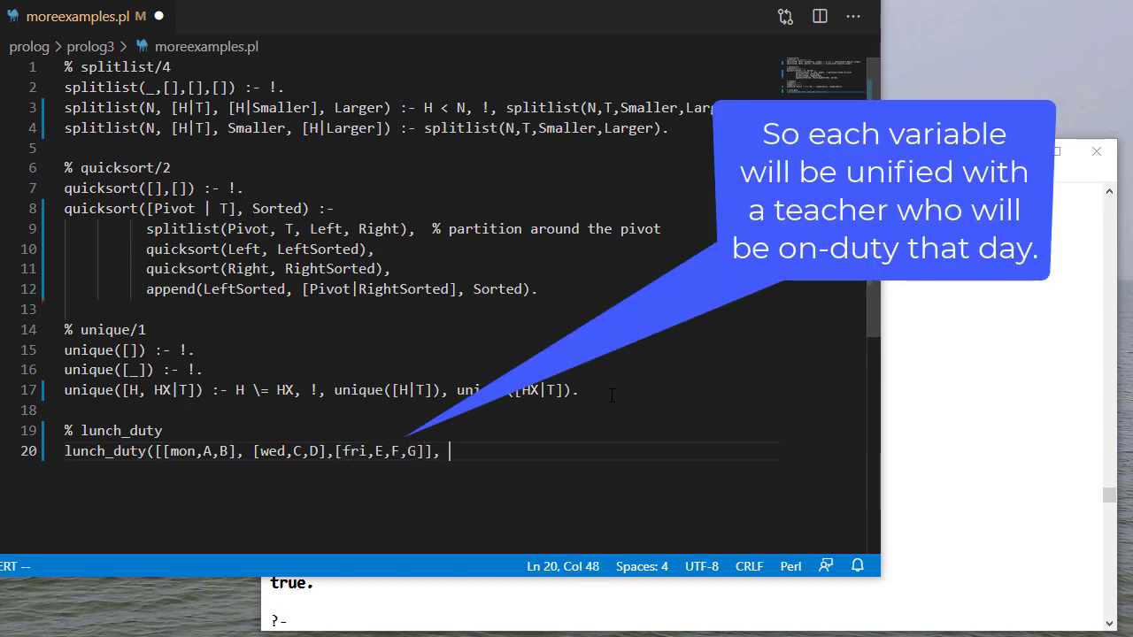
pyautogui.write('Tea')
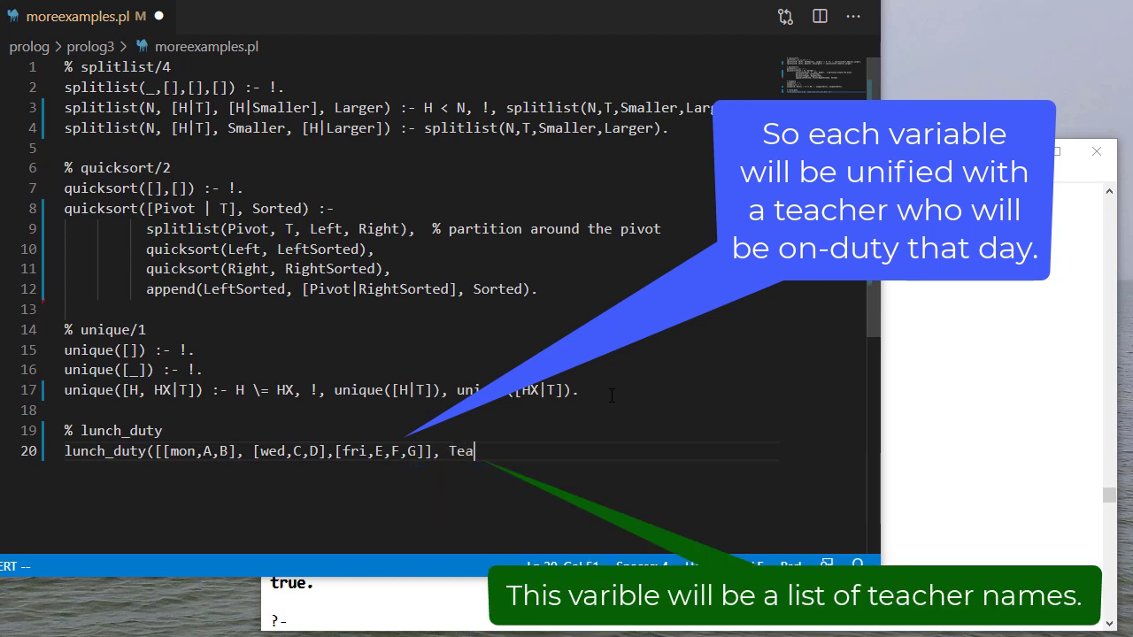
pyautogui.write('chers) :-')
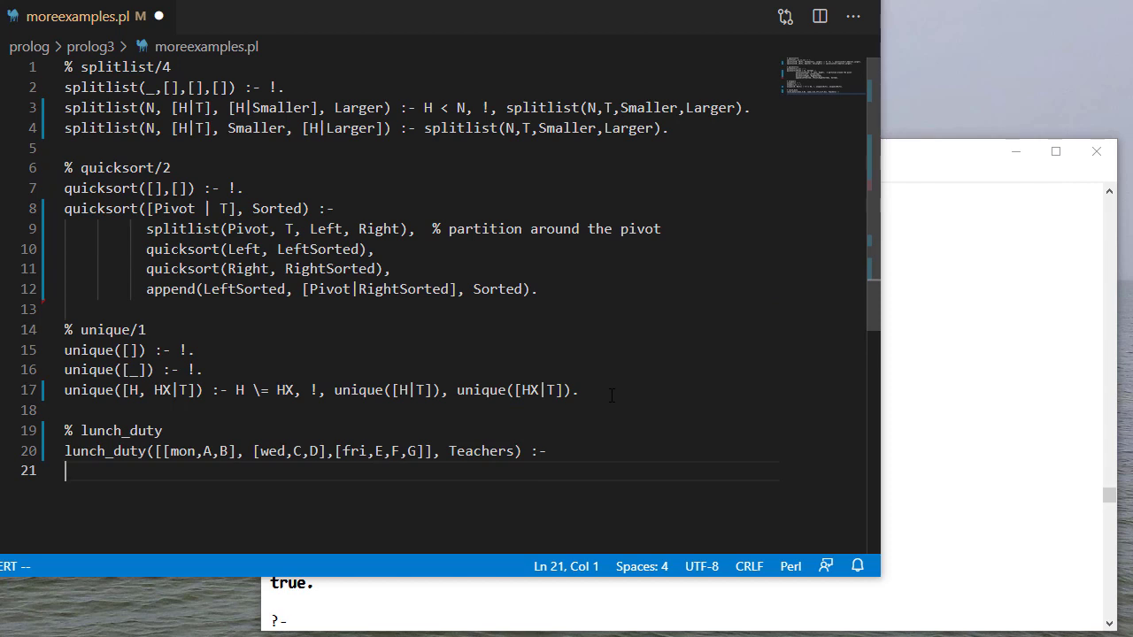
# Add member(X, Teachers) goals for A through G and save the rule
pyautogui.write('member(A,')
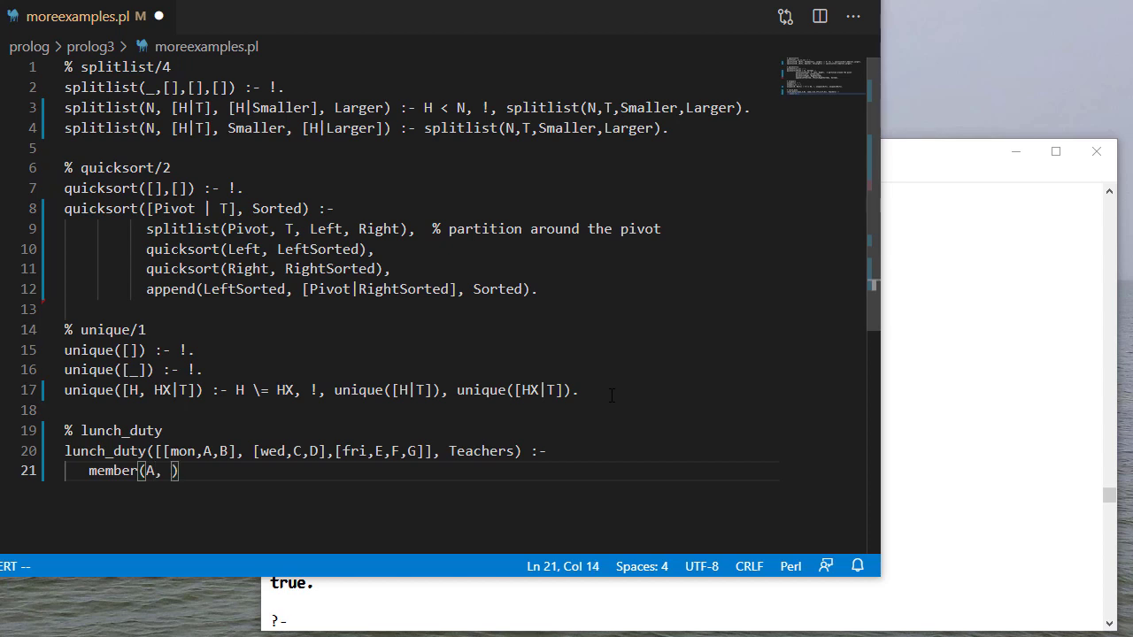
pyautogui.write('Teachers),')
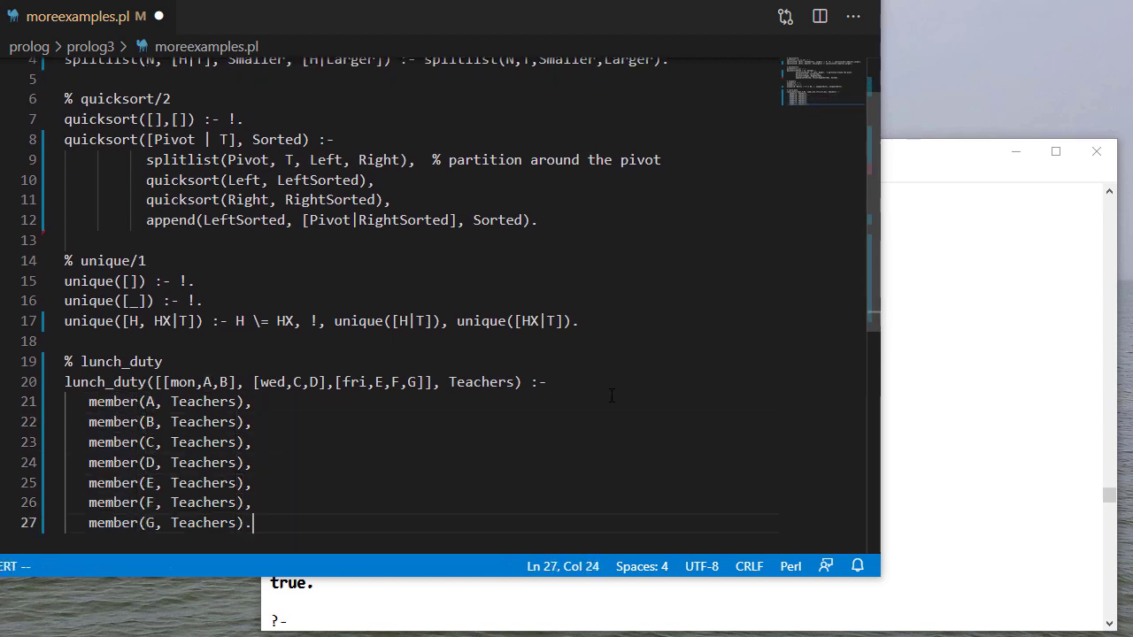
pyautogui.press('Enter')
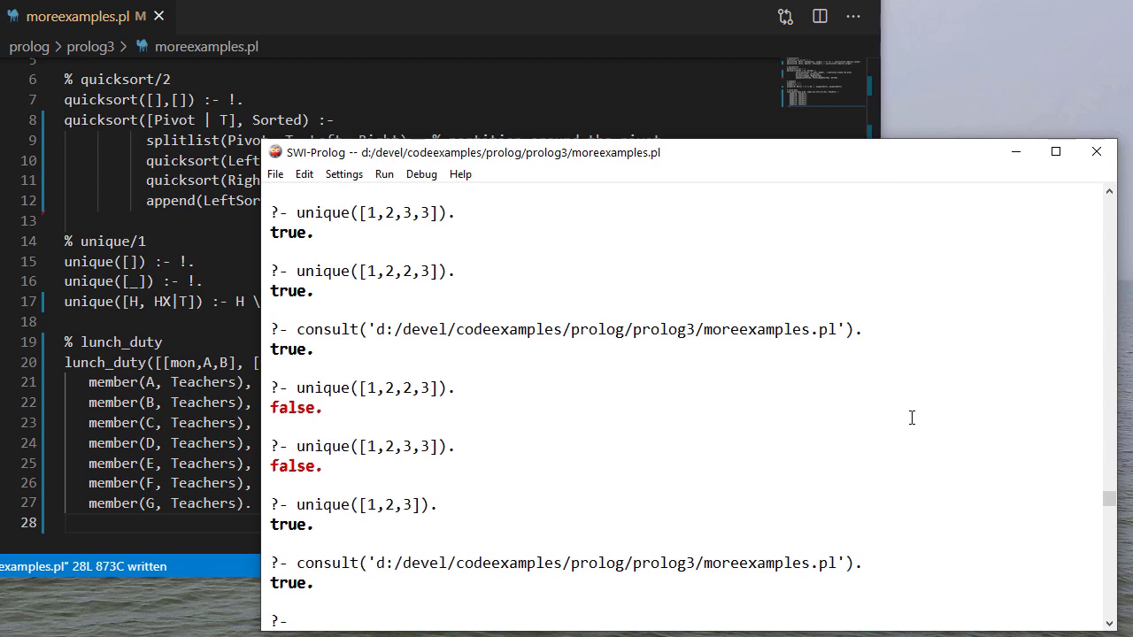
# Run lunch_duty(Schedule,[judy,leon,greg,jill,kent,susan,mike,wade]). for a first schedule
pyautogui.write('lunch_dut')
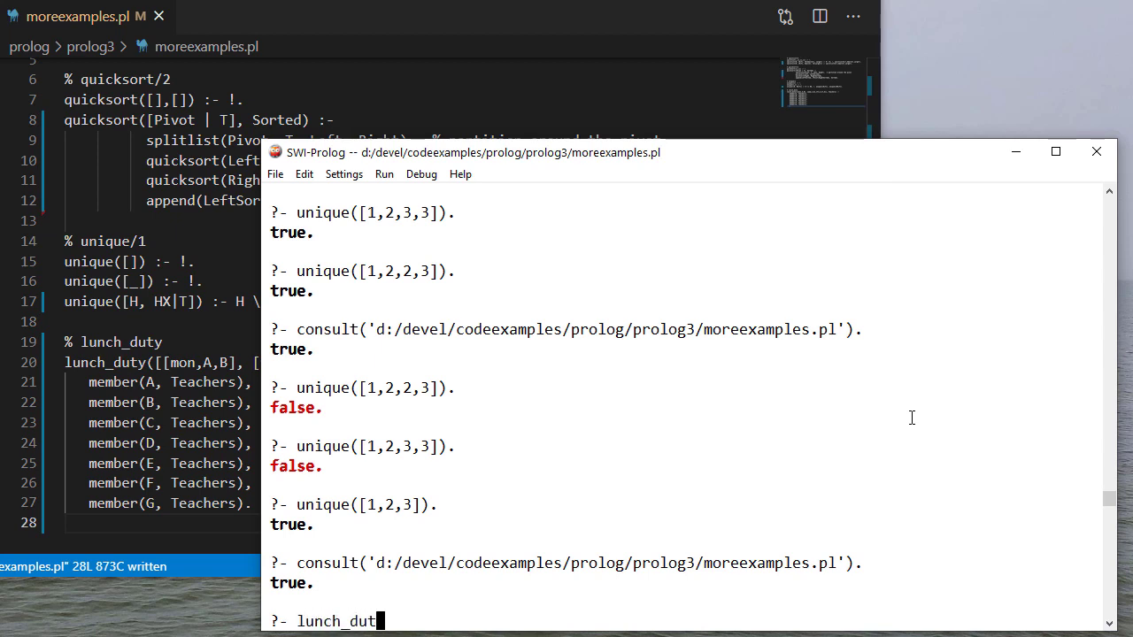
pyautogui.write('(S')
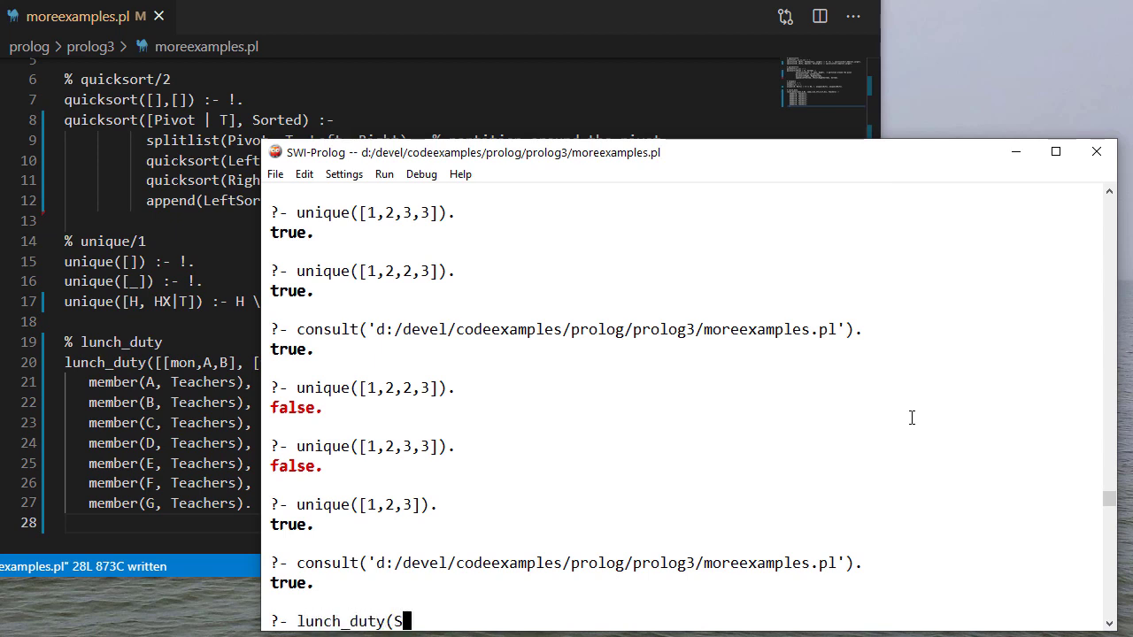
pyautogui.write('chedule,[')
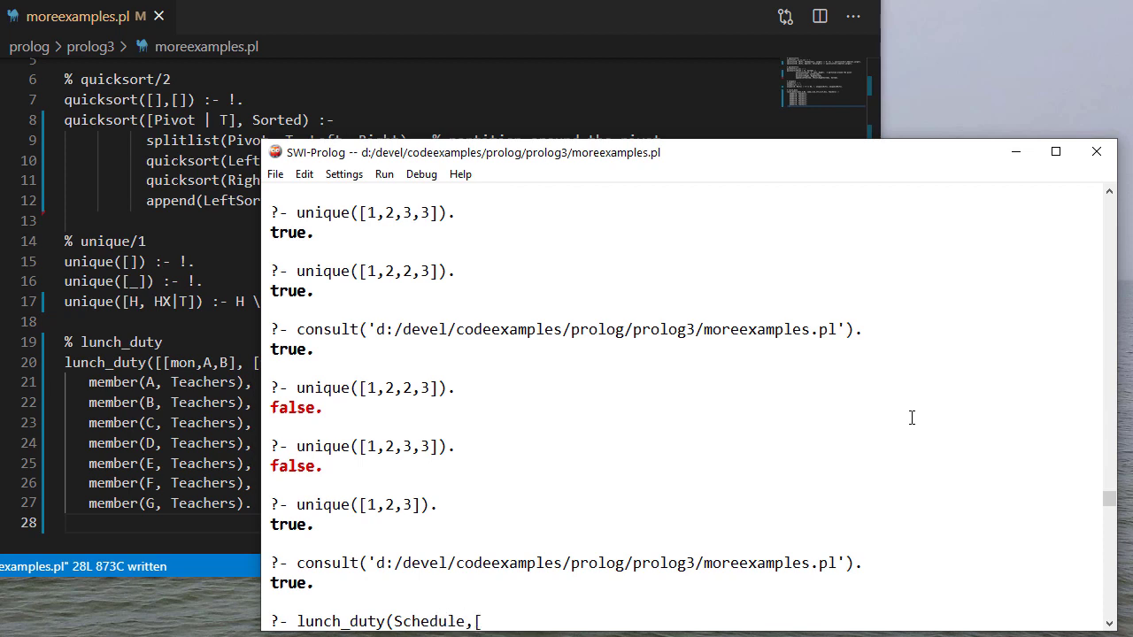
pyautogui.write('jud')
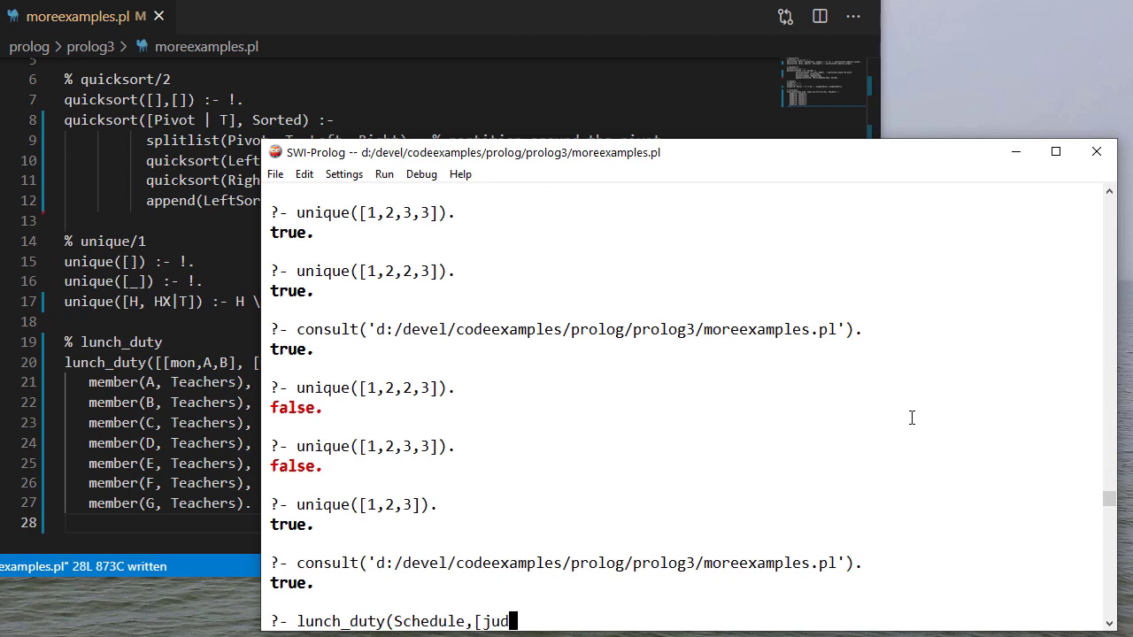
pyautogui.write('y,leon,gre')
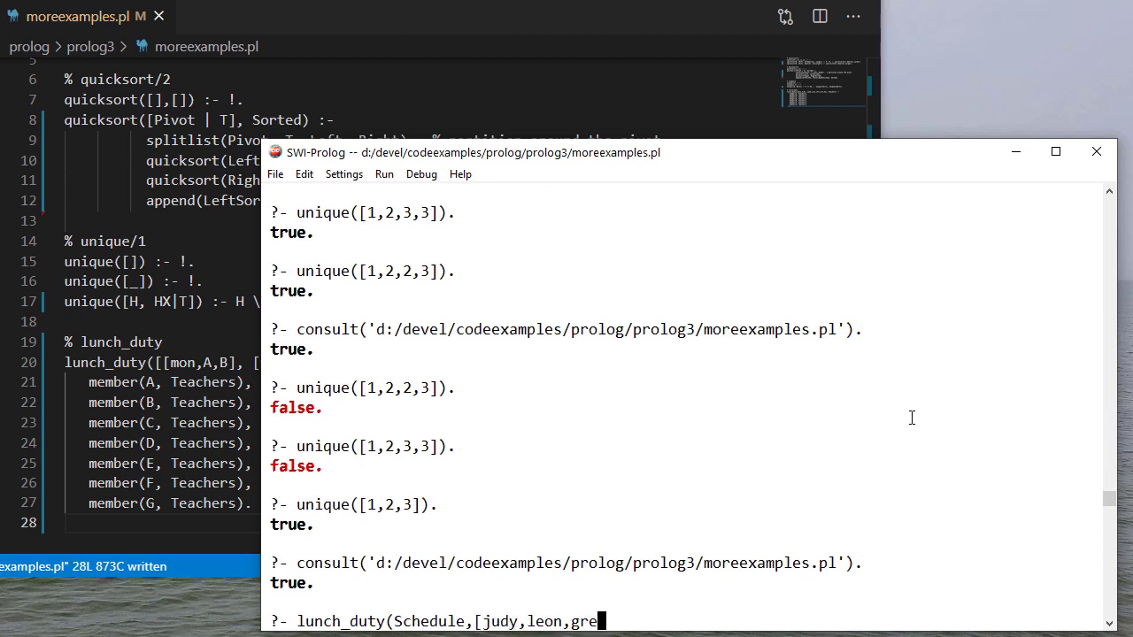
pyautogui.write('g,jill,ke')
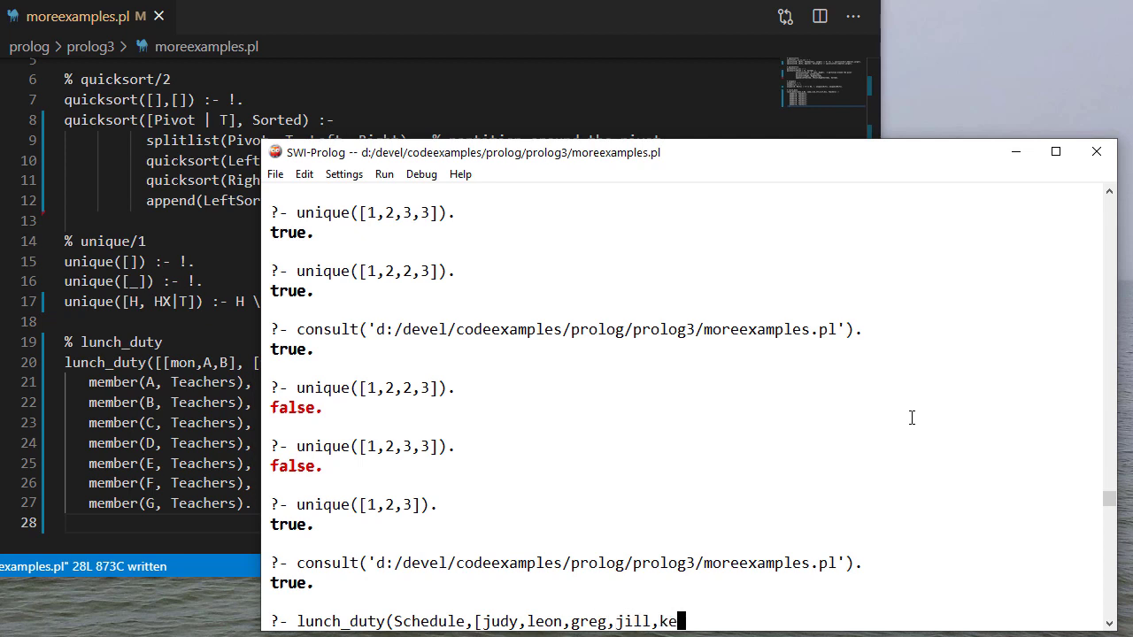
pyautogui.write('nt,susan,')
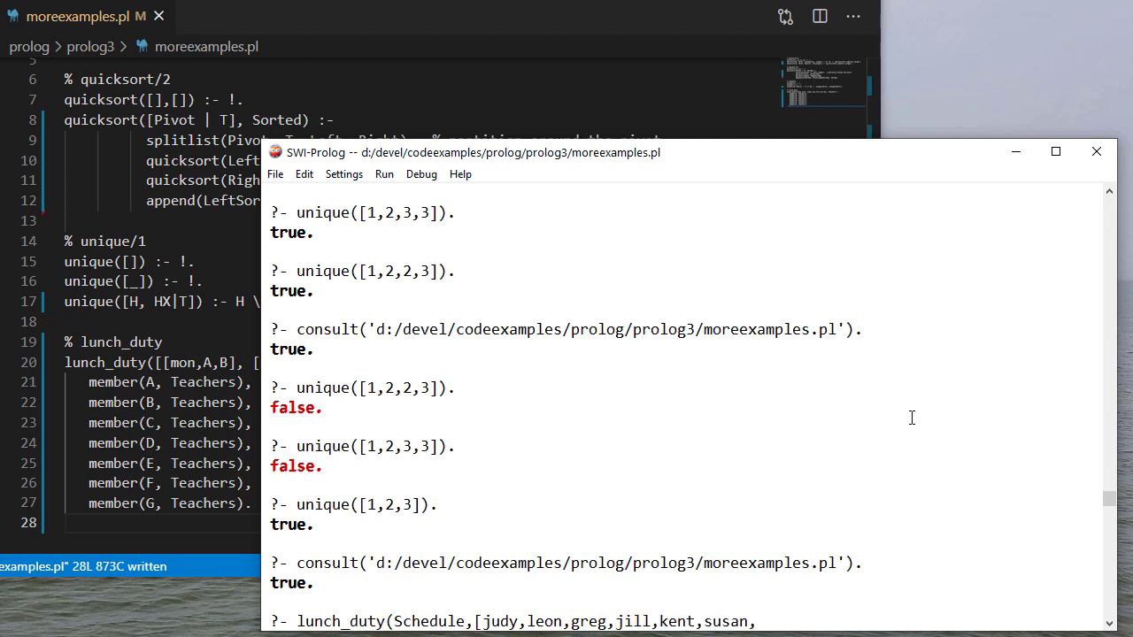
pyautogui.write('mike')
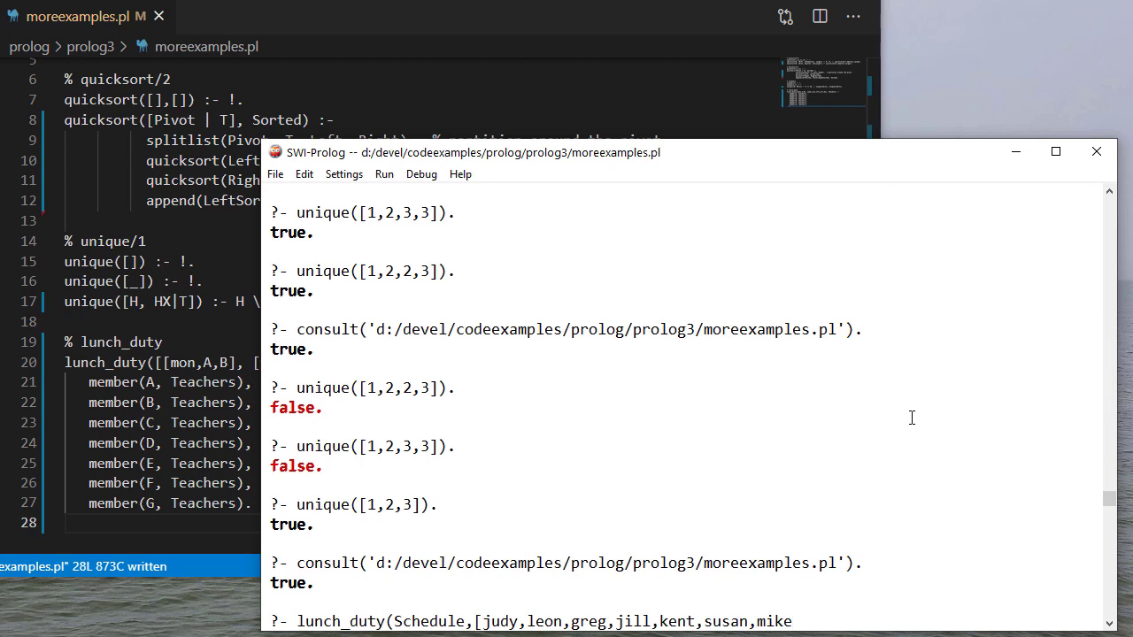
pyautogui.press('Return')
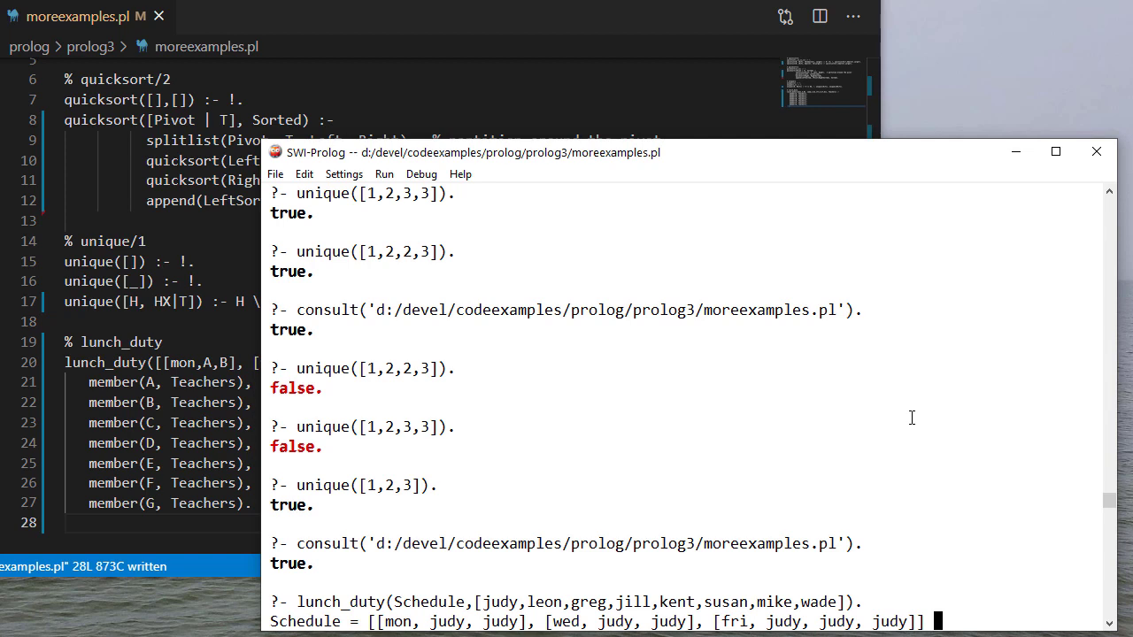
# Add unique([A,B,C,D,E,F,G]) to lunch_duty, reload, and browse the non-repeating schedules with ;
pyautogui.press(';')
pyautogui.write(',')
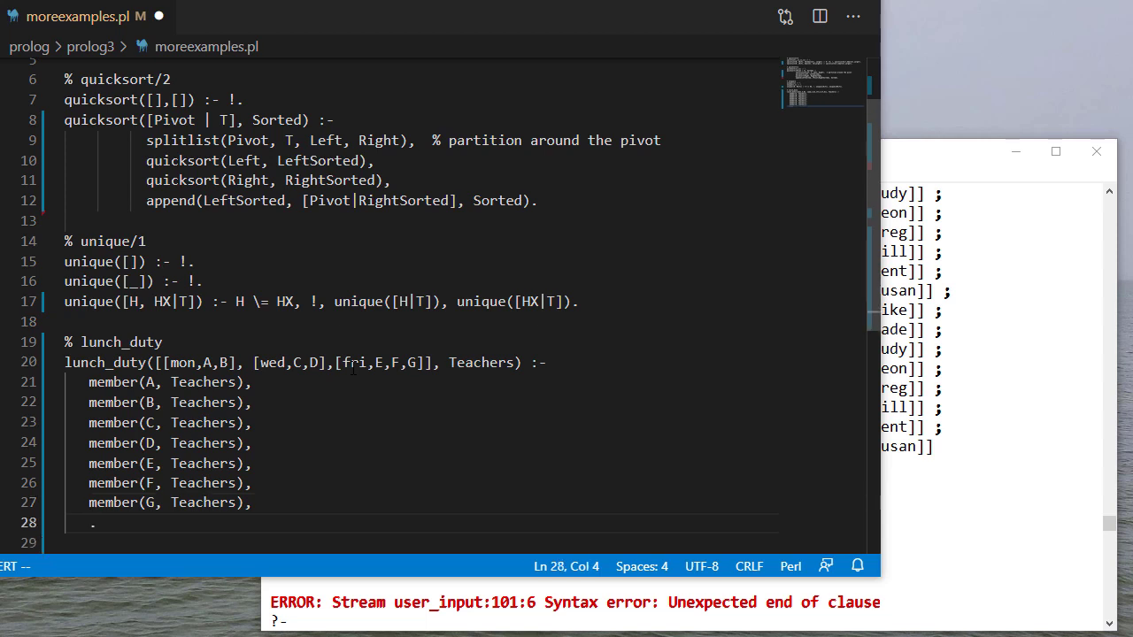
pyautogui.write('unique([A,B,C,D,E,F,G')
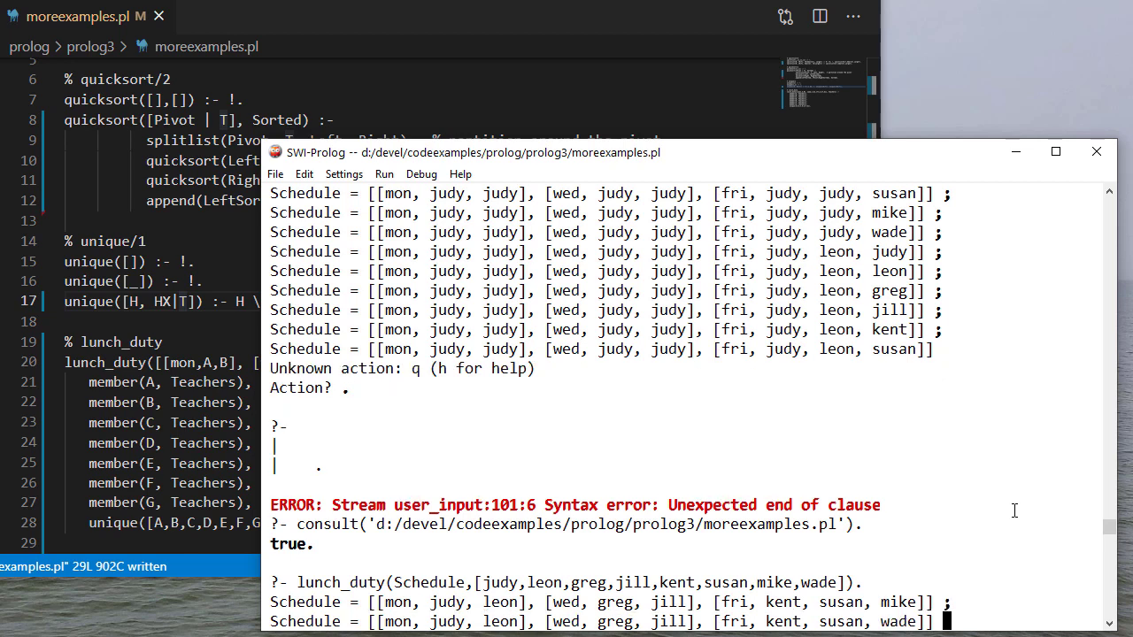
pyautogui.press('semicolon')
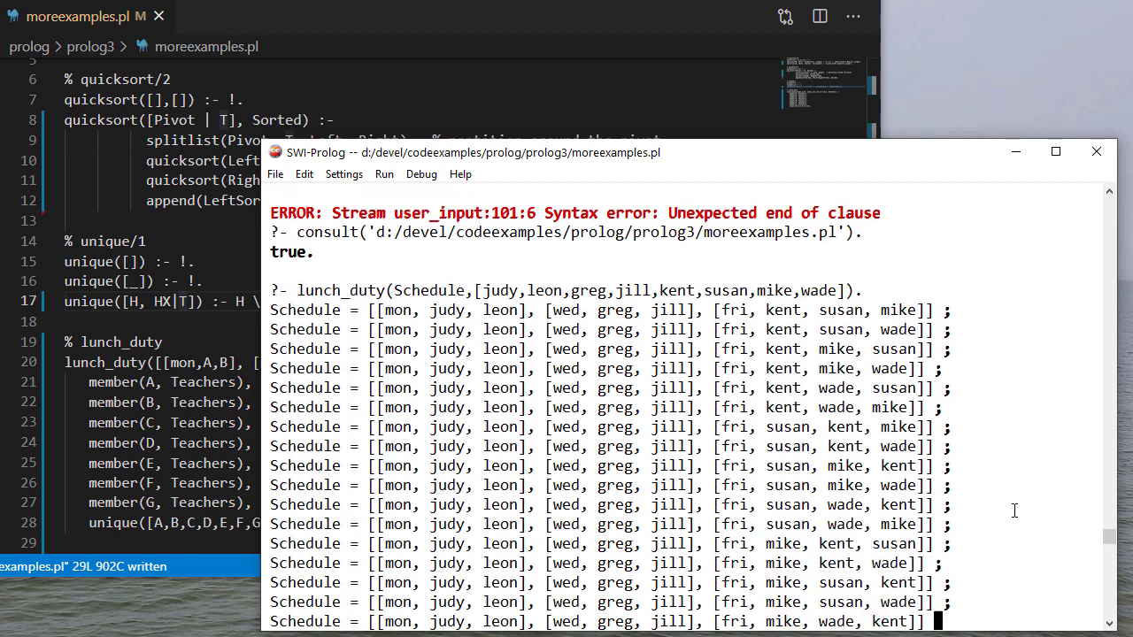
pyautogui.scroll(-3)
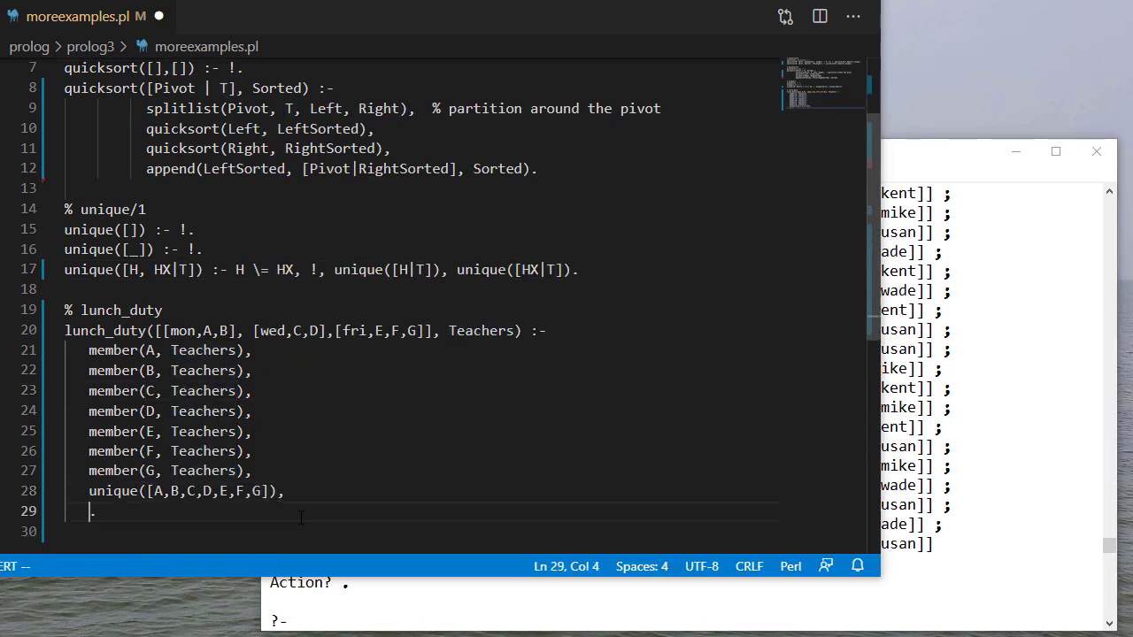
# Add C \= kent, D \= kent, E \= susan, F \= susan, G \= susan to the rule and save
pyautogui.write('.')
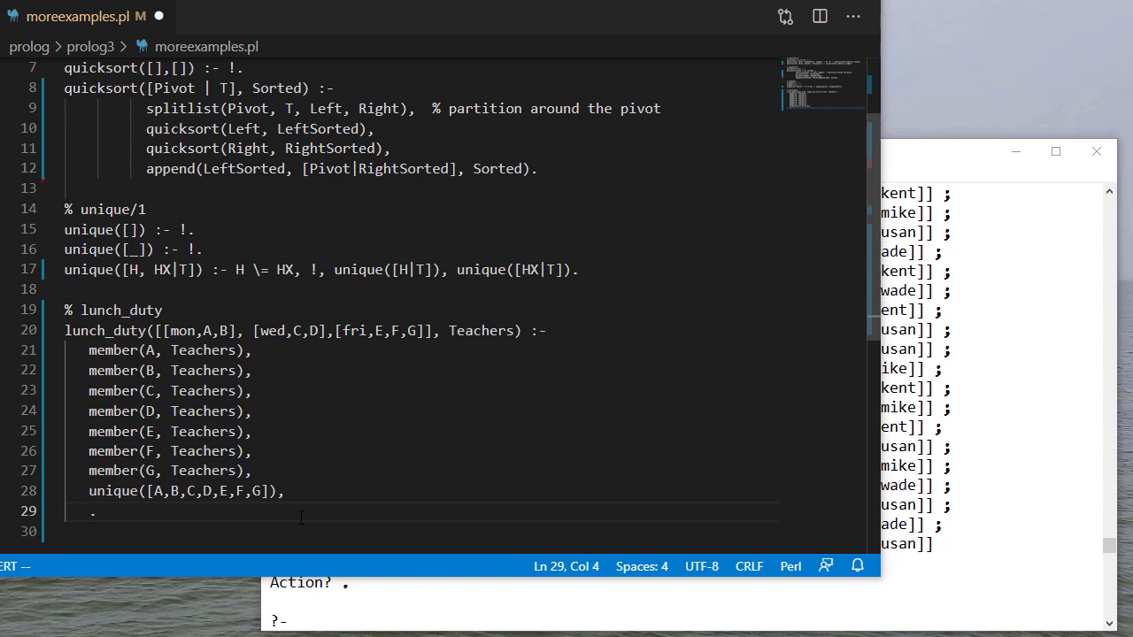
pyautogui.write('C /=')
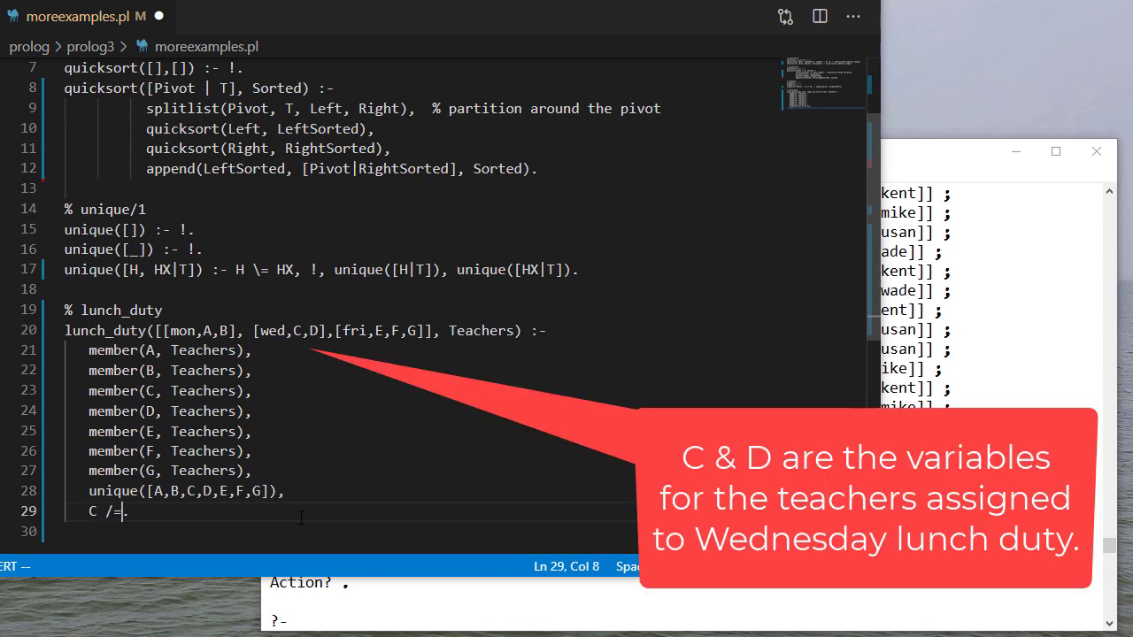
pyautogui.write('kent,')
pyautogui.click(461, 531)
pyautogui.write('D /.')
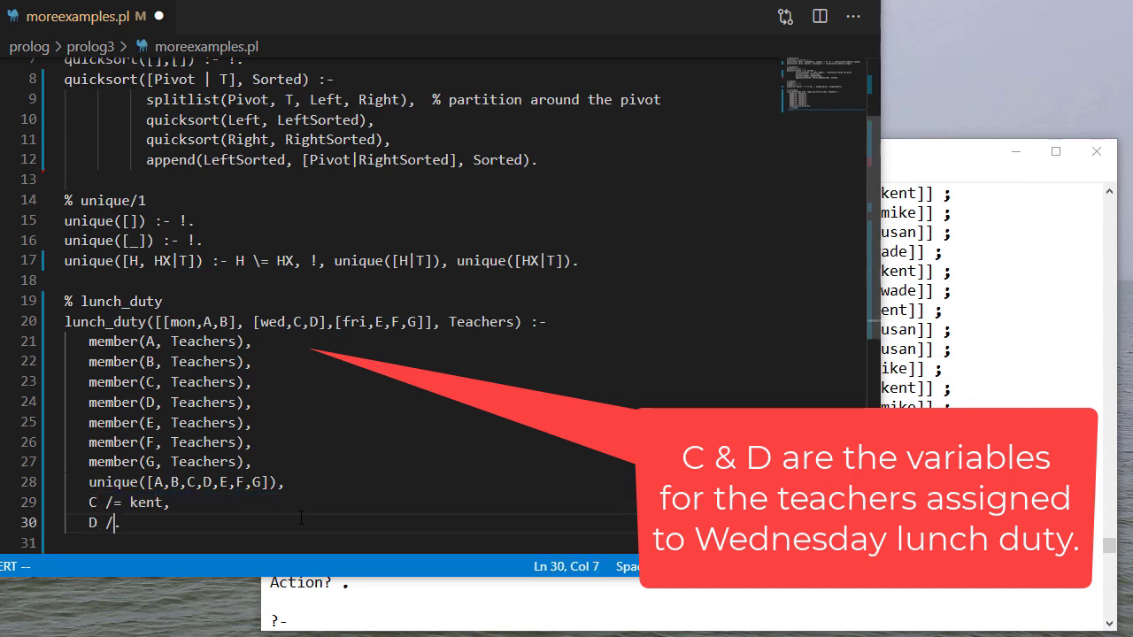
pyautogui.write('\\')
pyautogui.write('F \\= susal,')
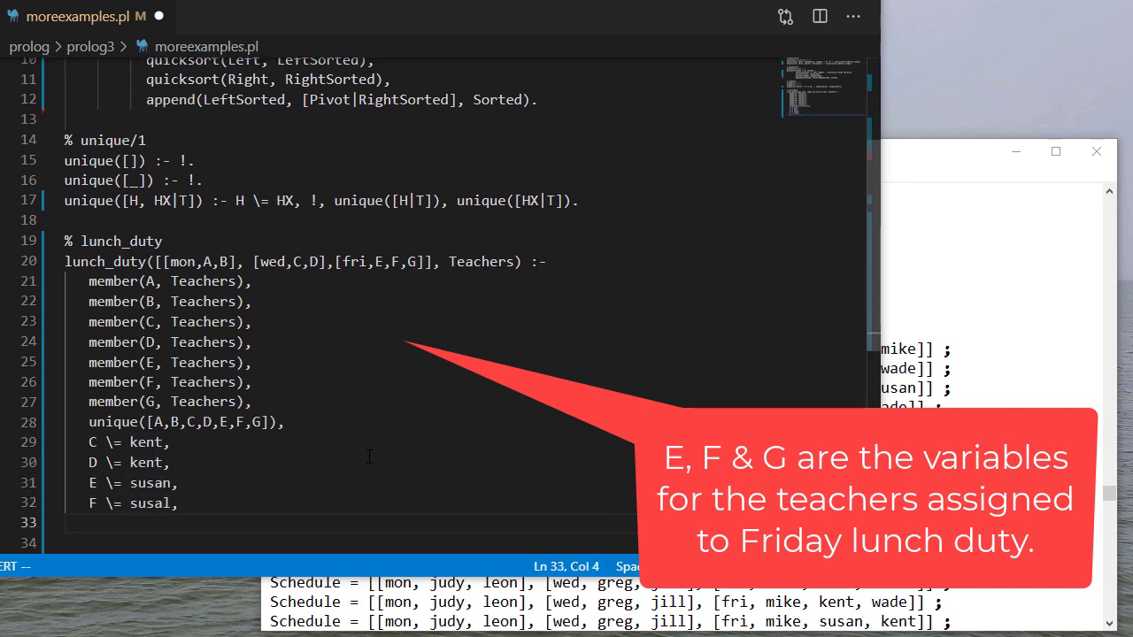
pyautogui.write('G \\= susan.')
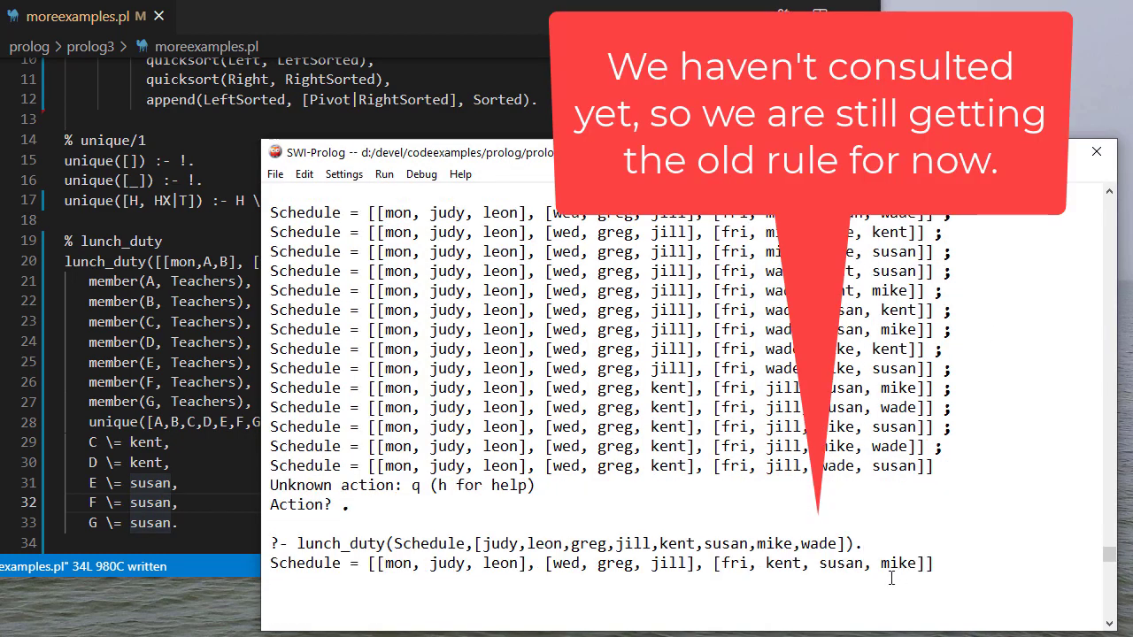
# Consult moreexamples.pl again and rerun the lunch_duty query for the eight teachers
pyautogui.write("consult('d:/devel/codeexamples/prolog/prolog3/moreexamples.pl').")
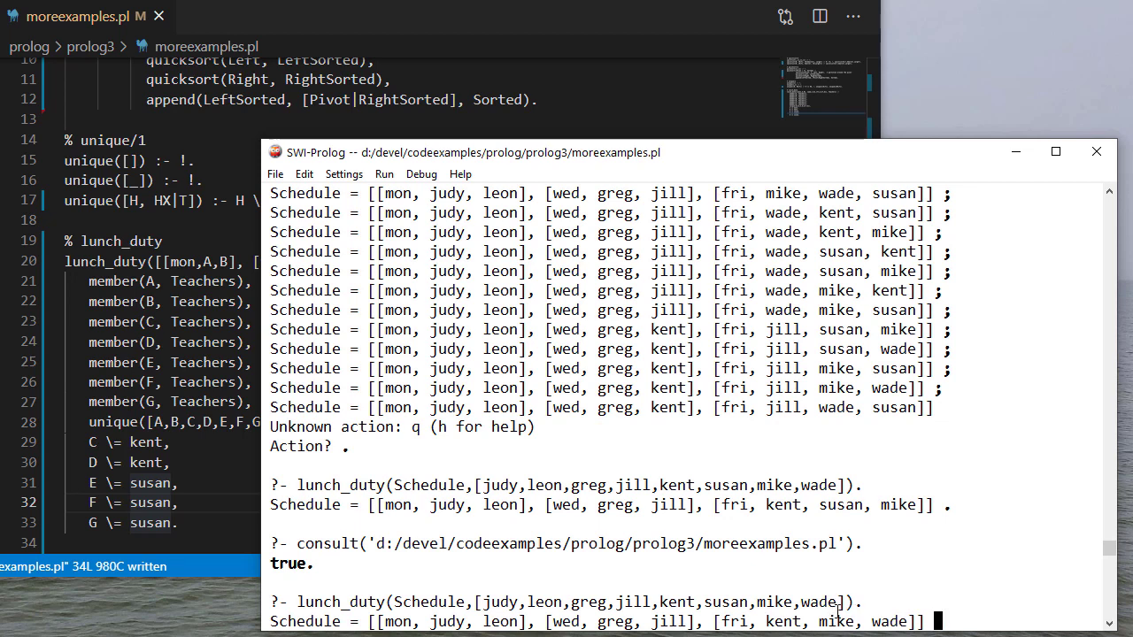
pyautogui.moveTo(645, 577)
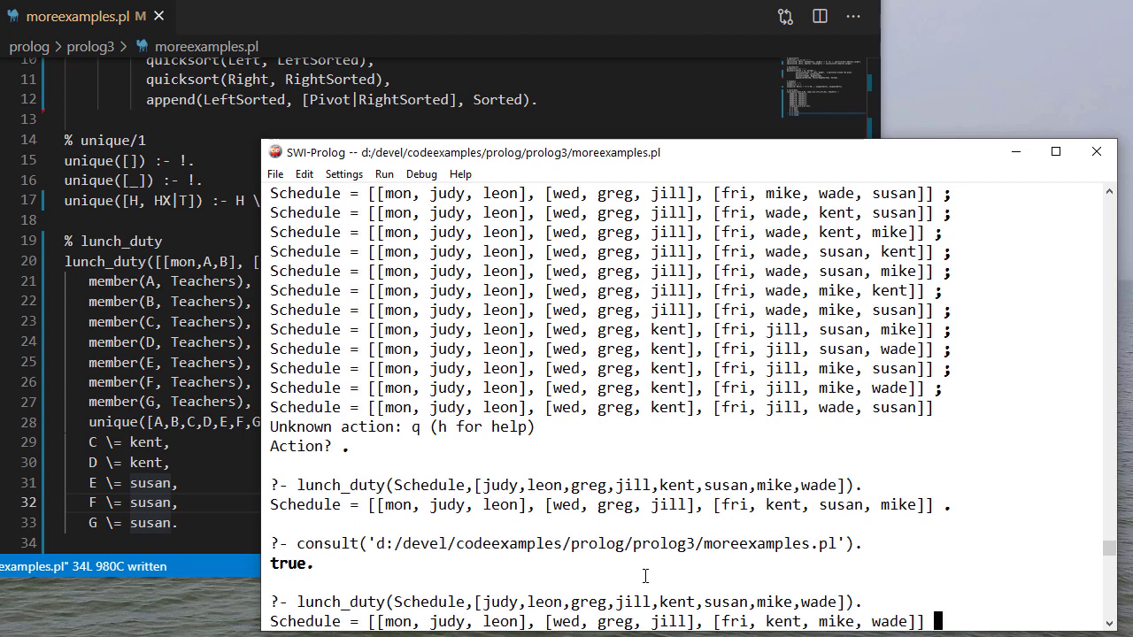